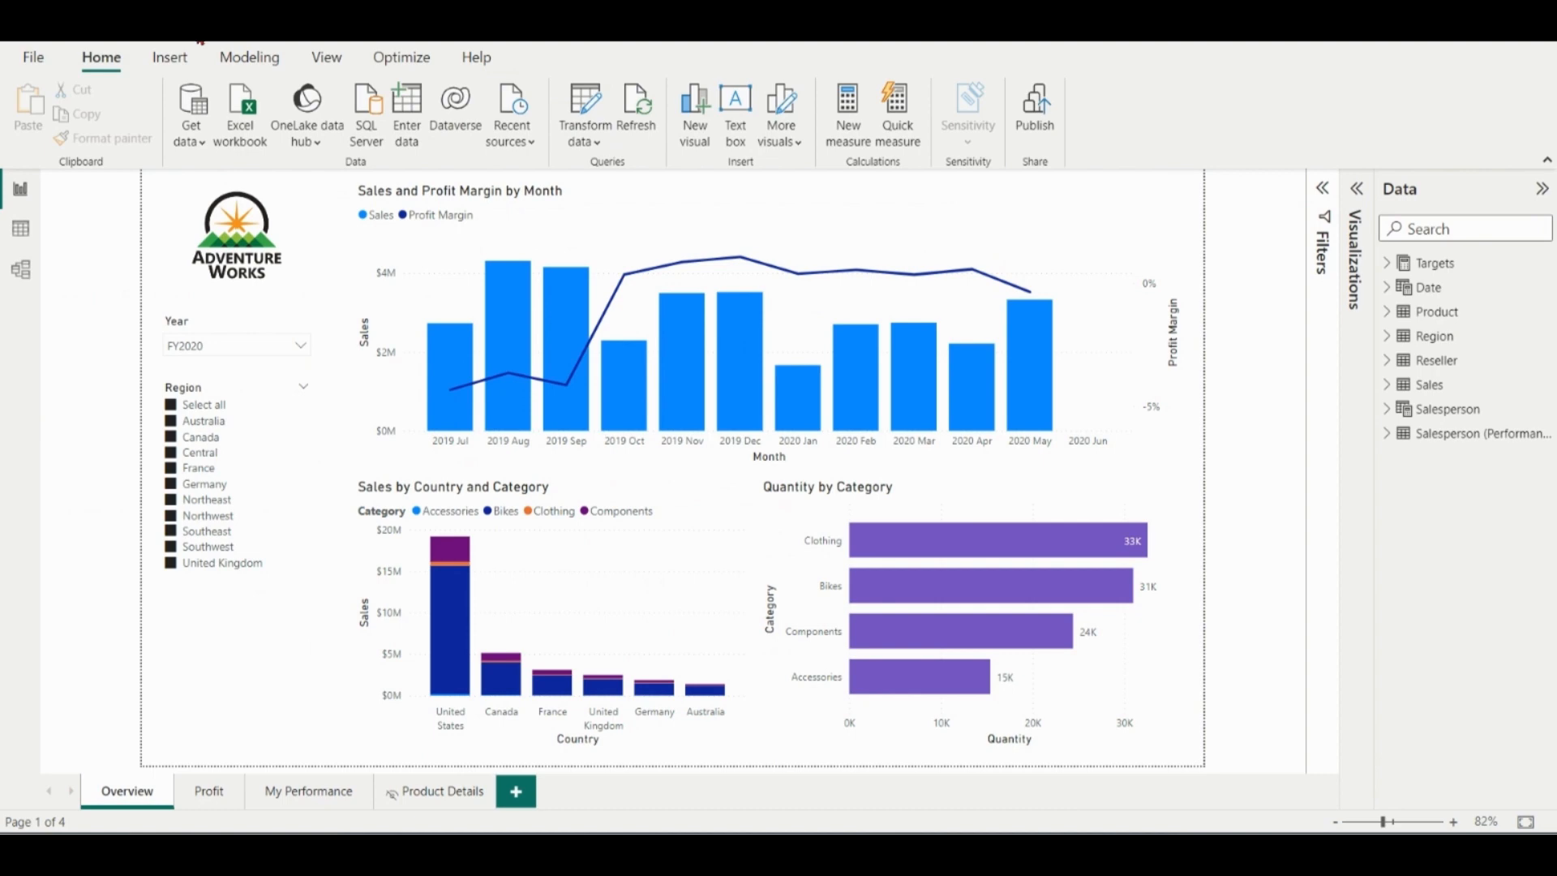
mouse_move(895, 98)
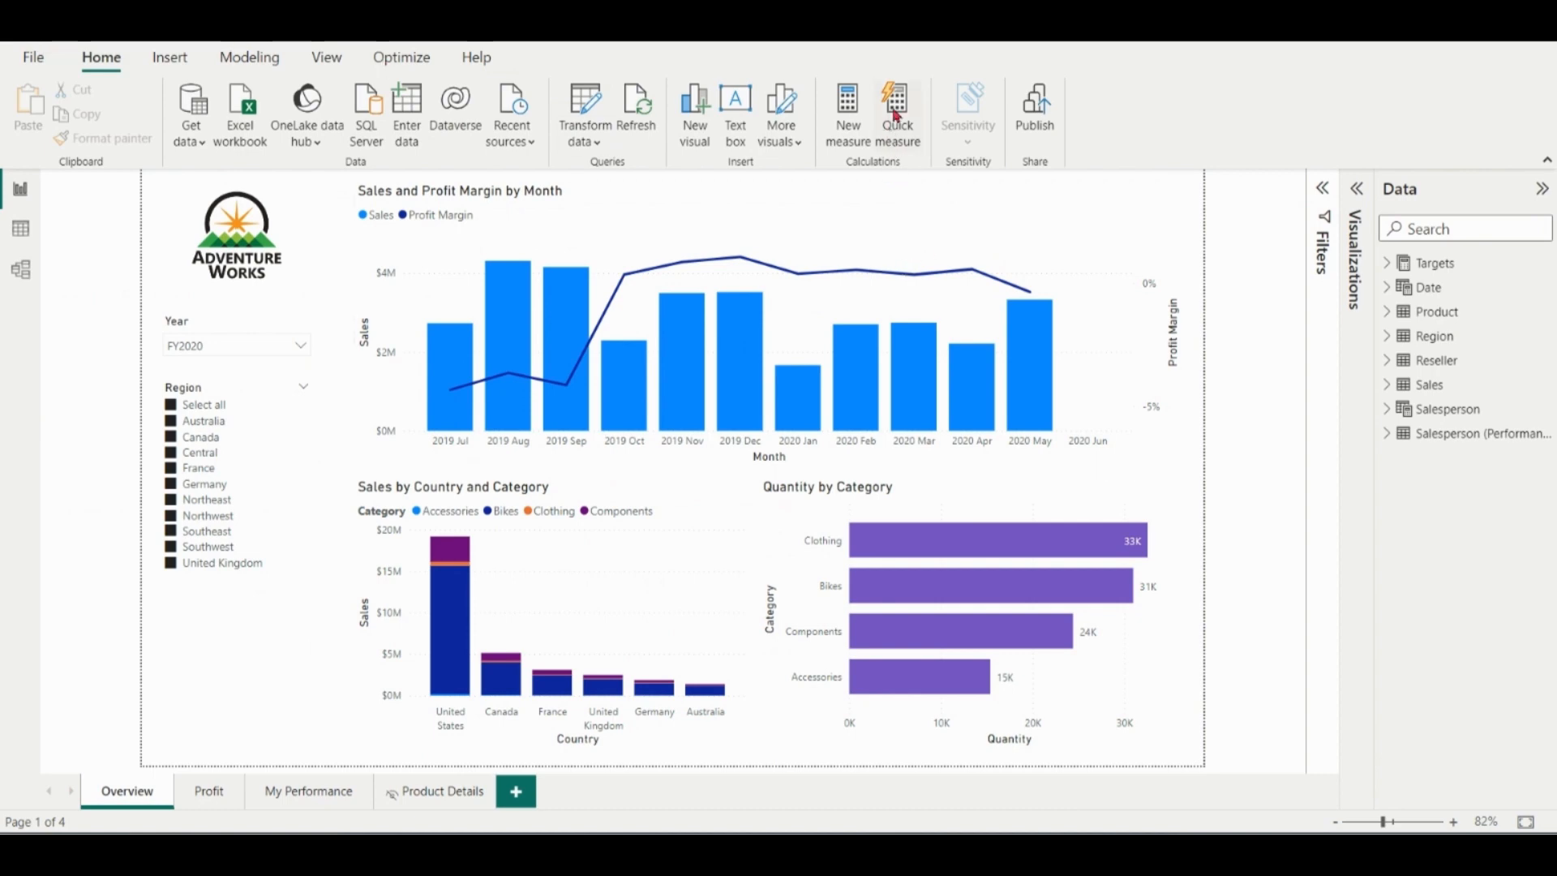
Step: Open the Quick measure pane from the Home ribbon beside the Adventure Works report
click(895, 109)
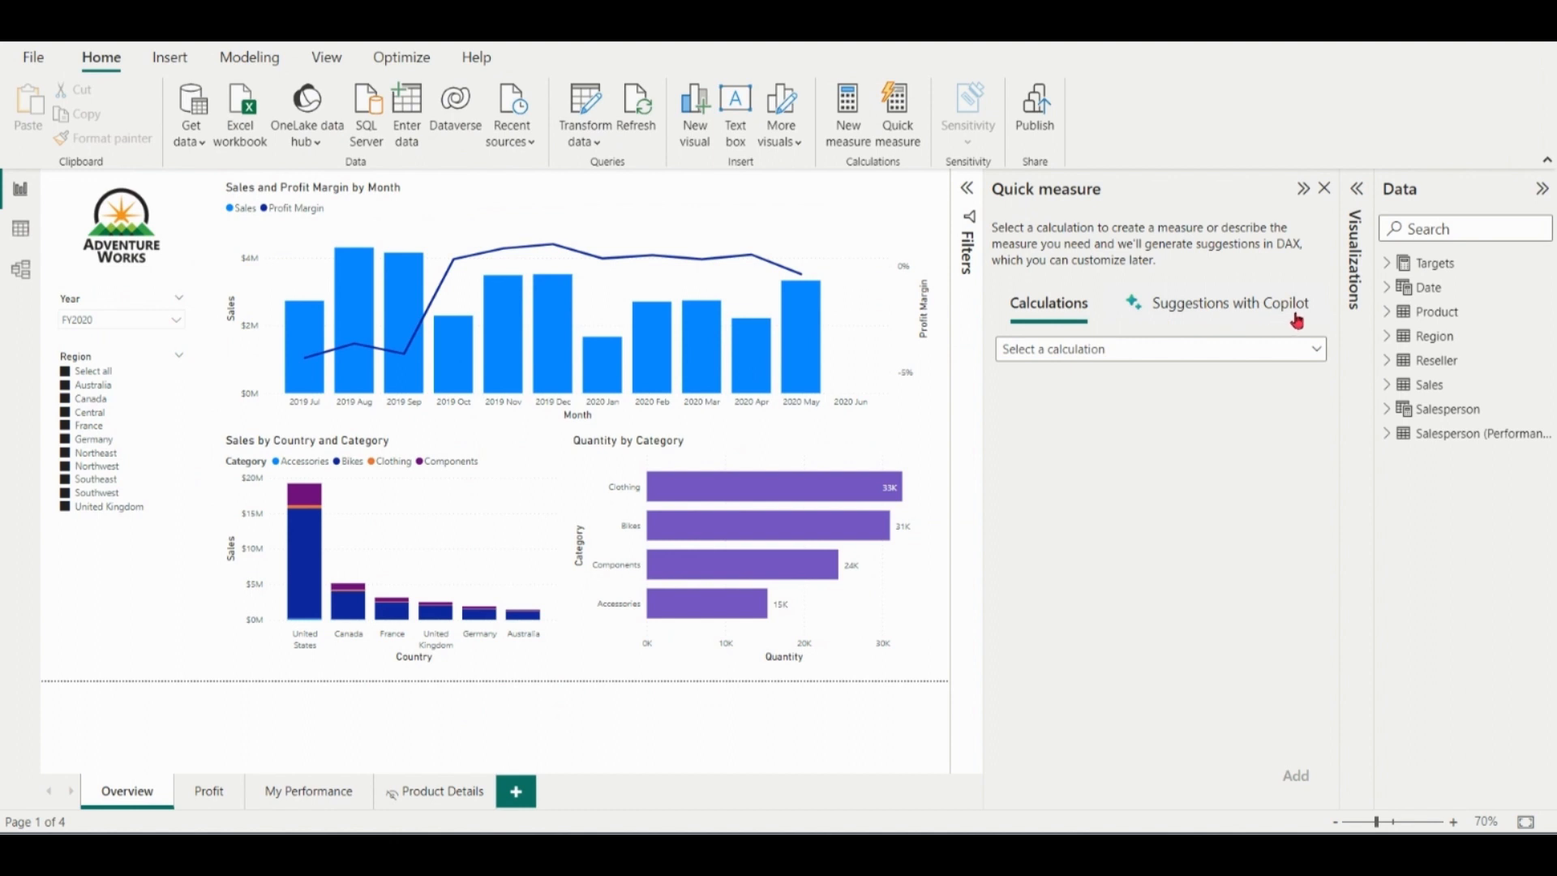
mouse_move(1200, 229)
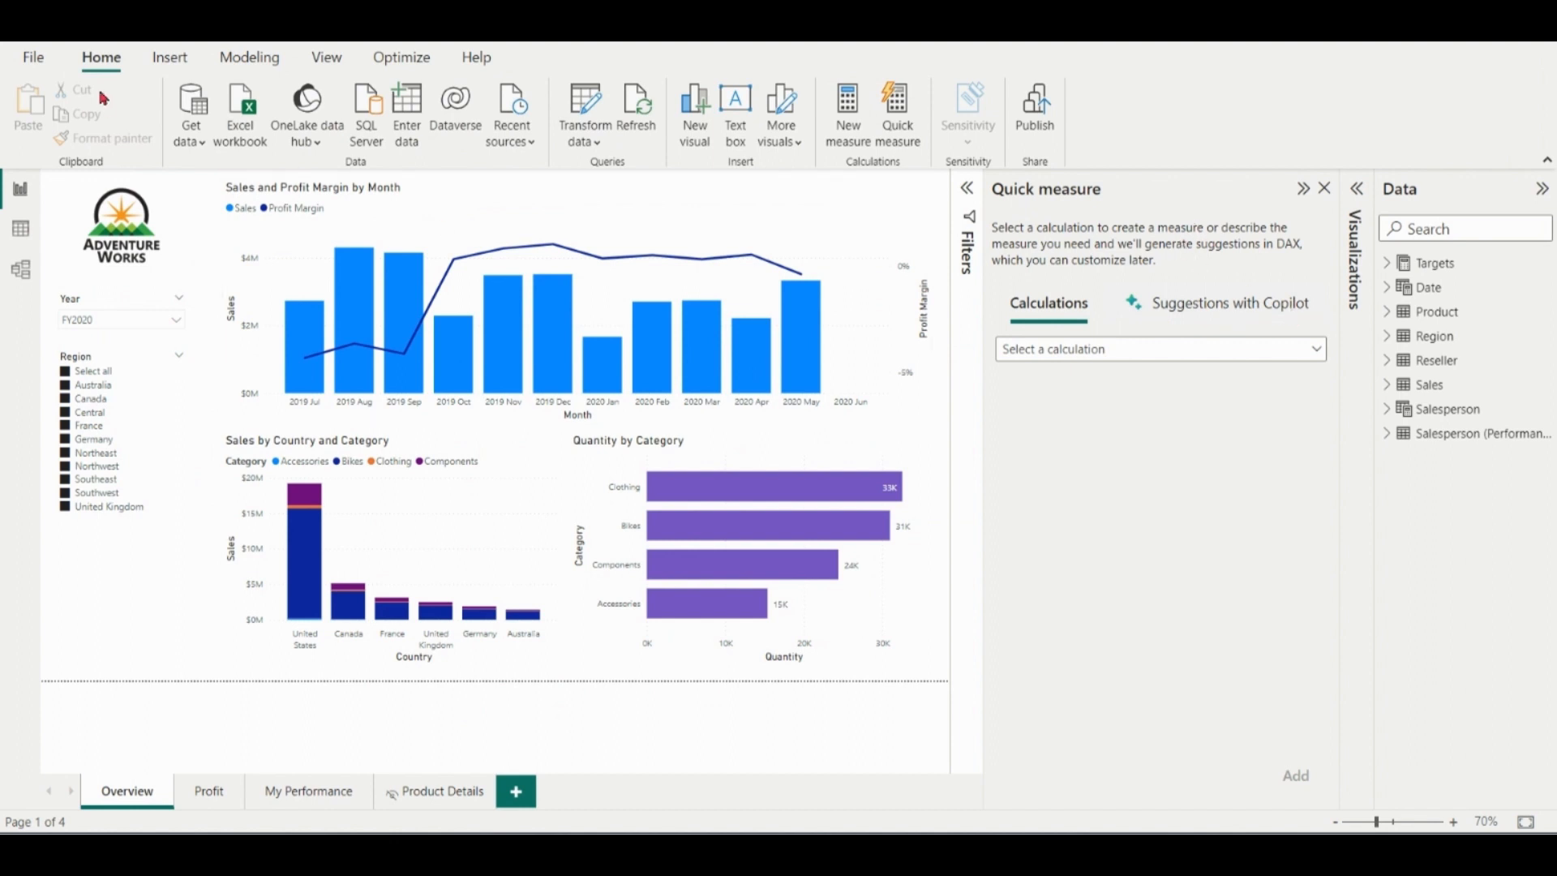
Step: Show the Options dialog's Preview features page where Quick measure suggestions is enabled
click(33, 57)
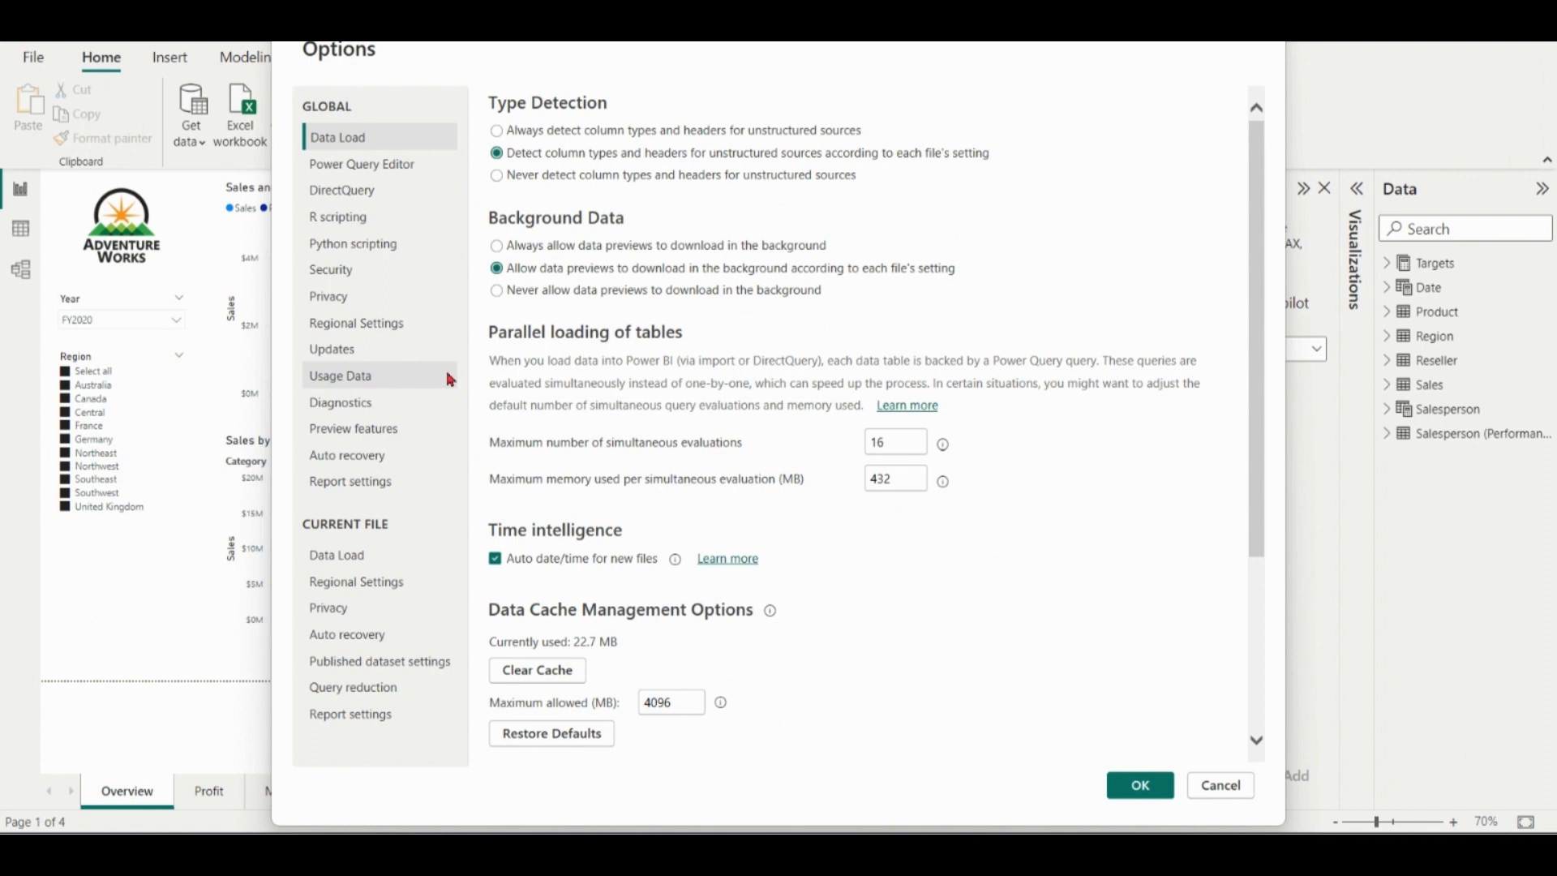
click(351, 428)
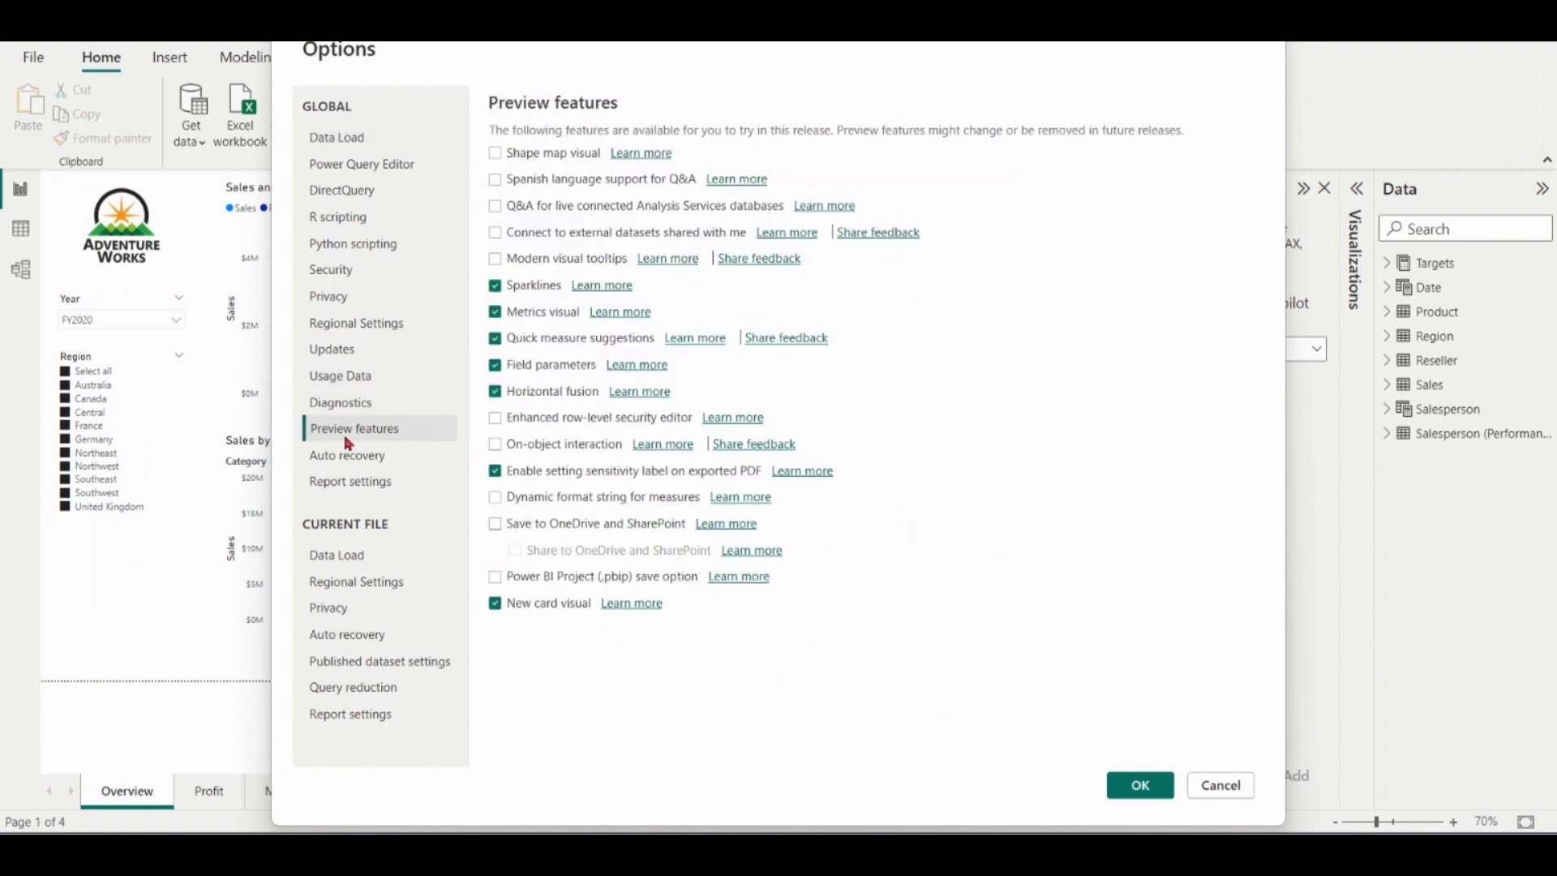
mouse_move(524, 351)
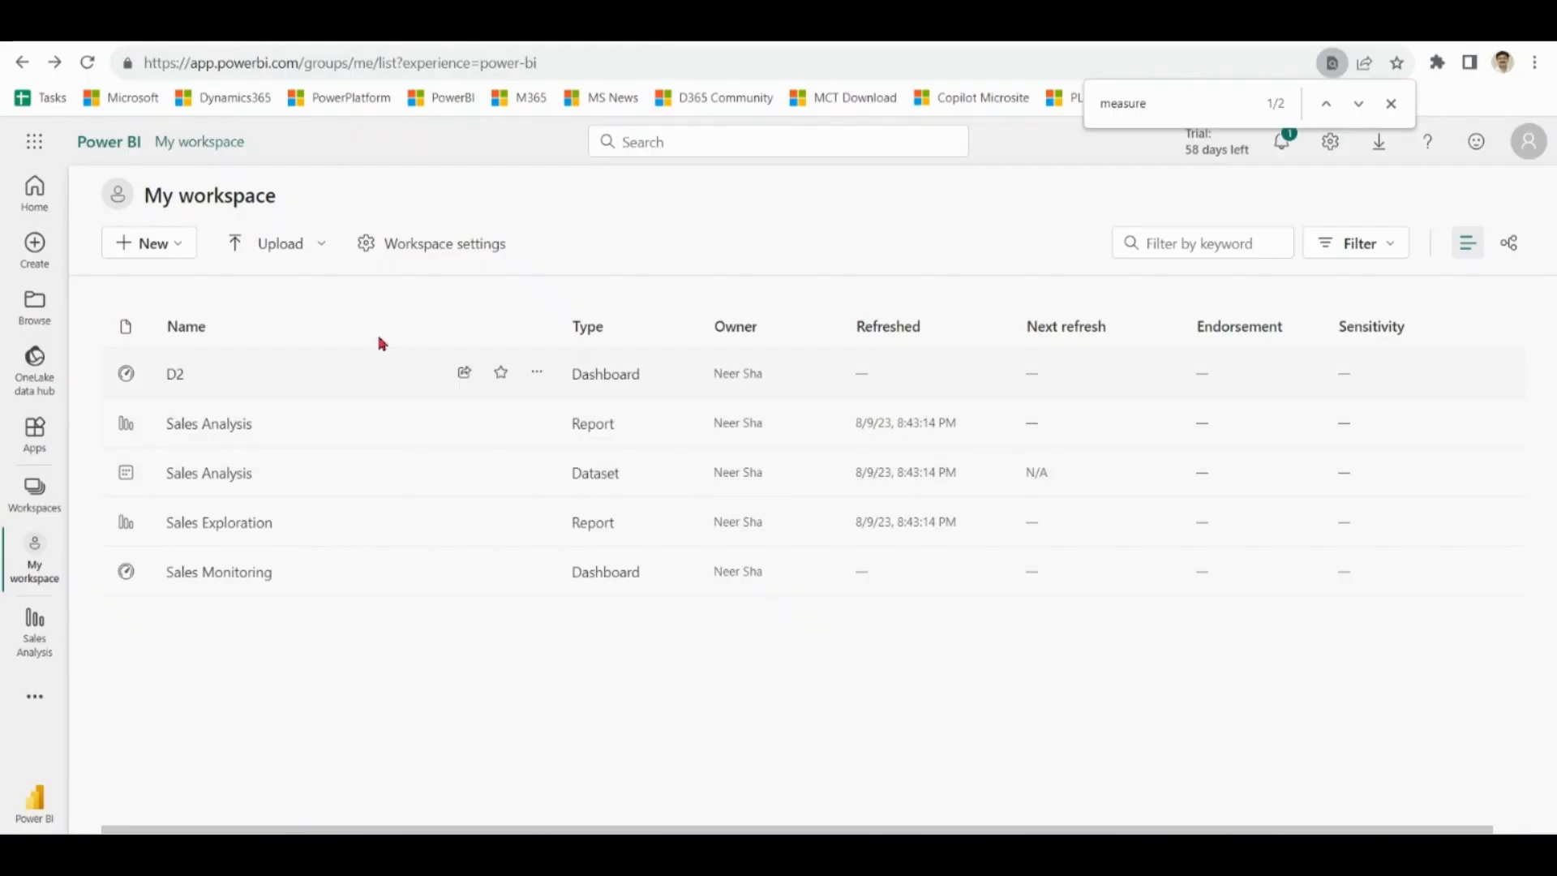
mouse_move(1346, 162)
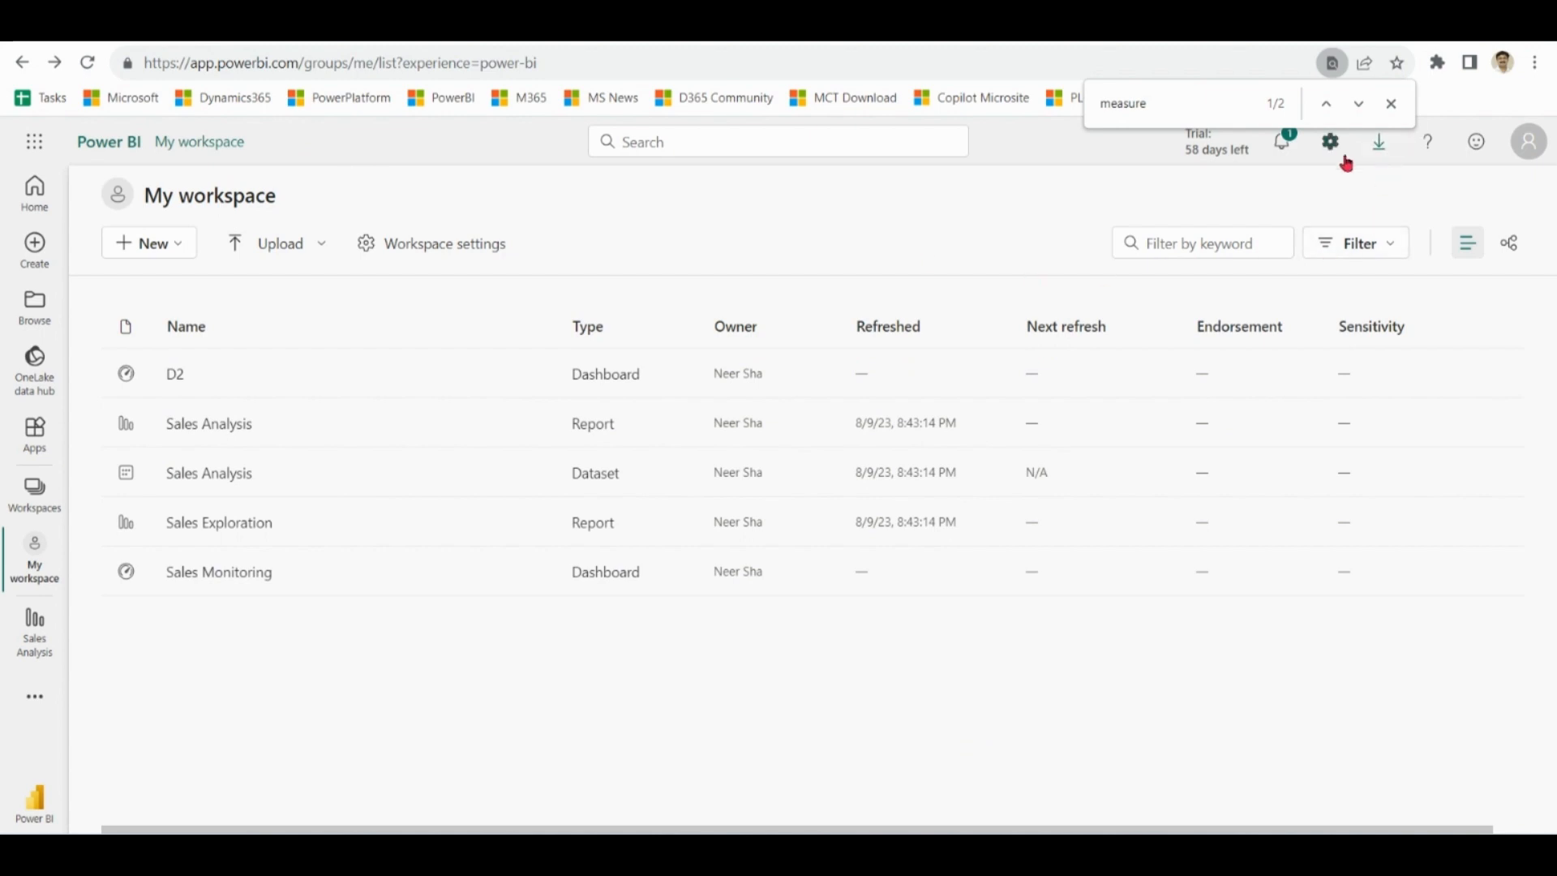
Step: In the admin portal tenant settings, expand Allow quick measure suggestions (preview), enabled organization-wide
click(1329, 141)
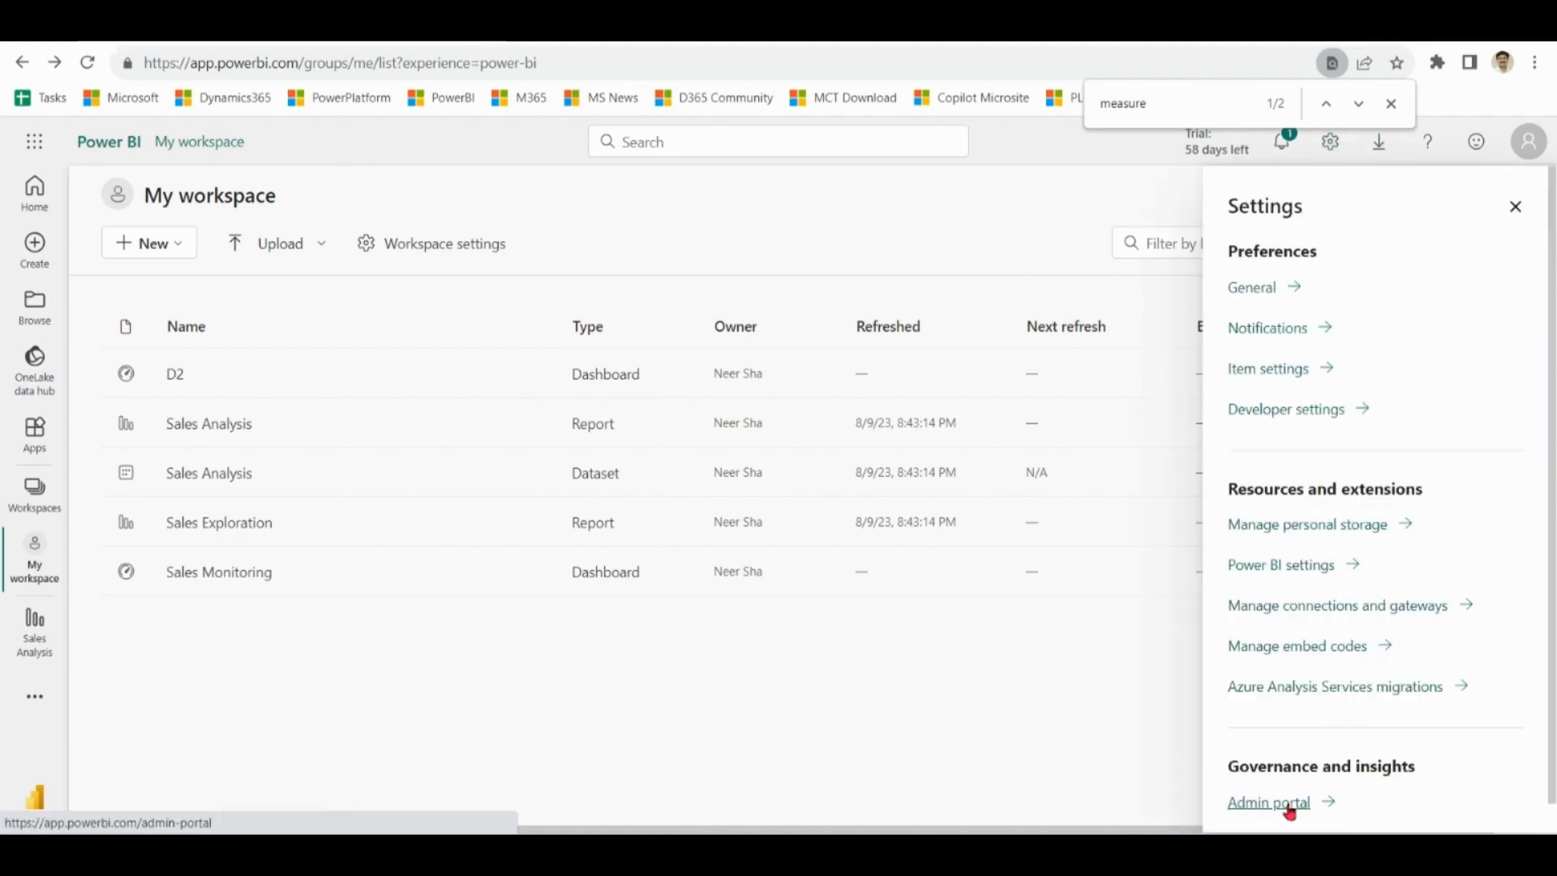
click(1268, 801)
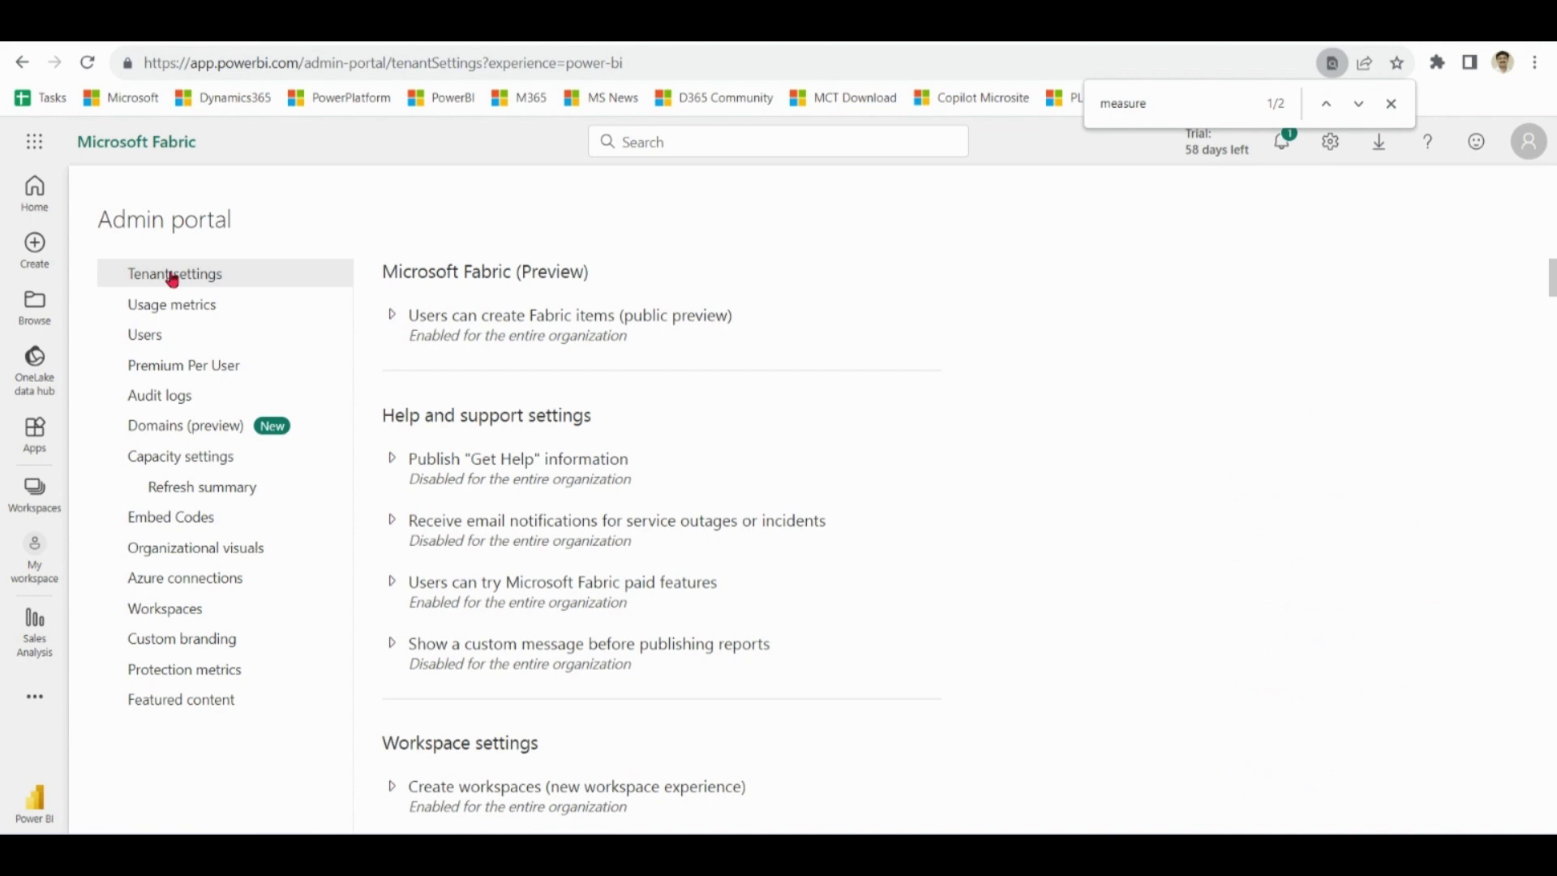
mouse_move(514, 307)
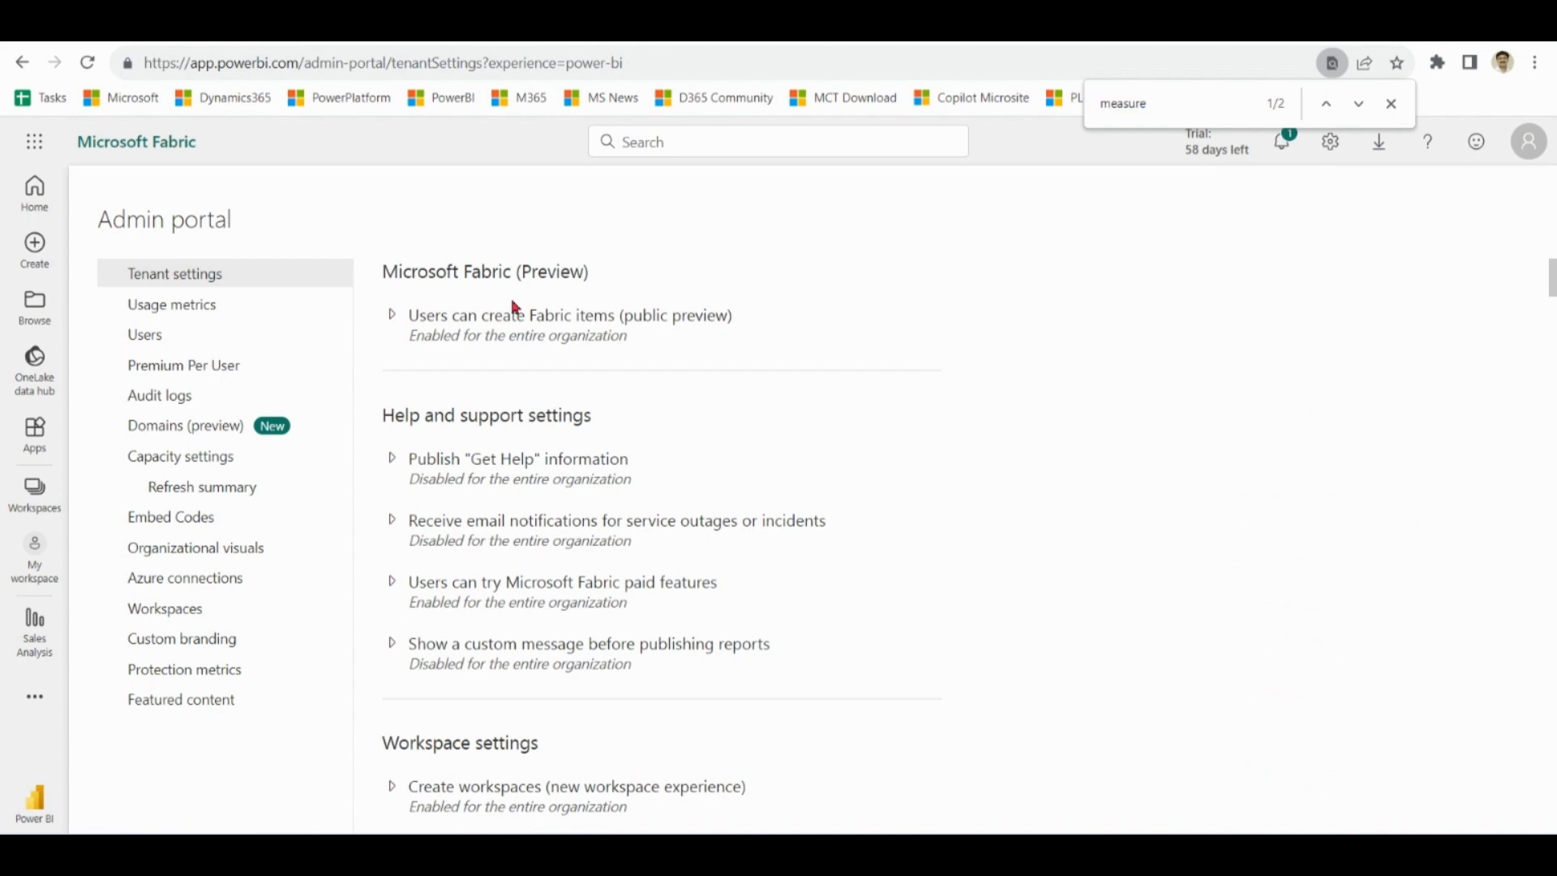
scroll(down, 3)
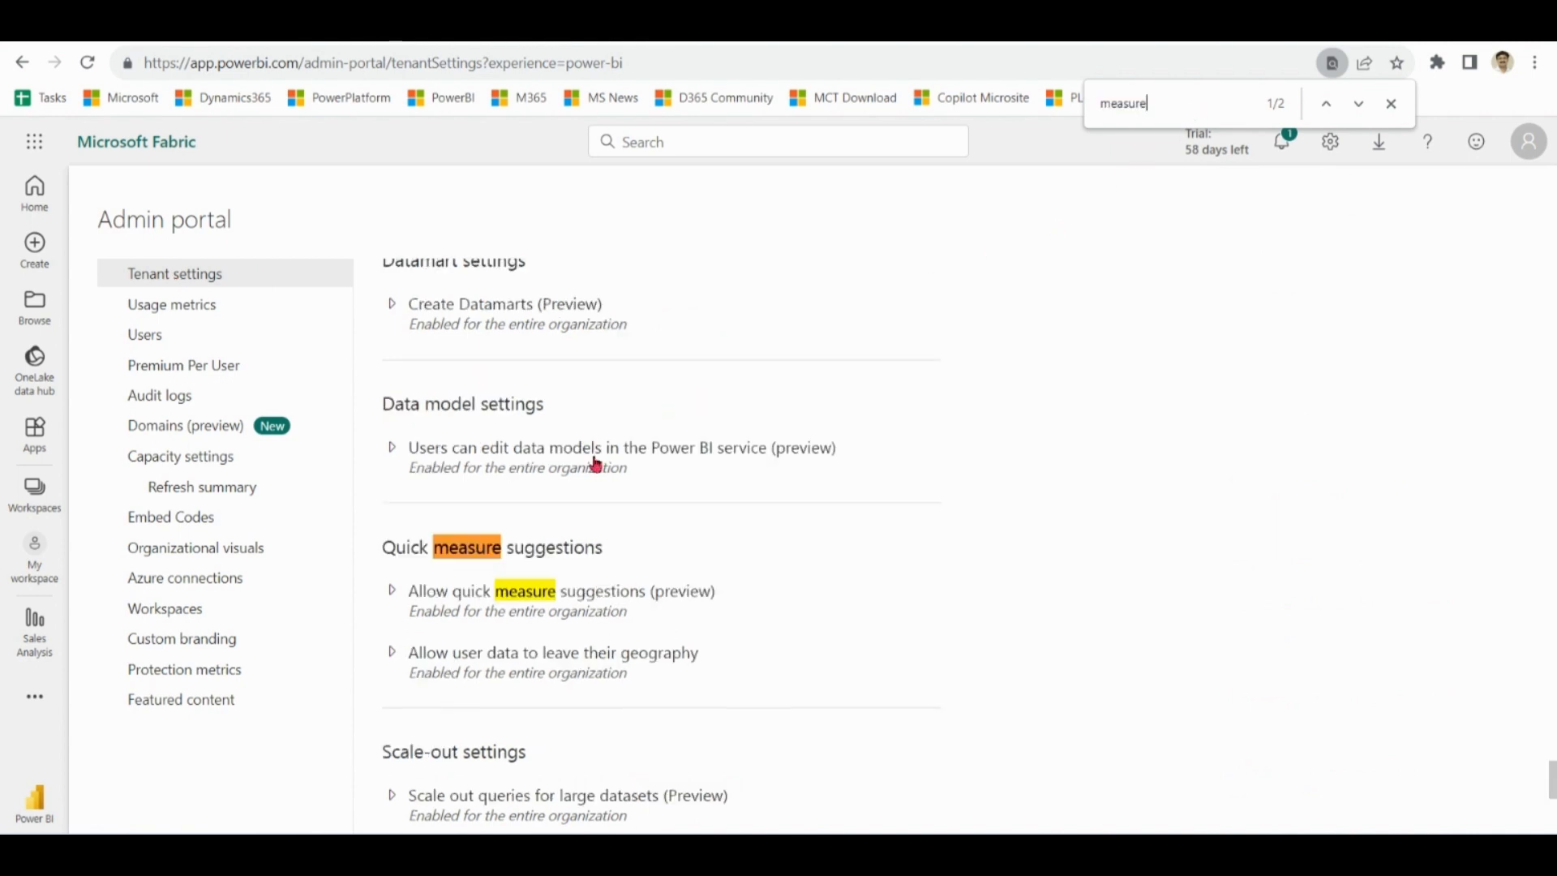
click(392, 590)
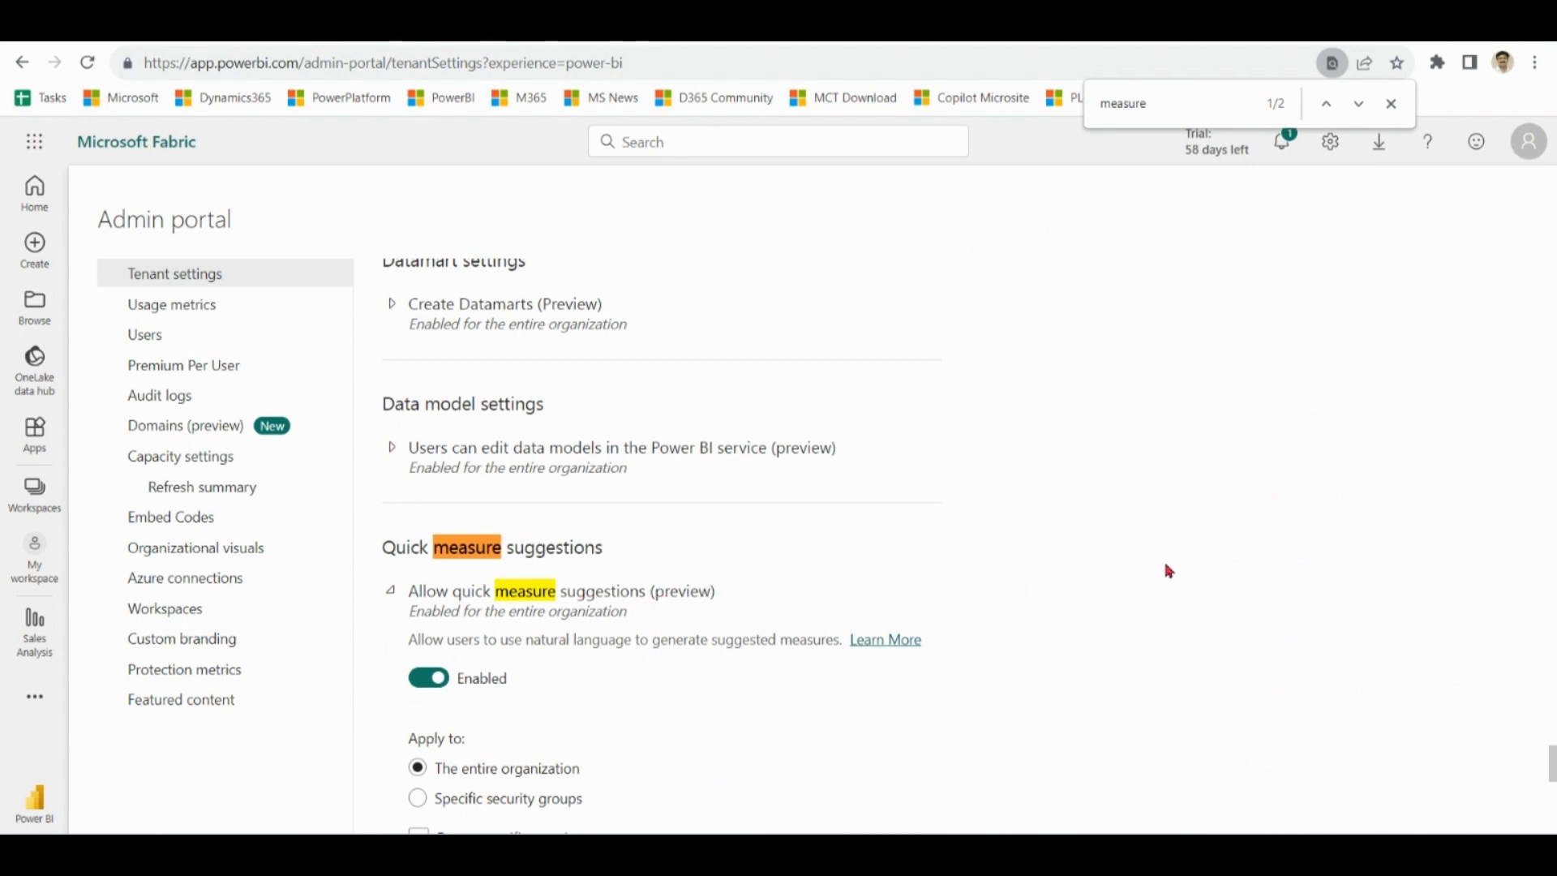
mouse_move(589, 699)
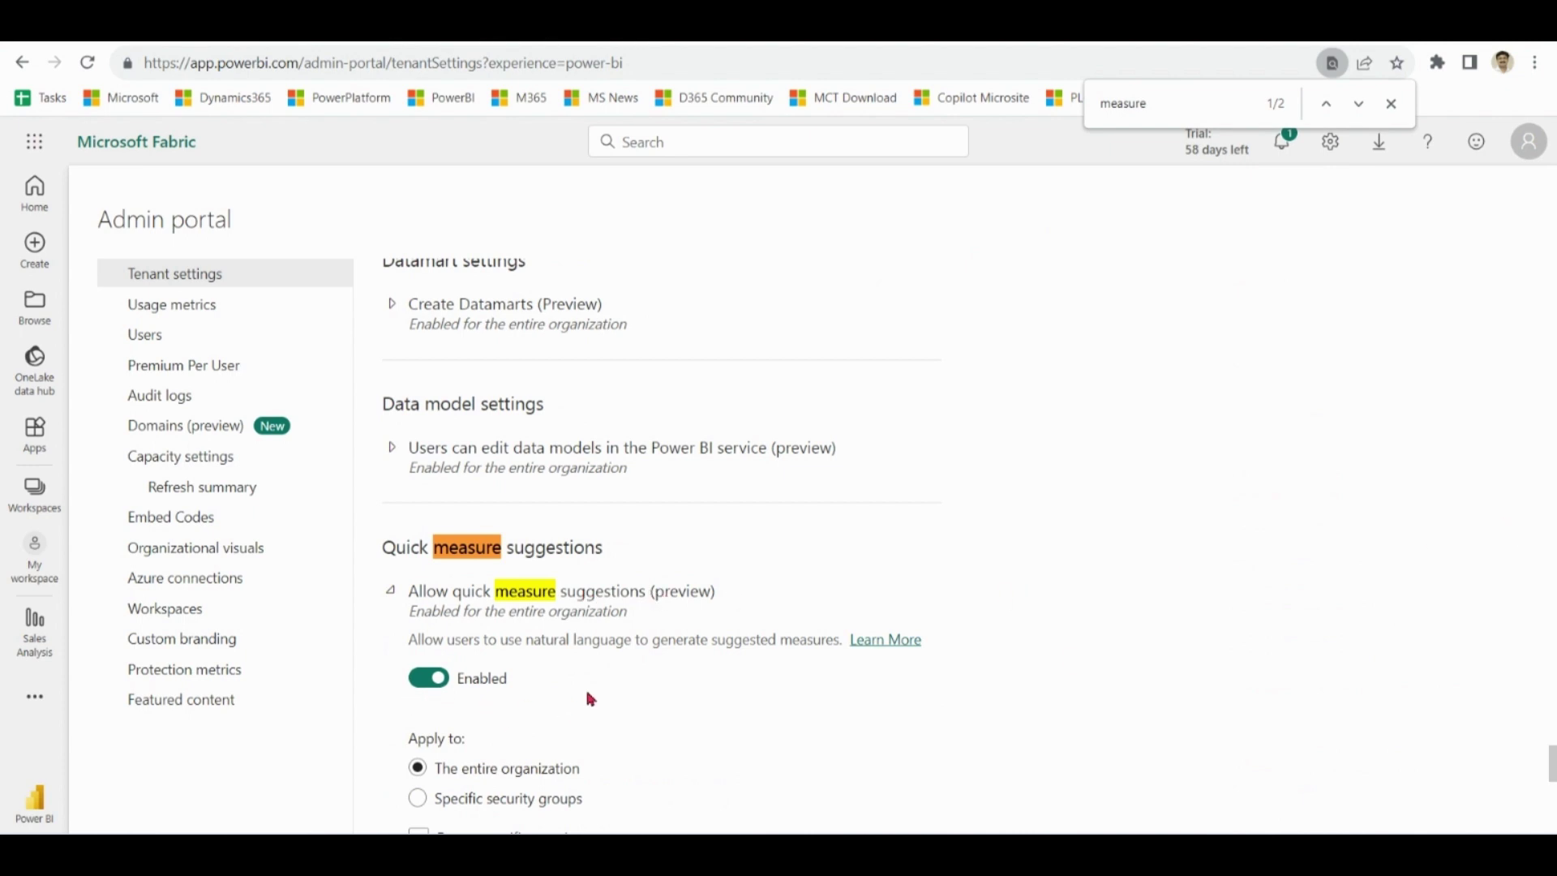
mouse_move(868, 808)
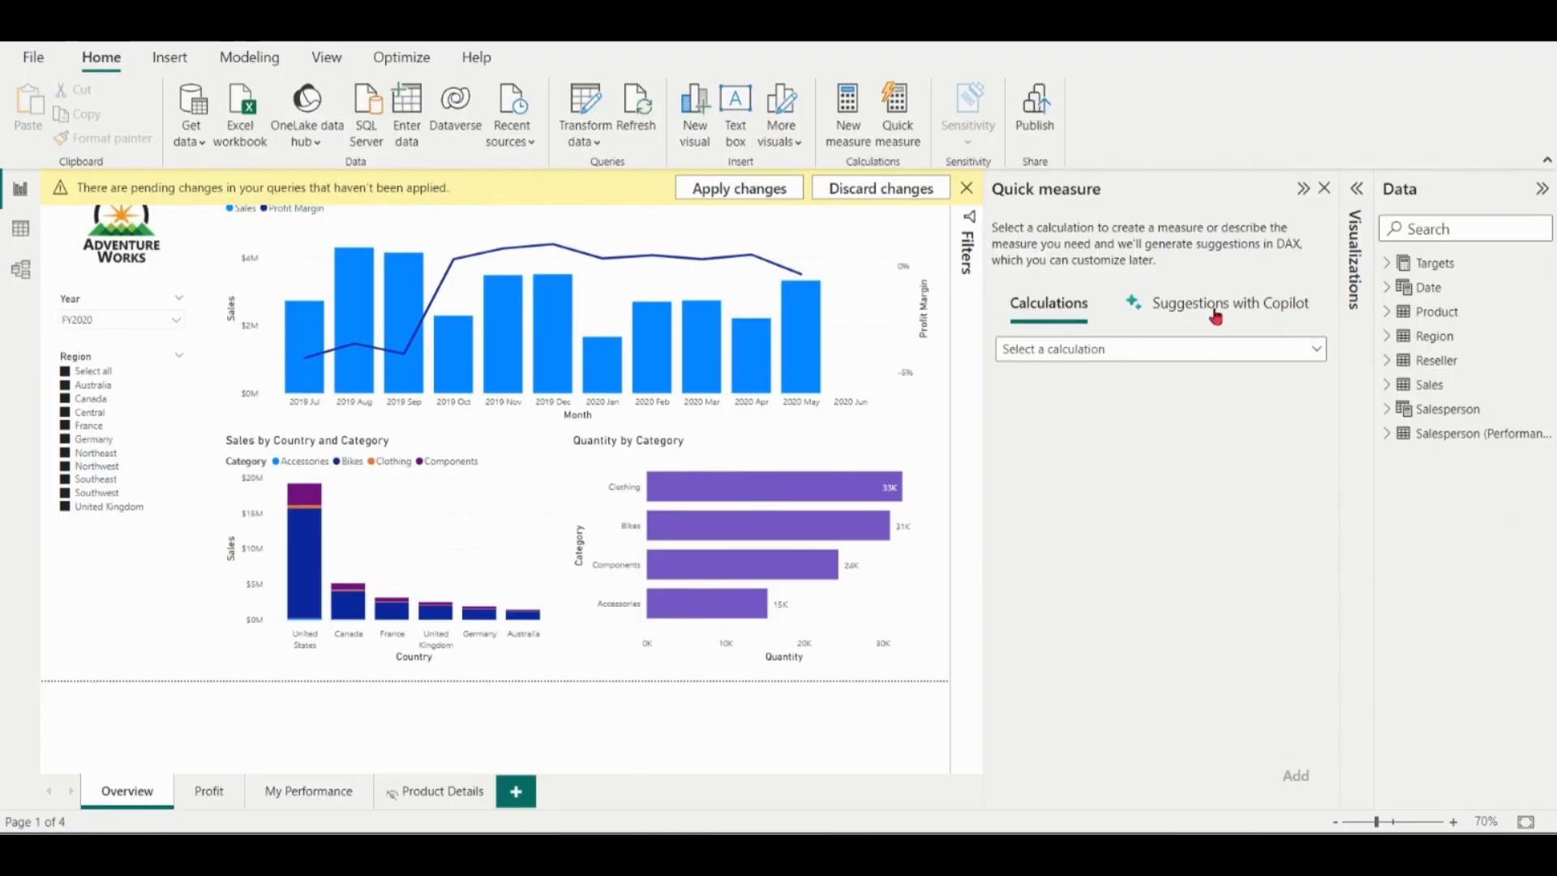
Step: Switch to Suggestions with Copilot and complete the sign-in that turns on Q&A
click(1228, 303)
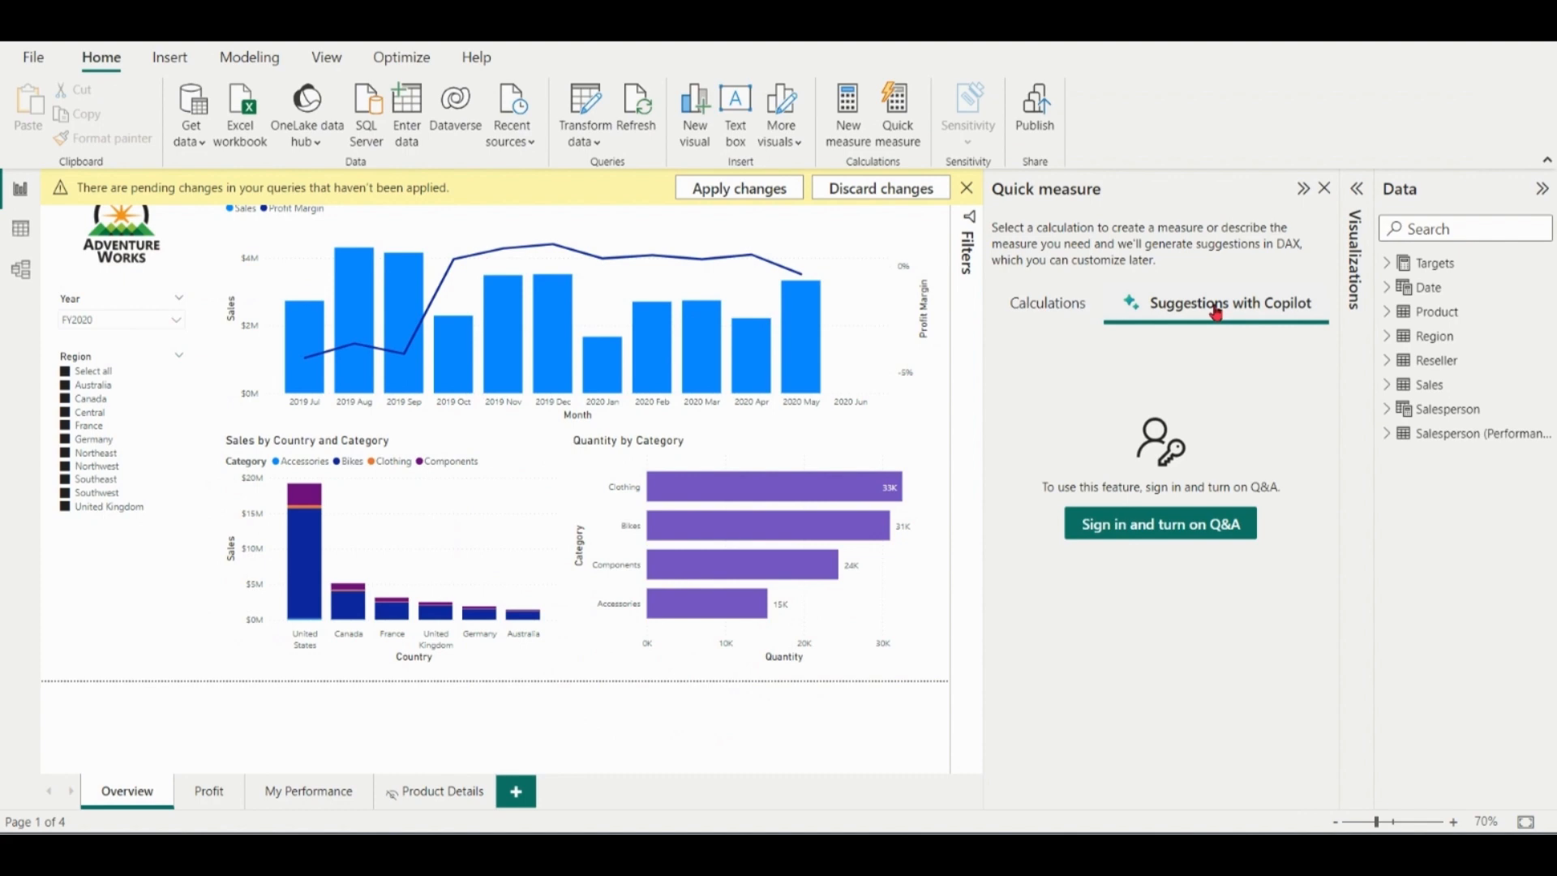
click(1158, 523)
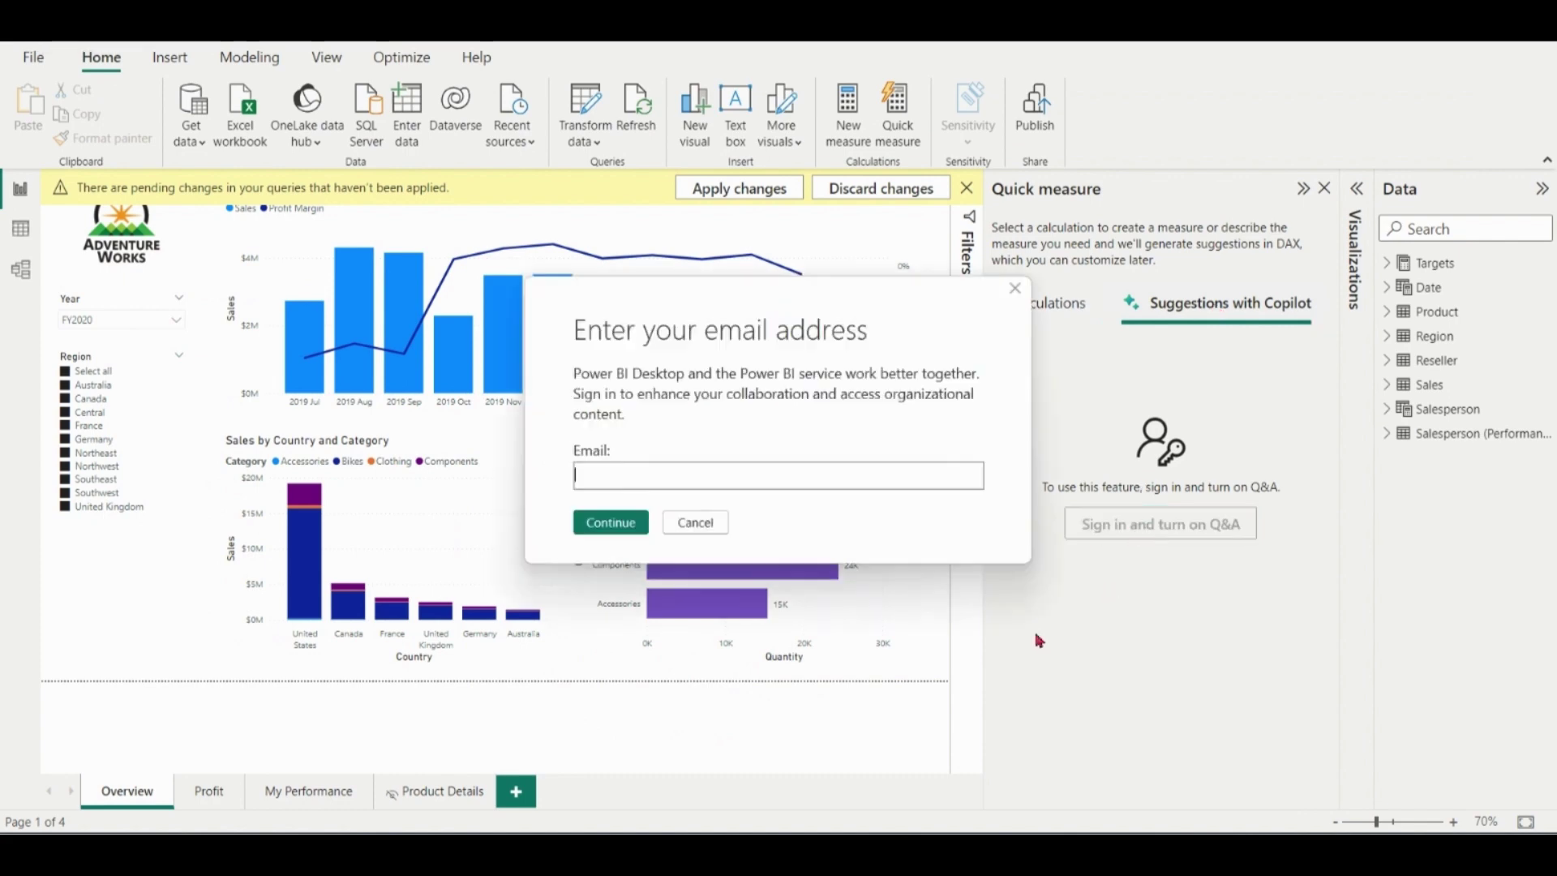
click(610, 521)
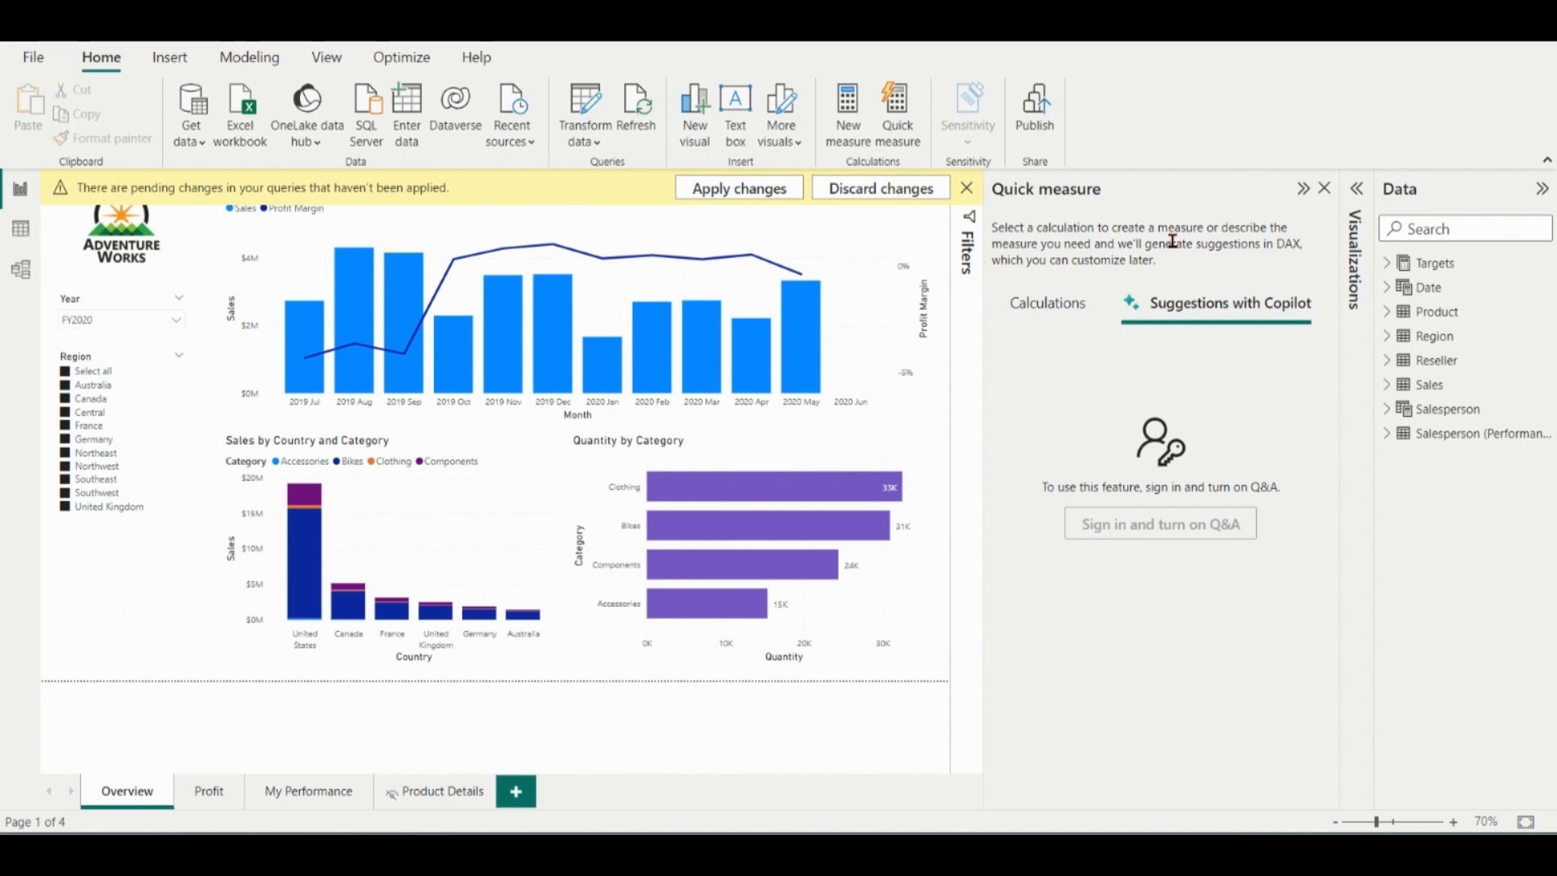
click(1227, 304)
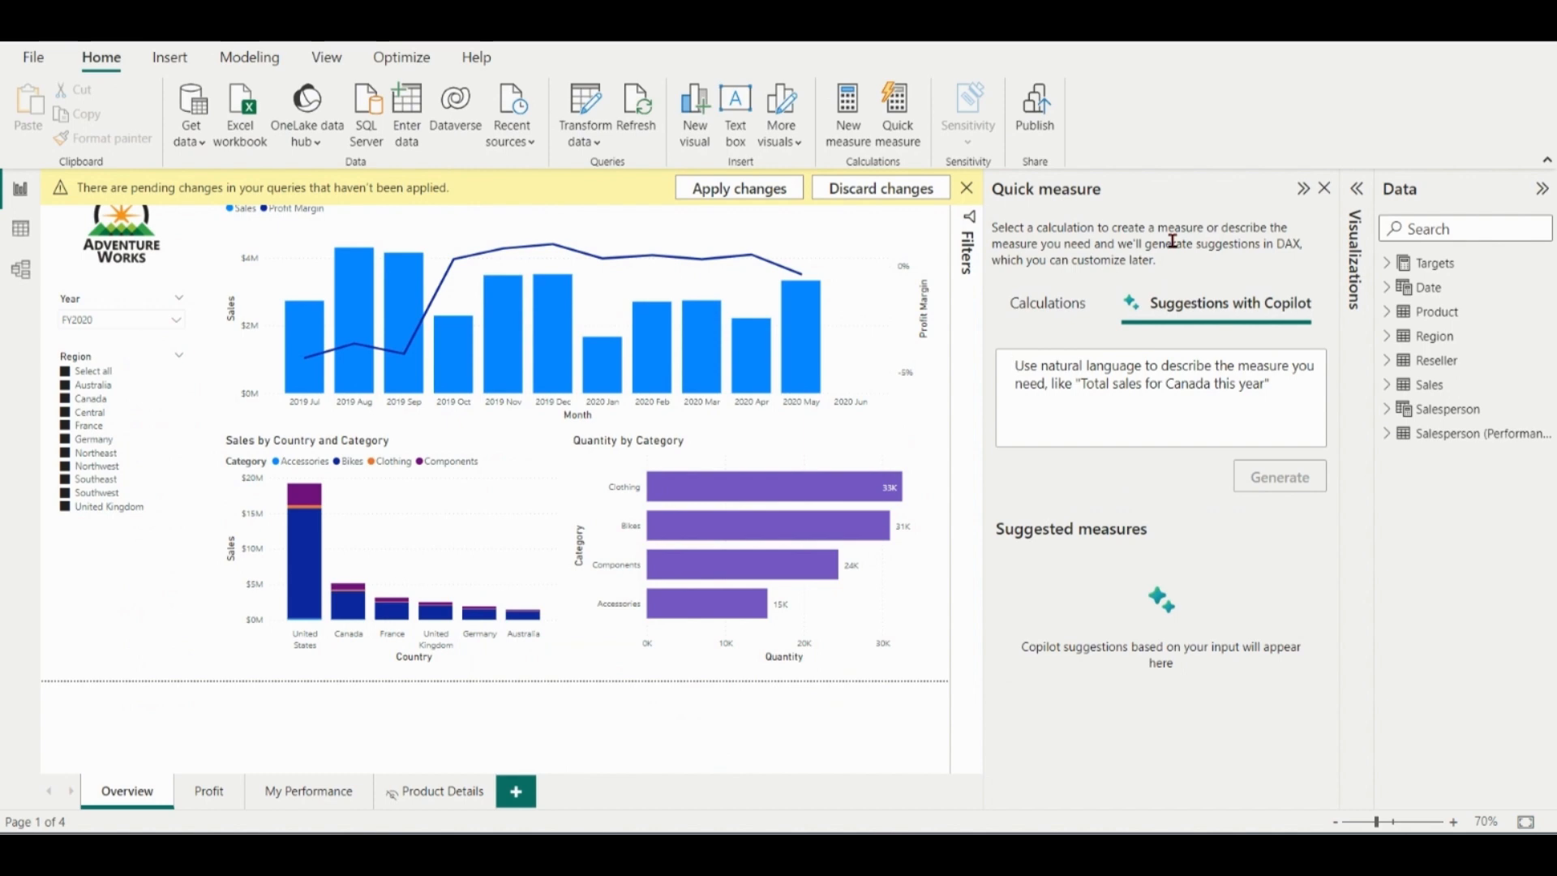
Step: Enter the Copilot request 'how many products in helmets product subcategory'
text(how many prod)
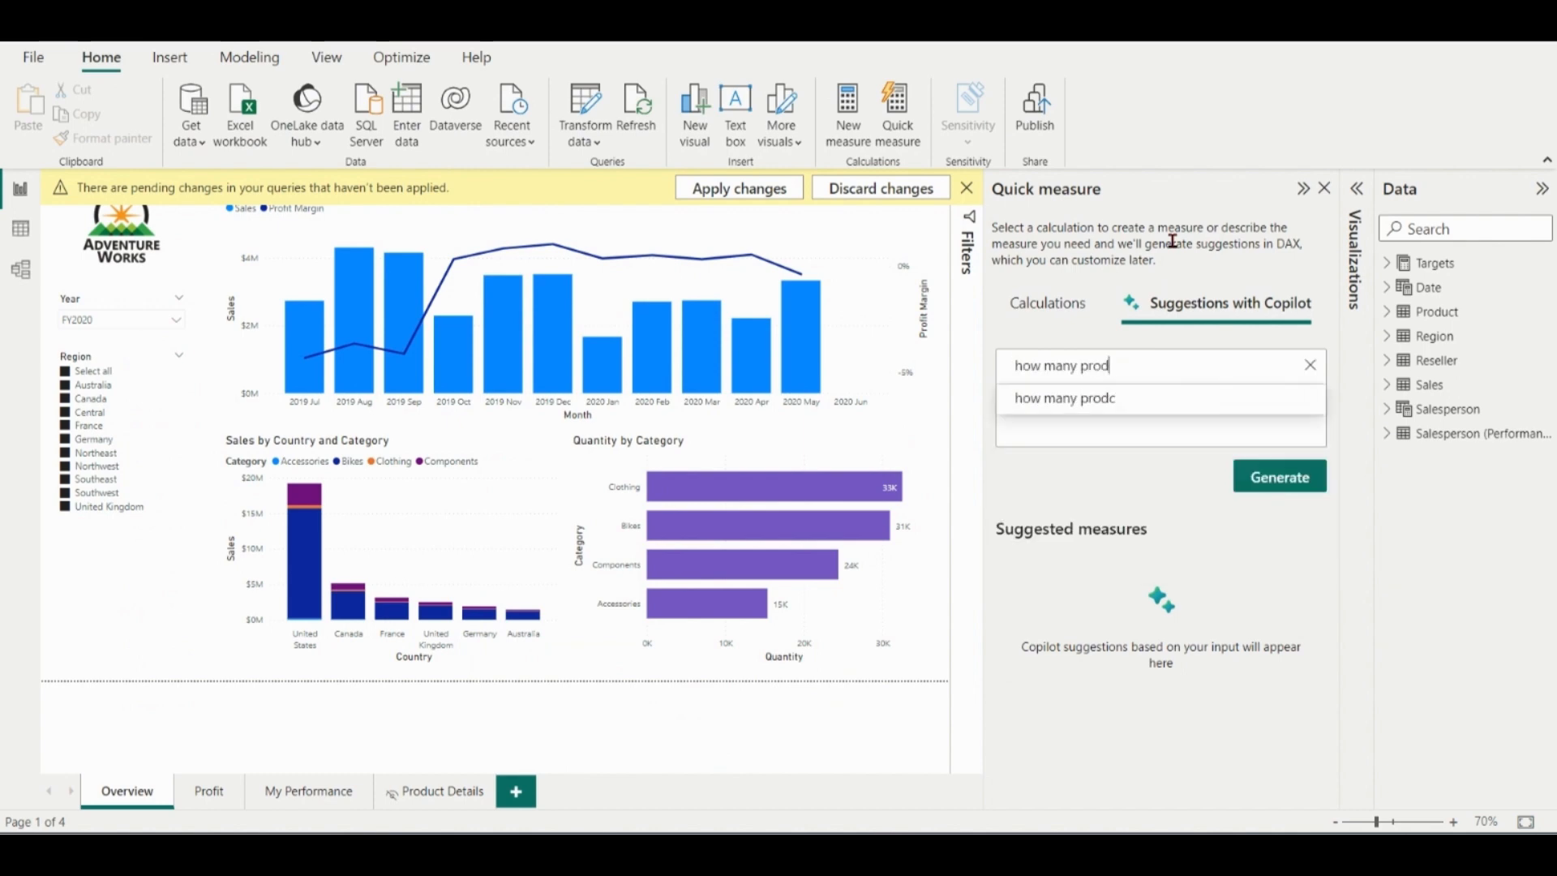
text(ucts in helmet)
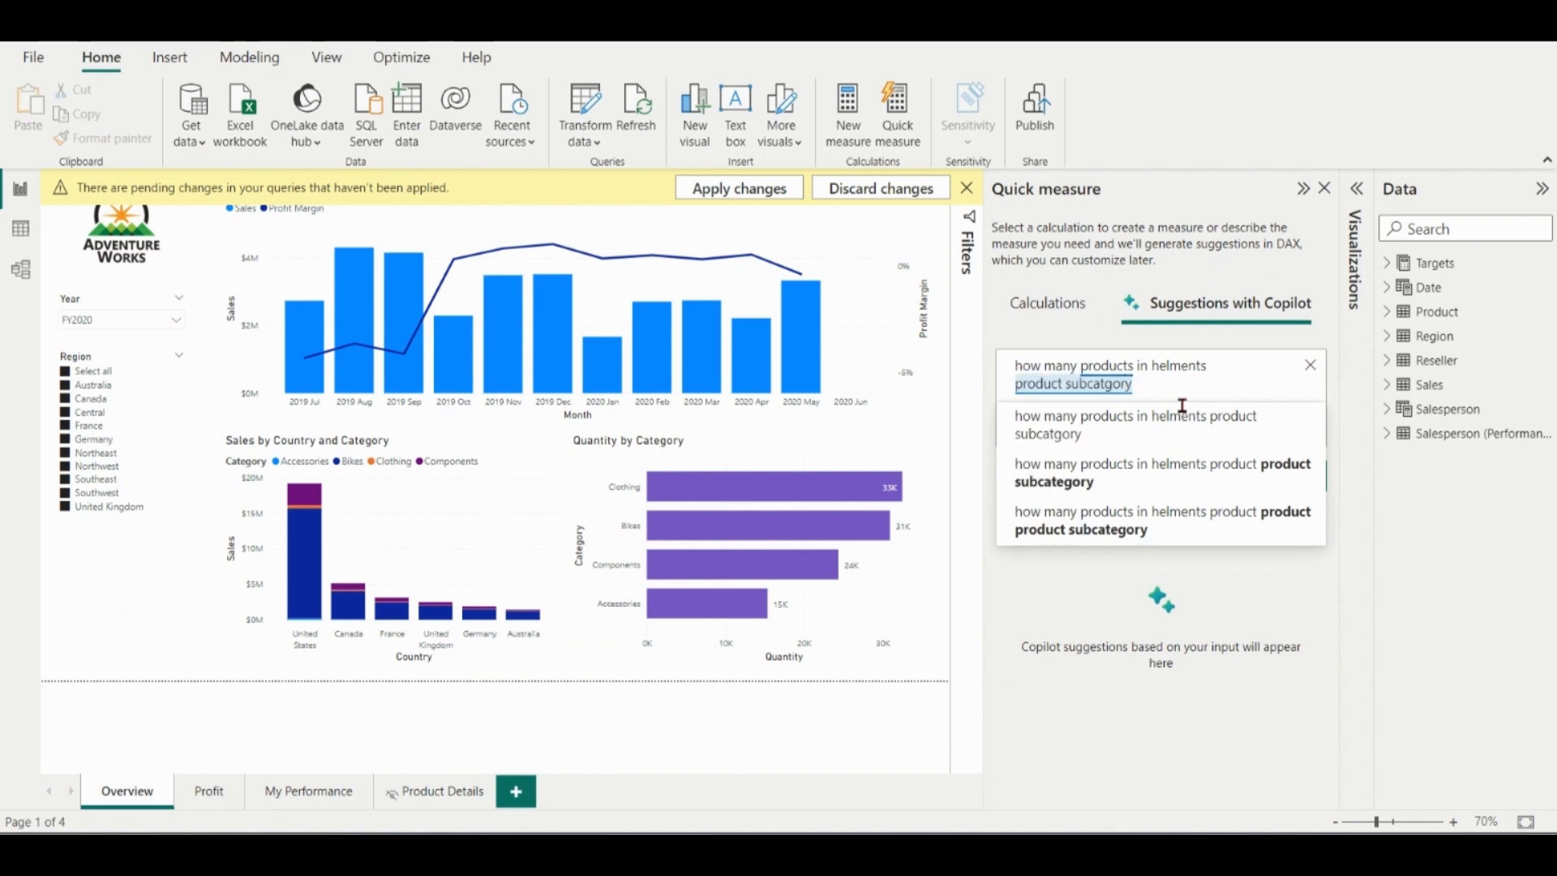
click(1192, 399)
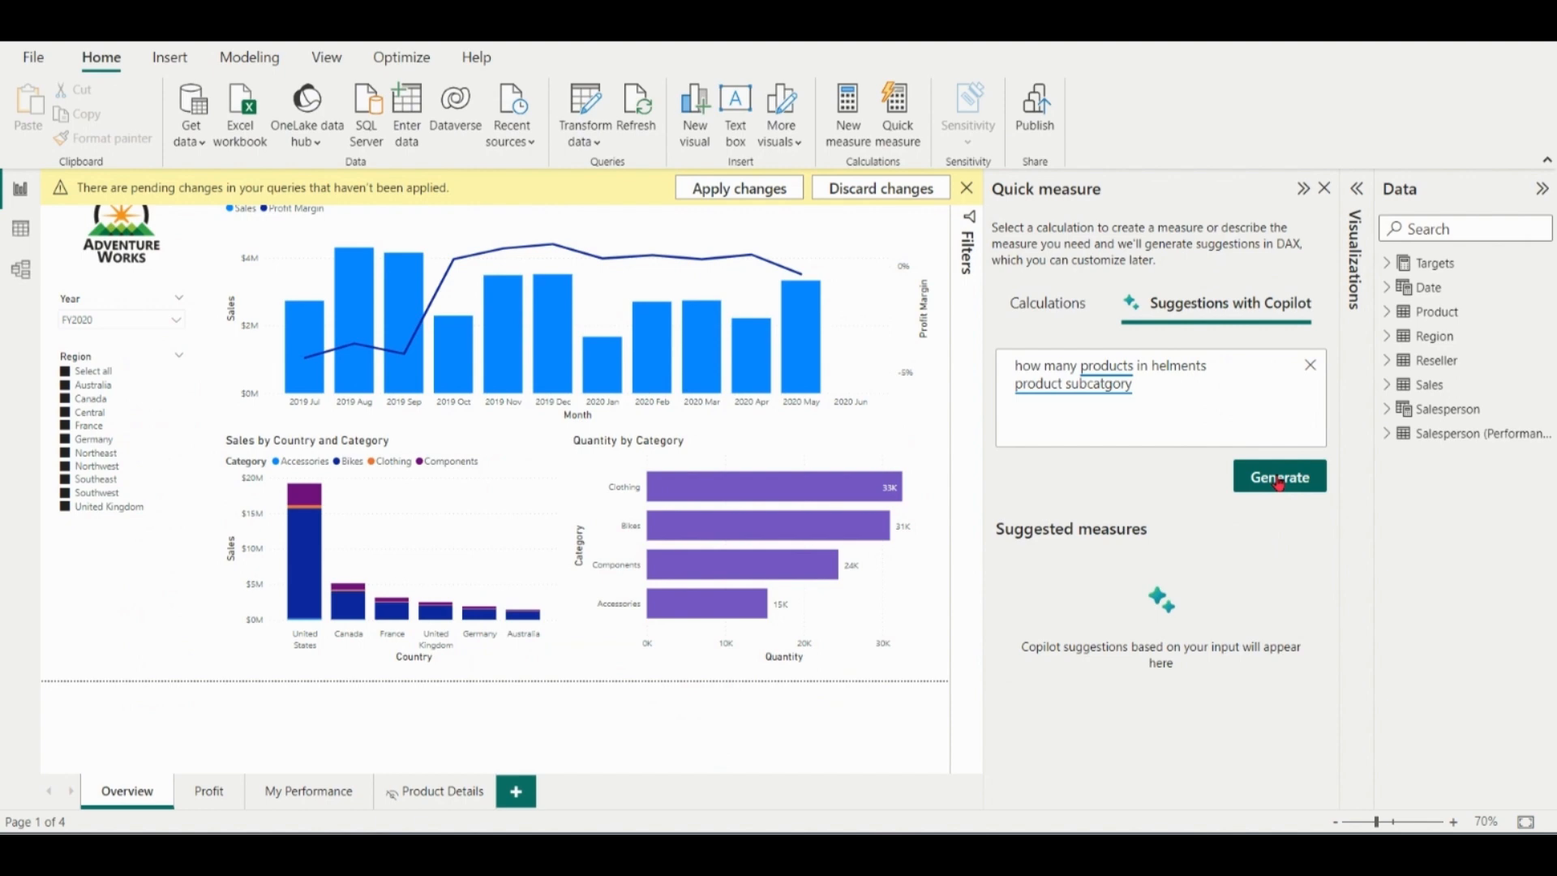
Step: Generate the suggested distinct count of helmet products, previewing 3, and review its DAX
click(1280, 476)
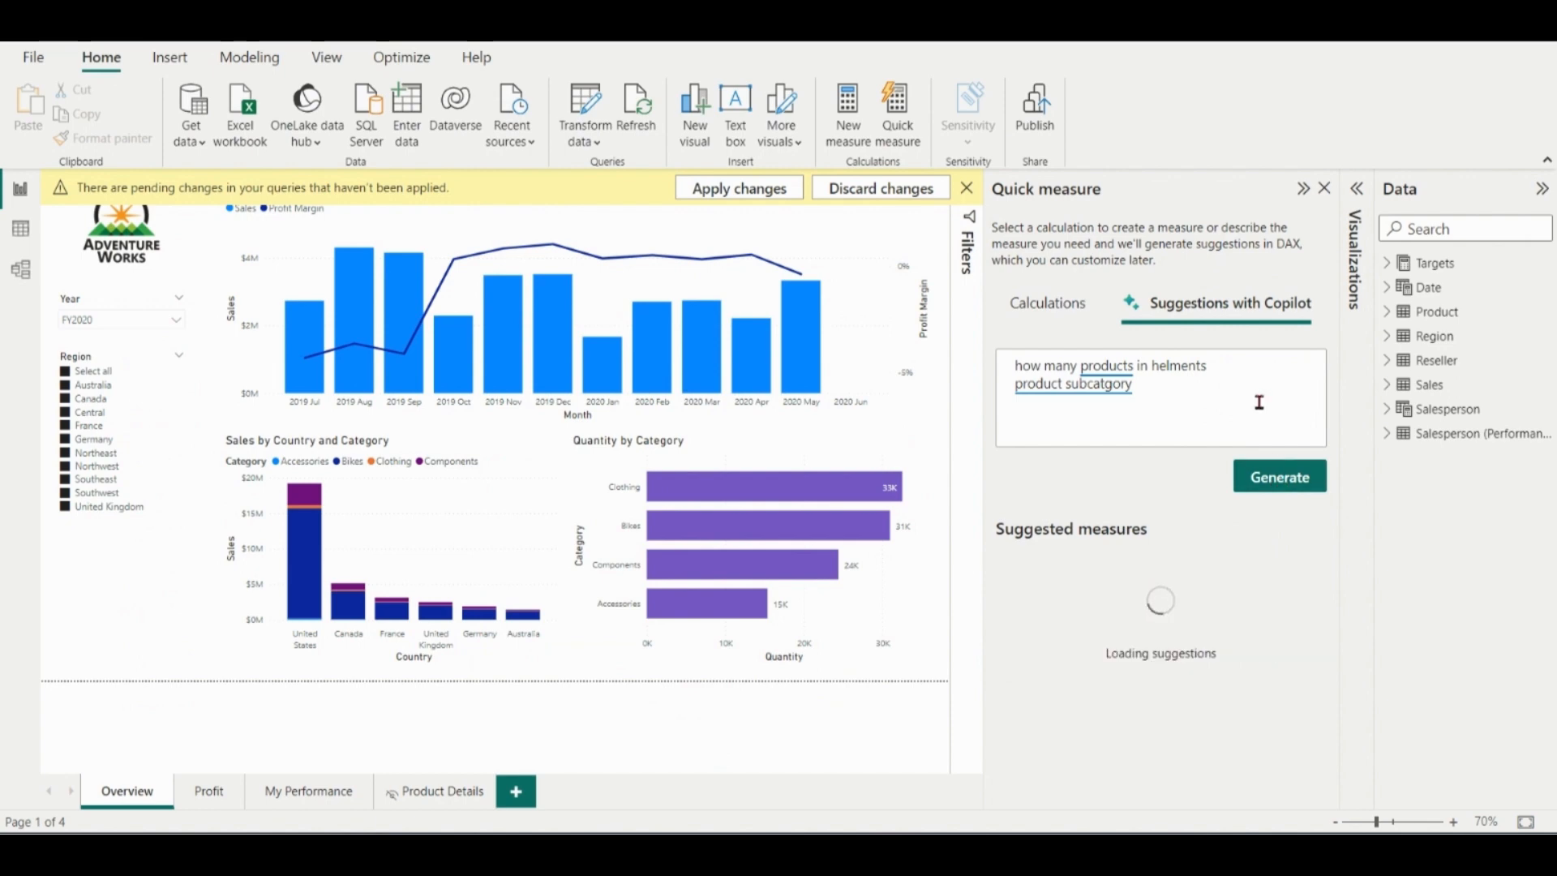
click(1279, 477)
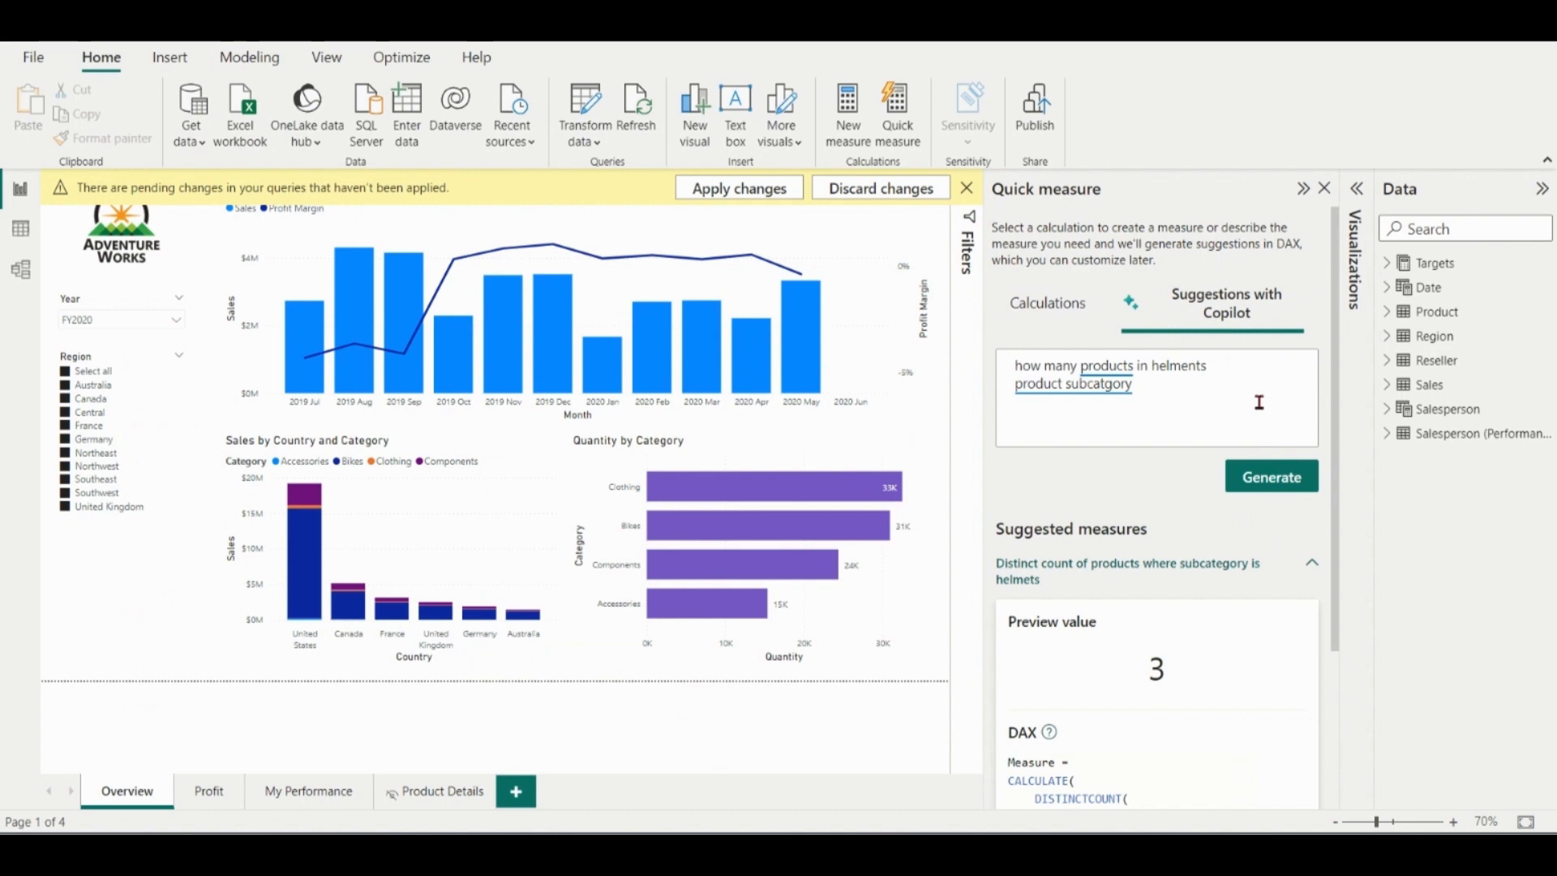
scroll(down, 3)
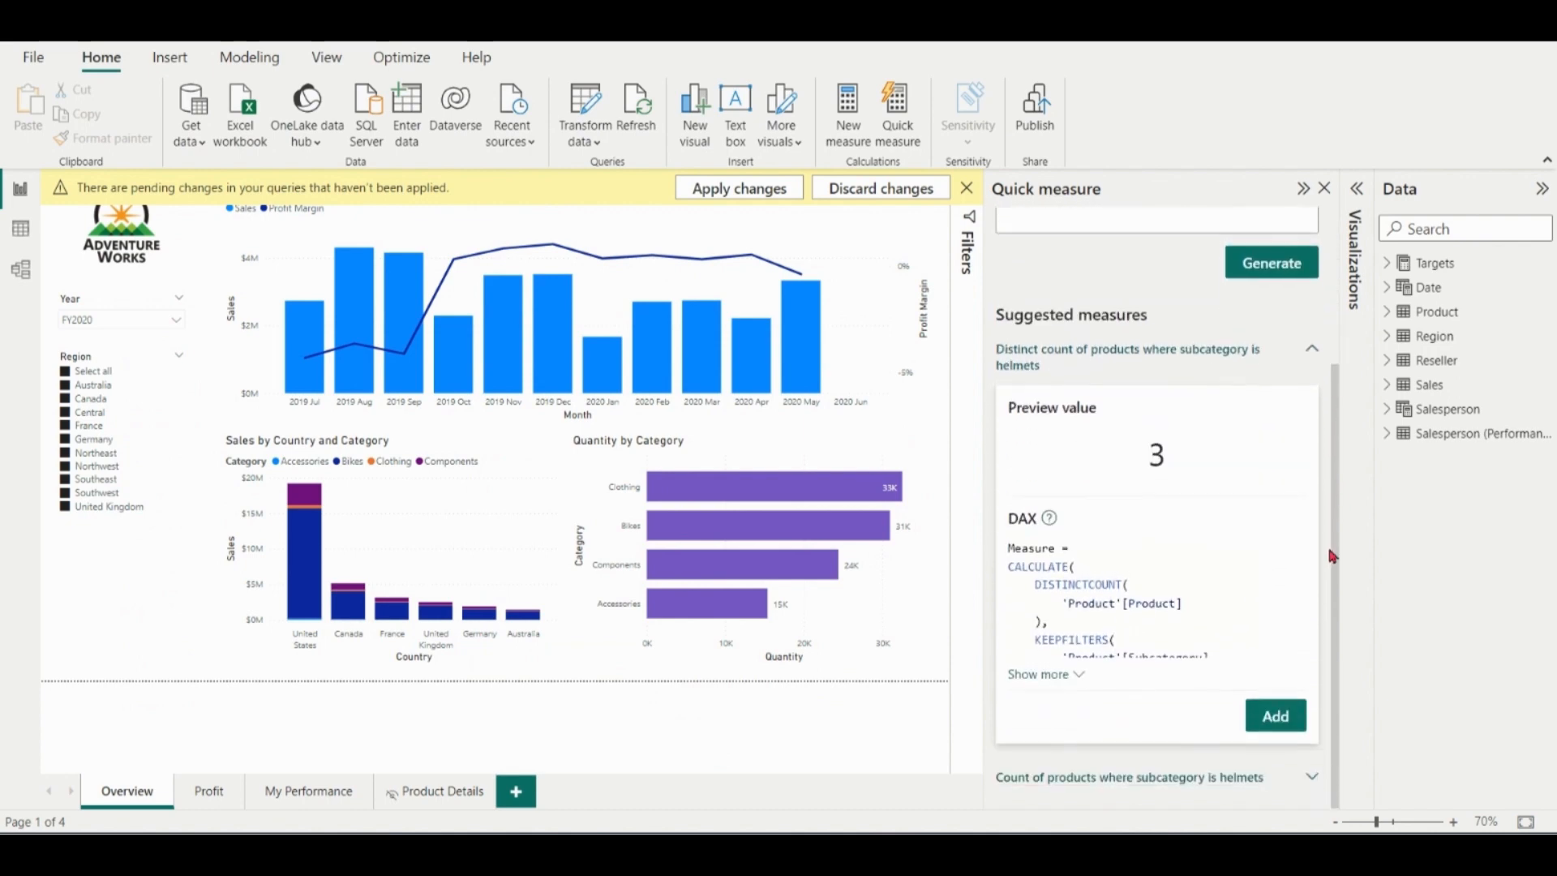
click(1040, 673)
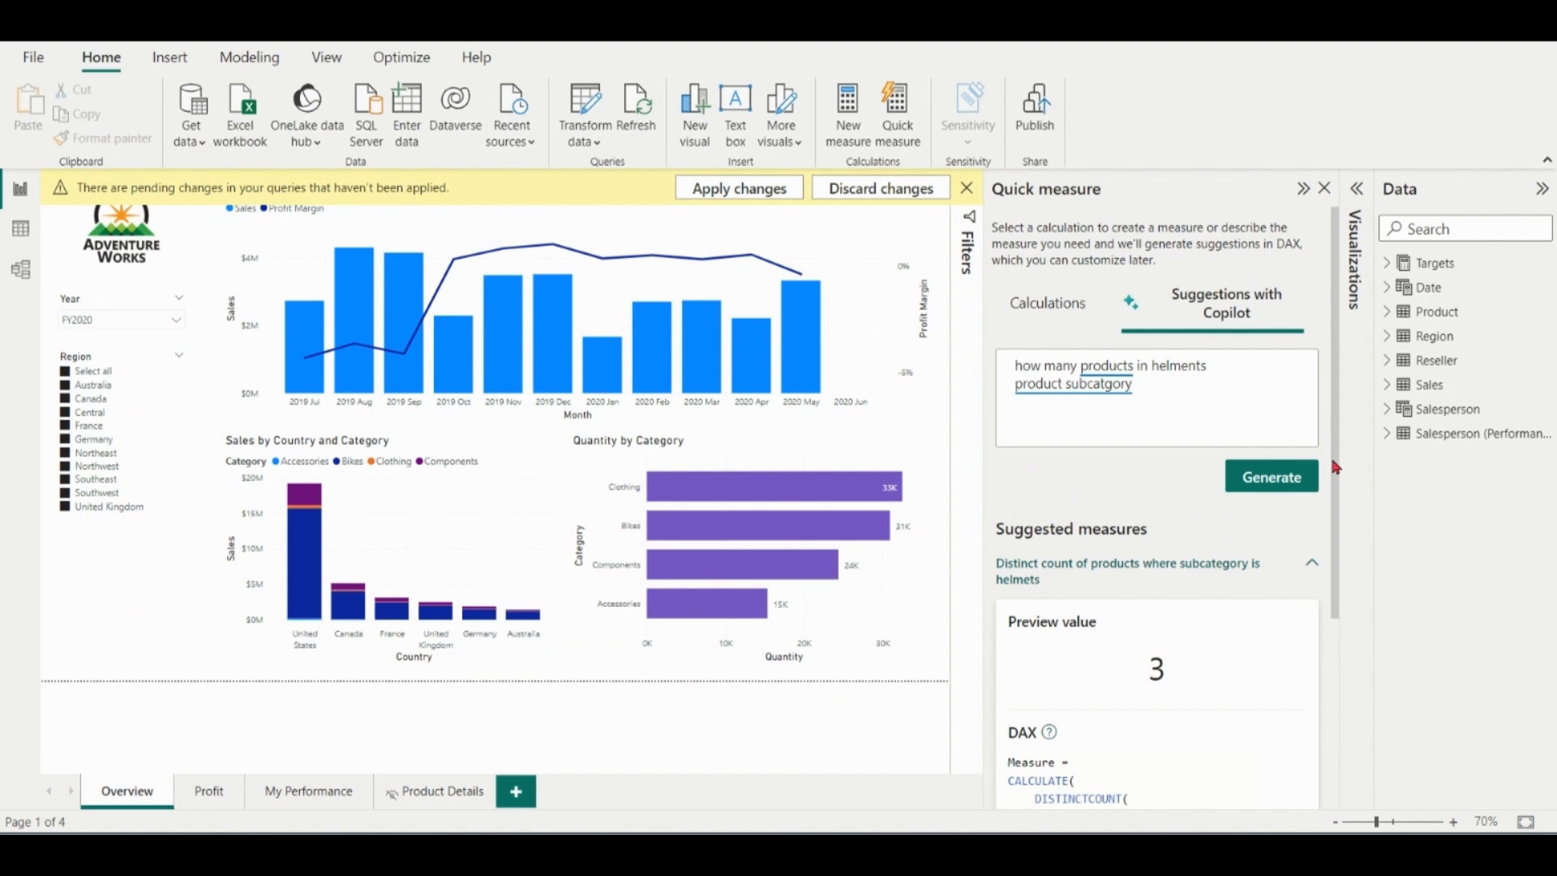
scroll(down, 3)
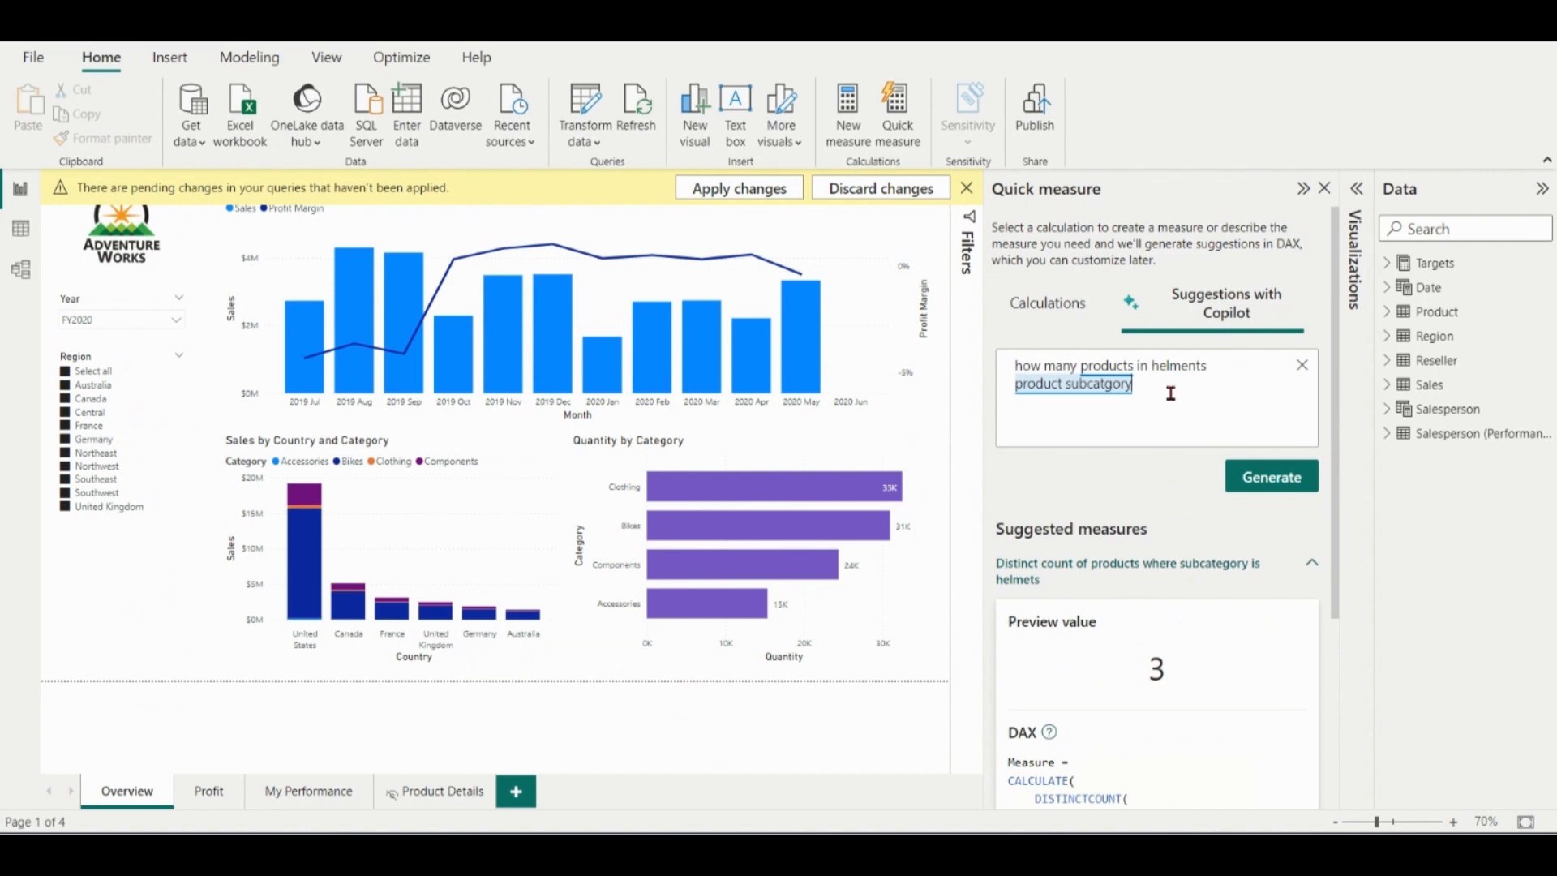
mouse_move(1204, 404)
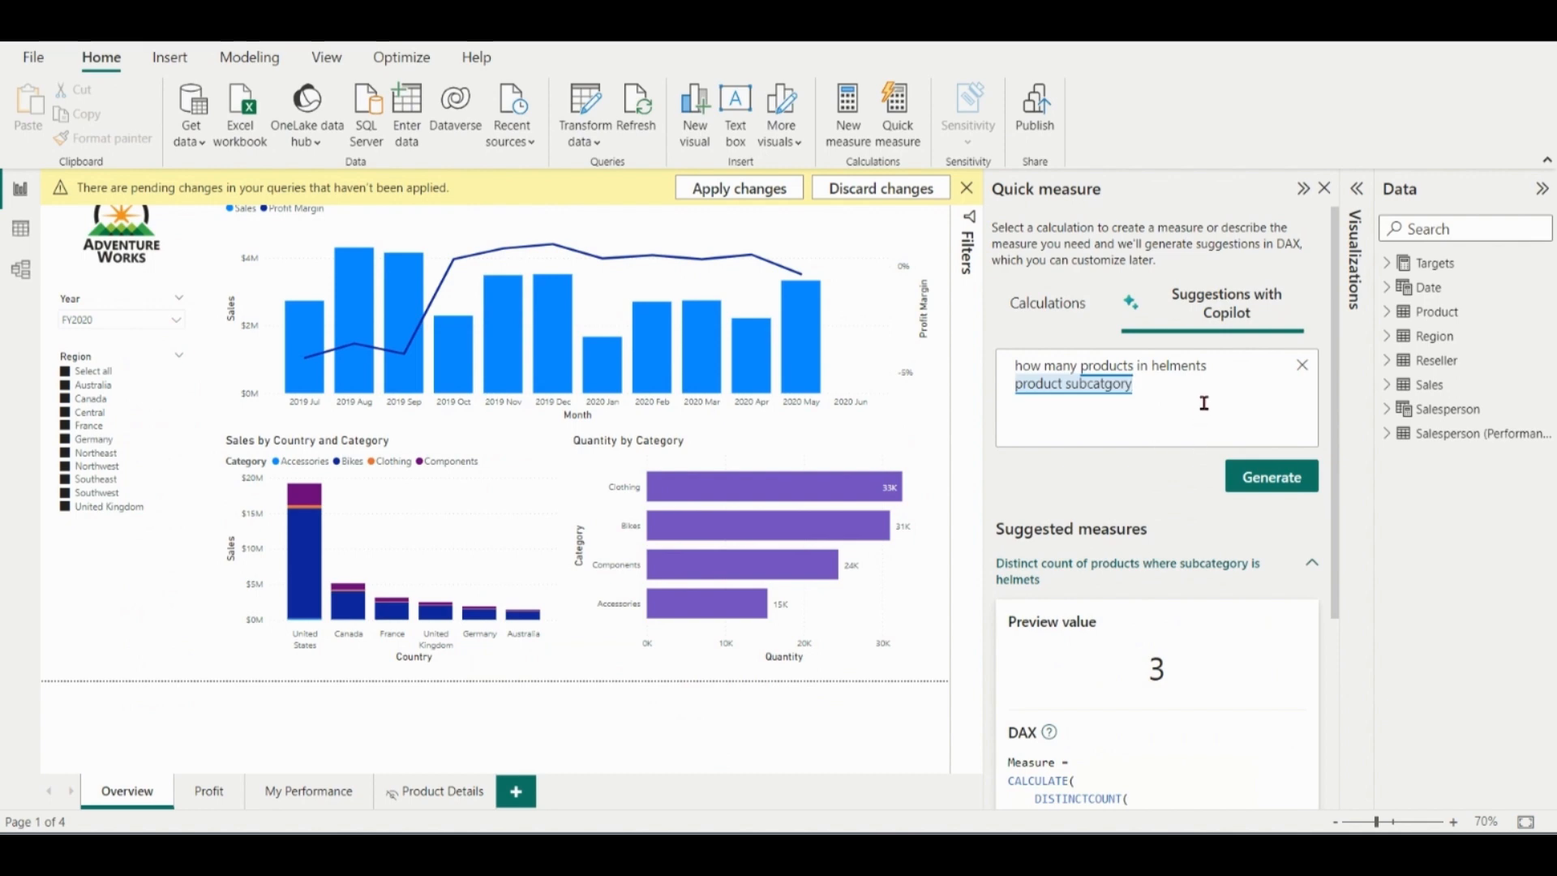
Step: Show the Product table's rows in Data view
click(1396, 311)
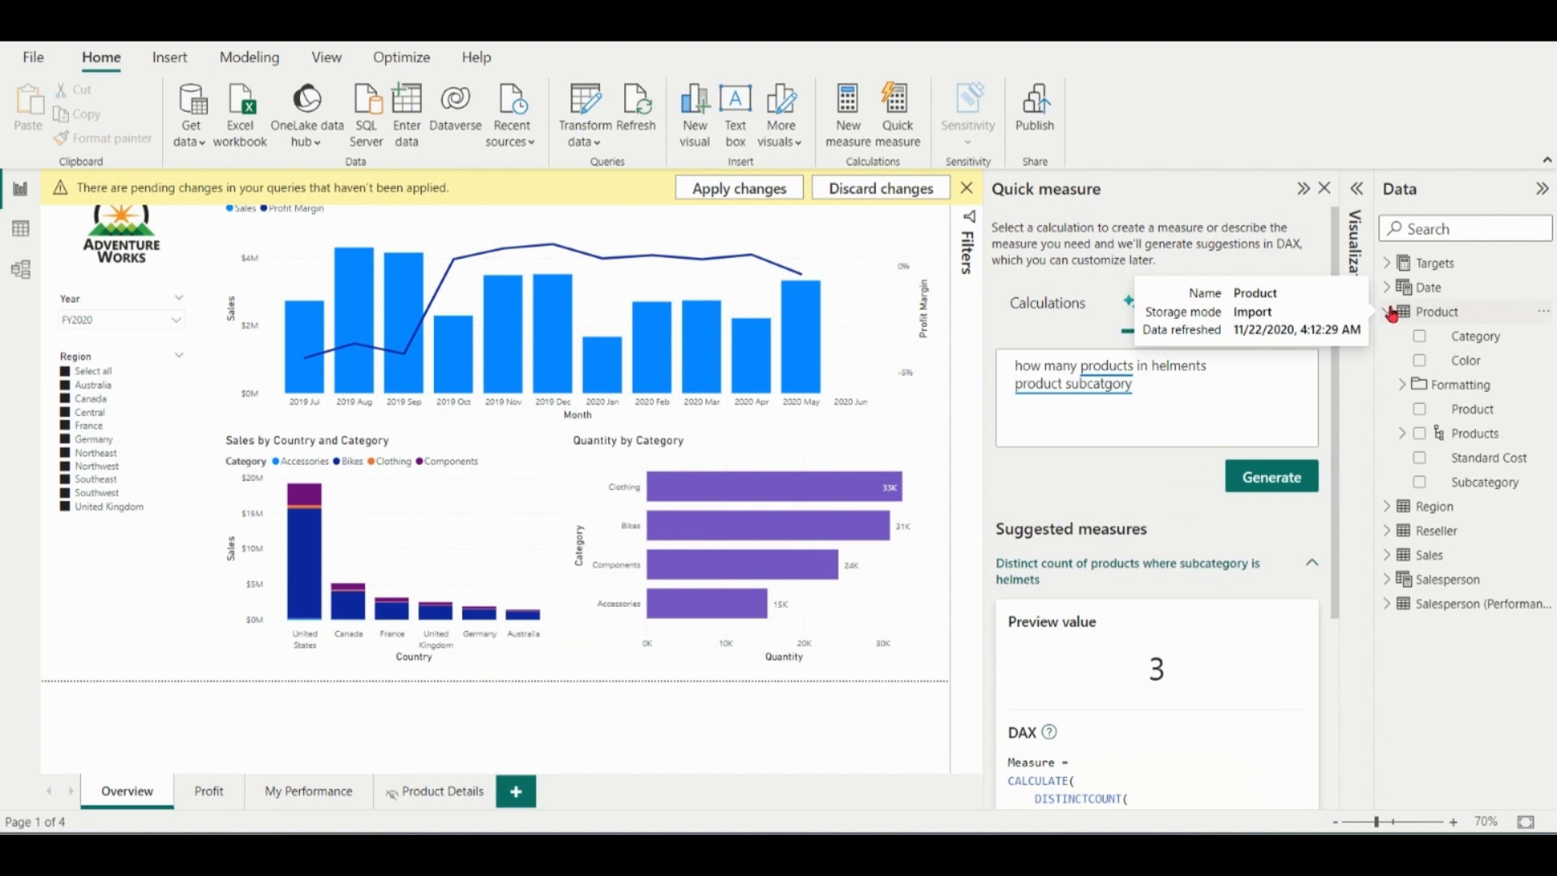
mouse_move(1475, 336)
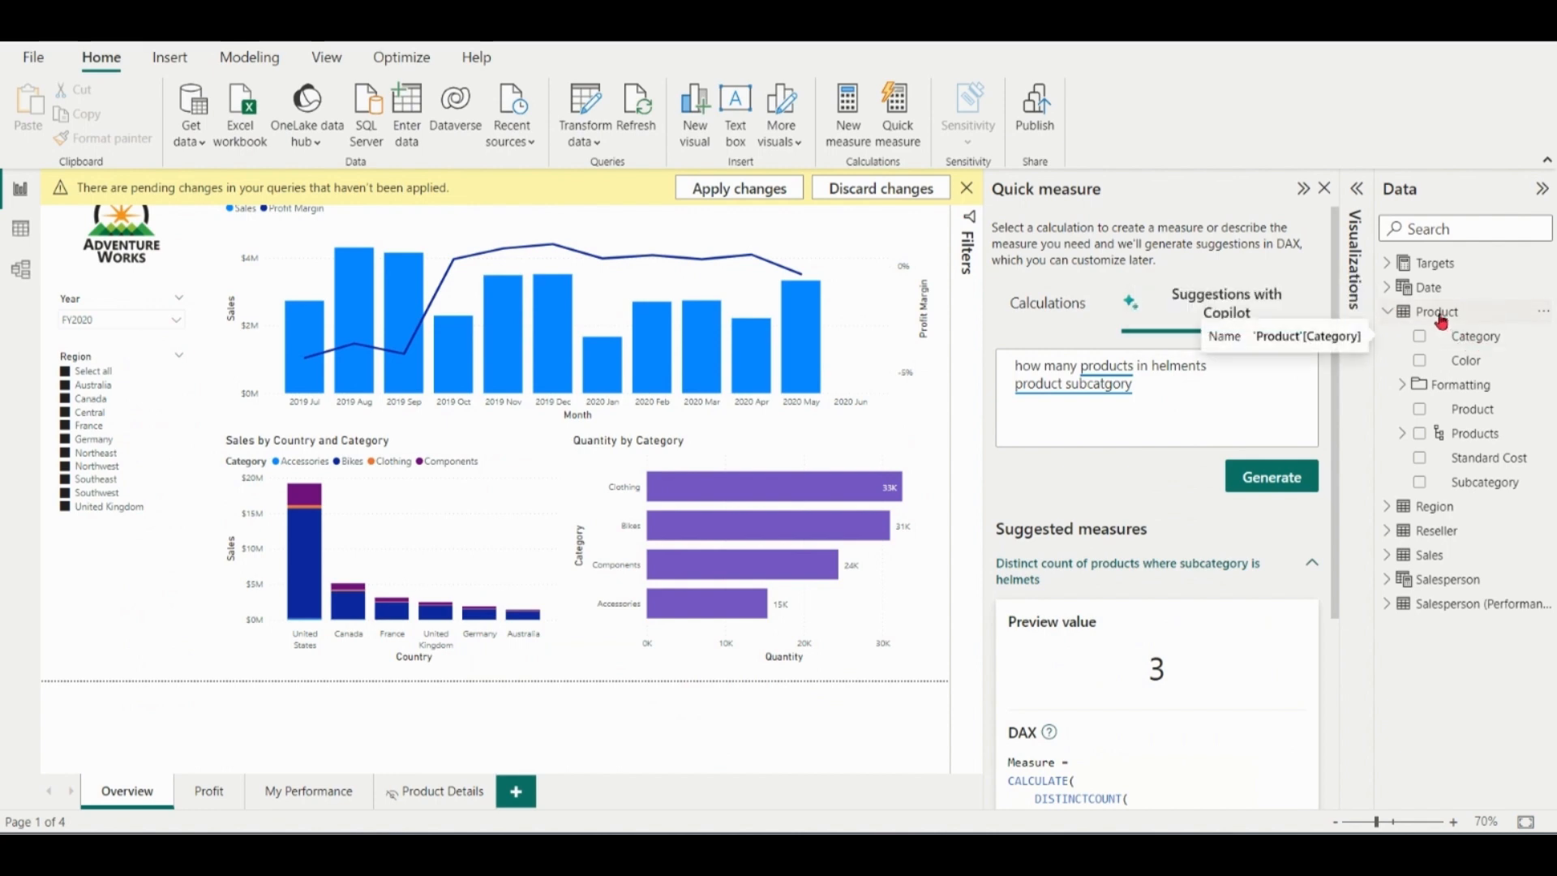
click(1435, 311)
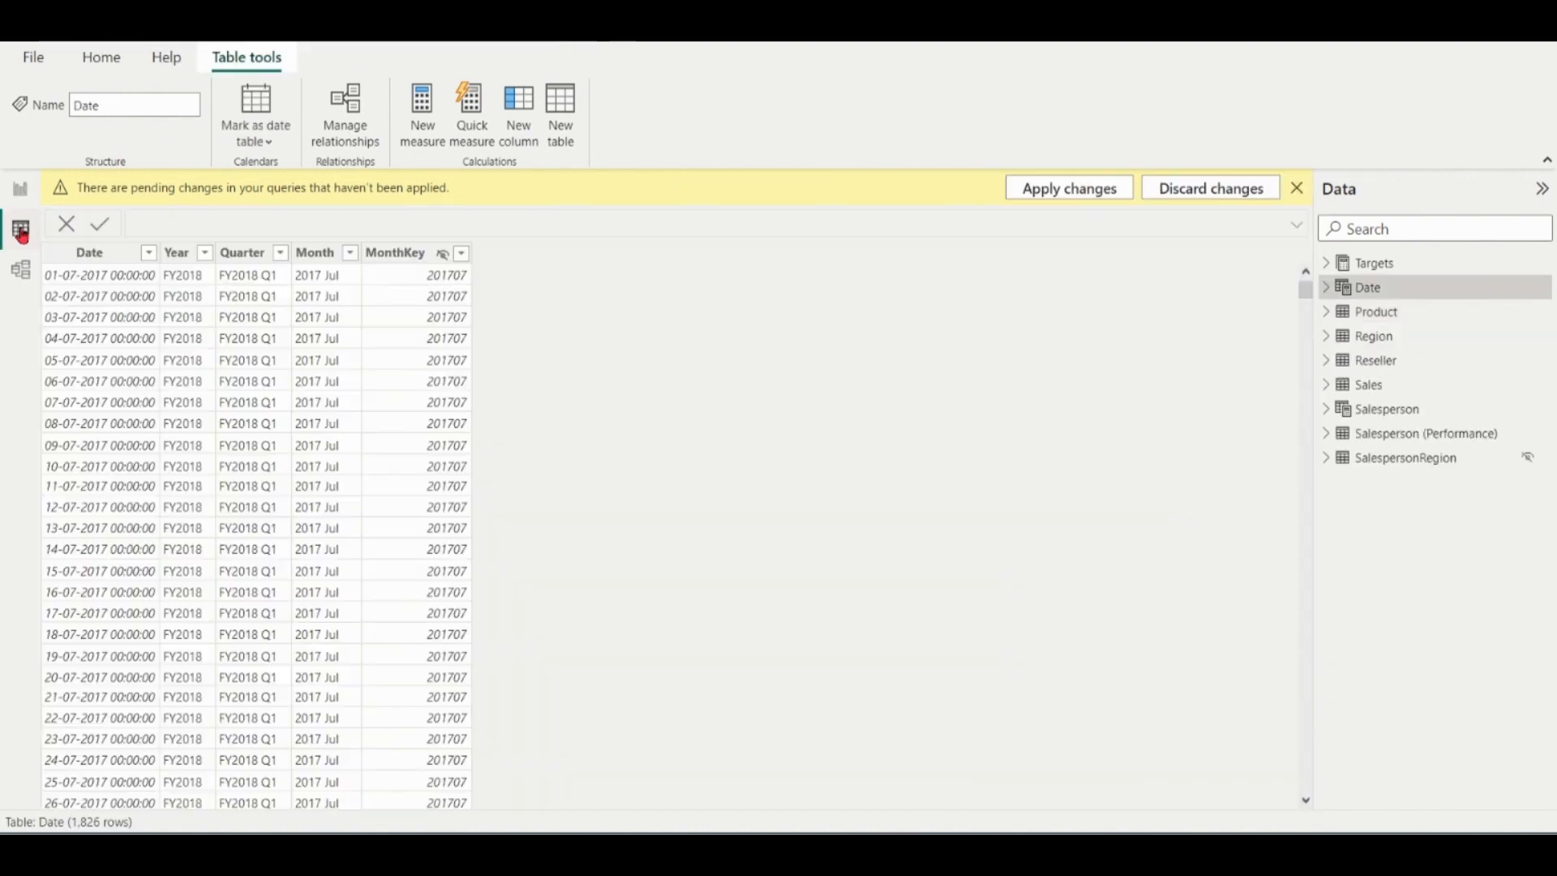
click(1377, 312)
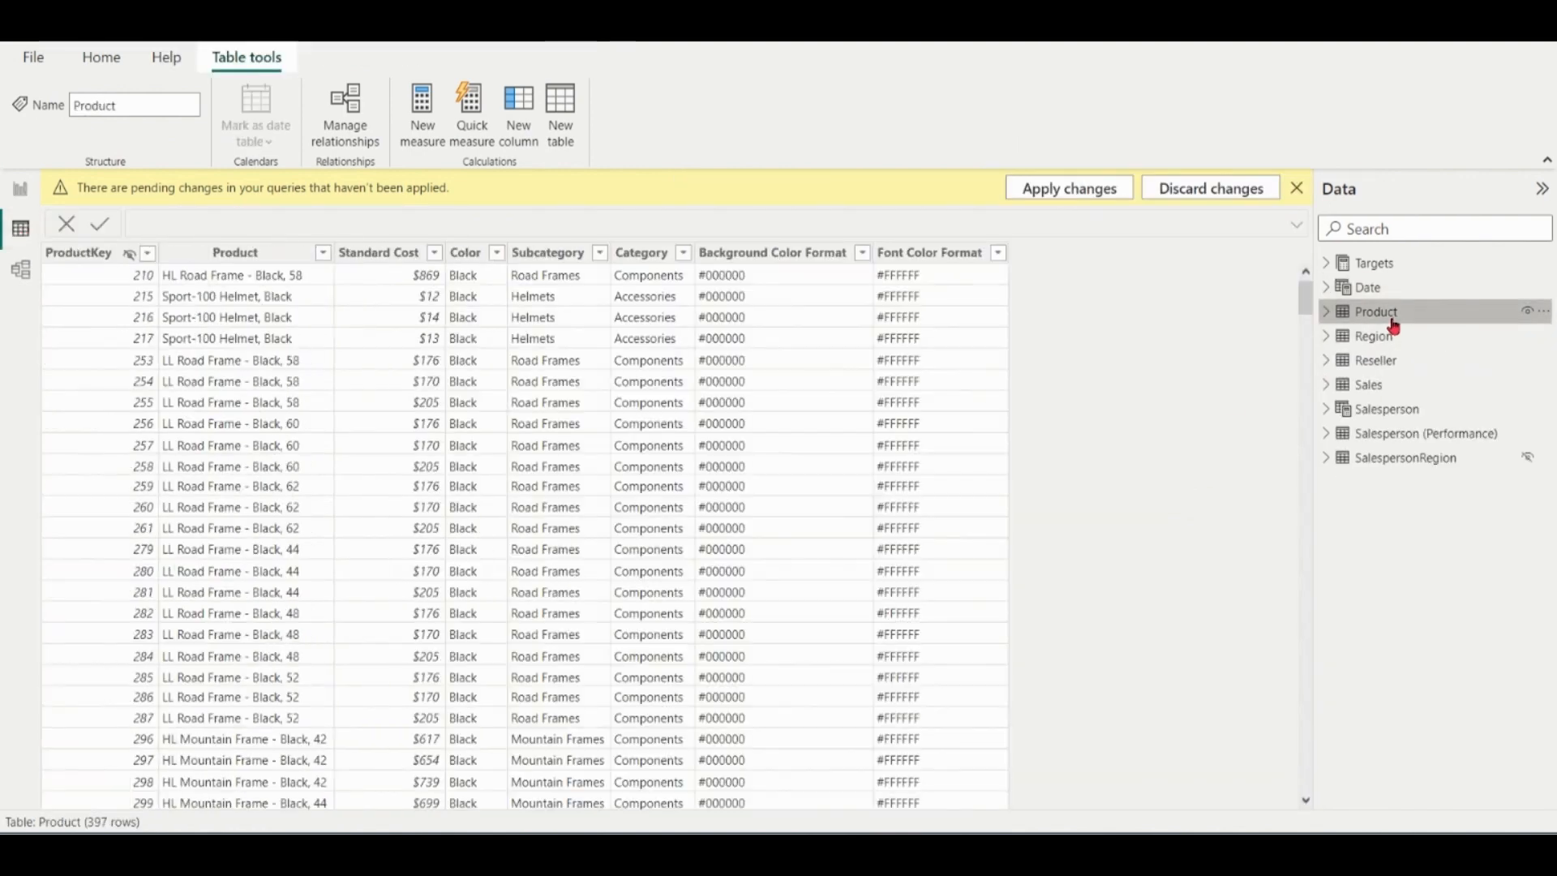
click(642, 253)
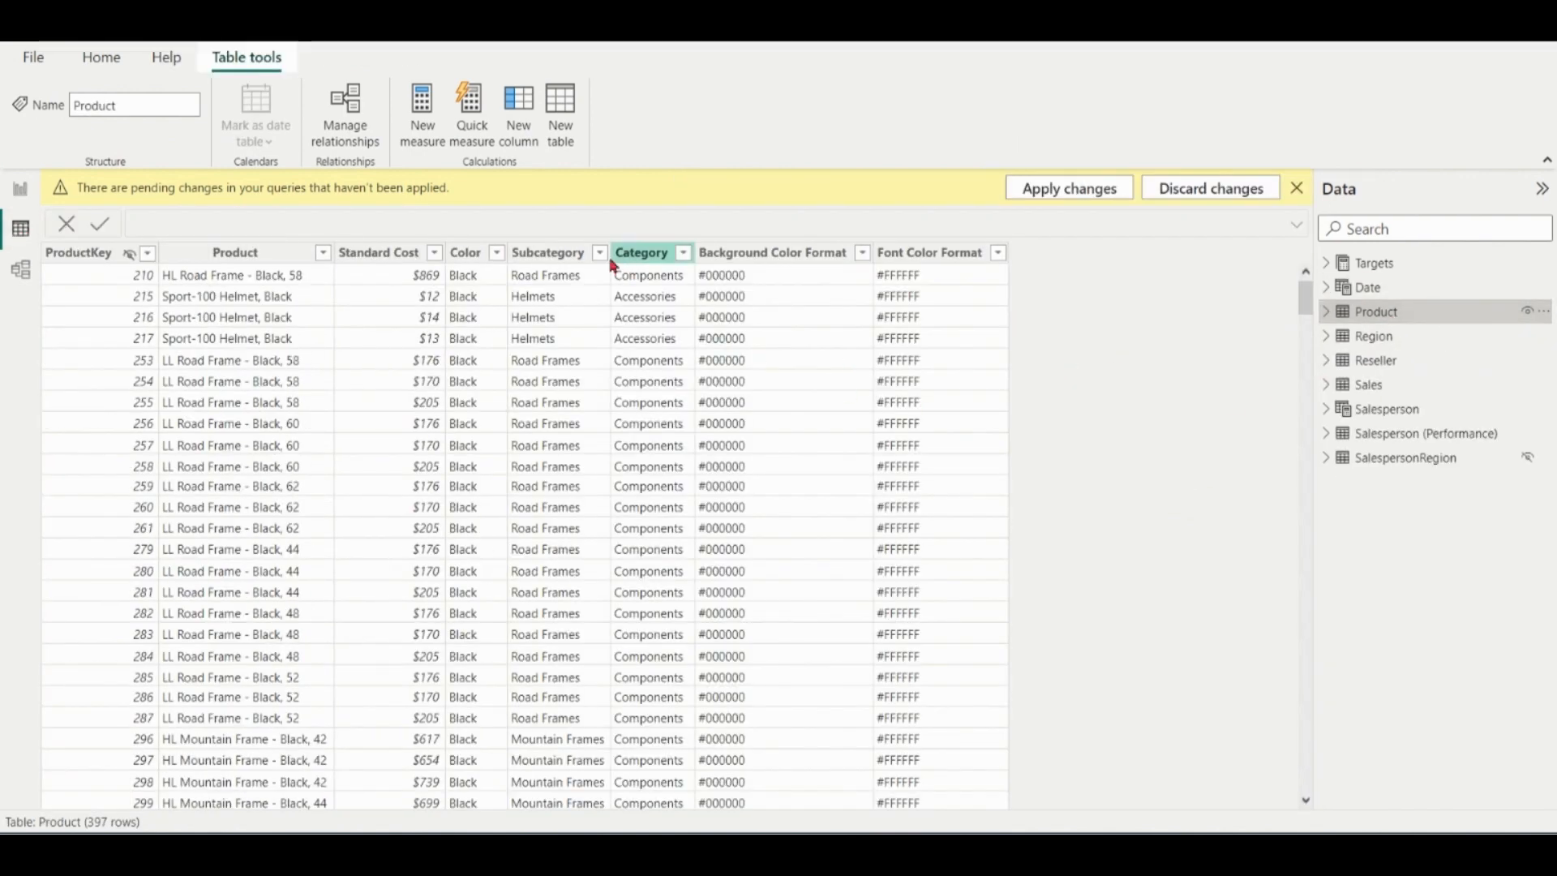
Step: Filter the Subcategory column to Helmets only, leaving nine Sport-100 helmet rows
click(599, 253)
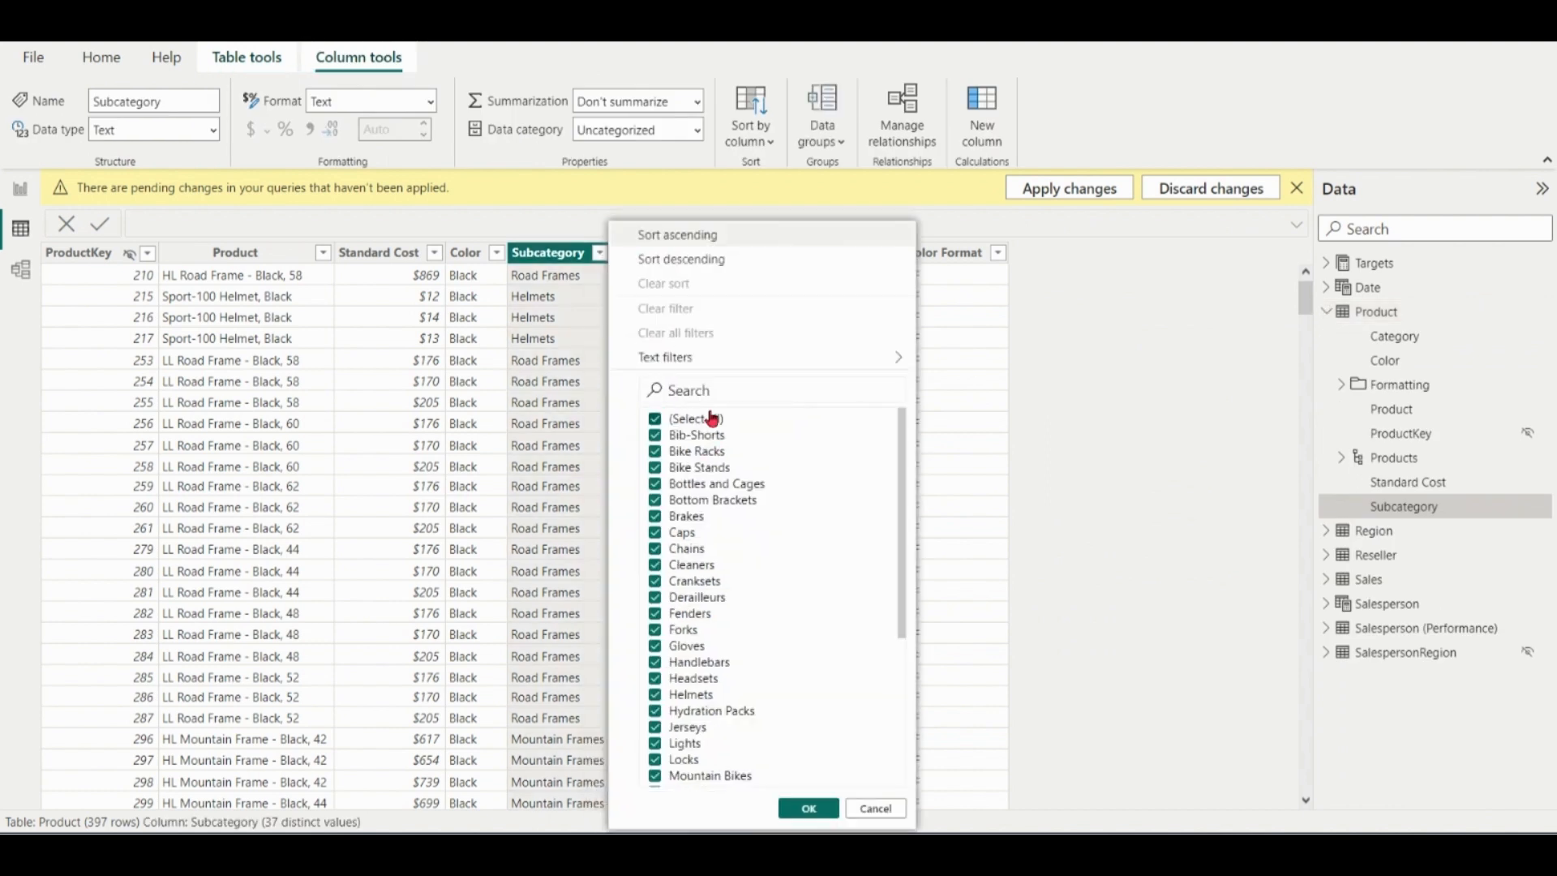
click(655, 418)
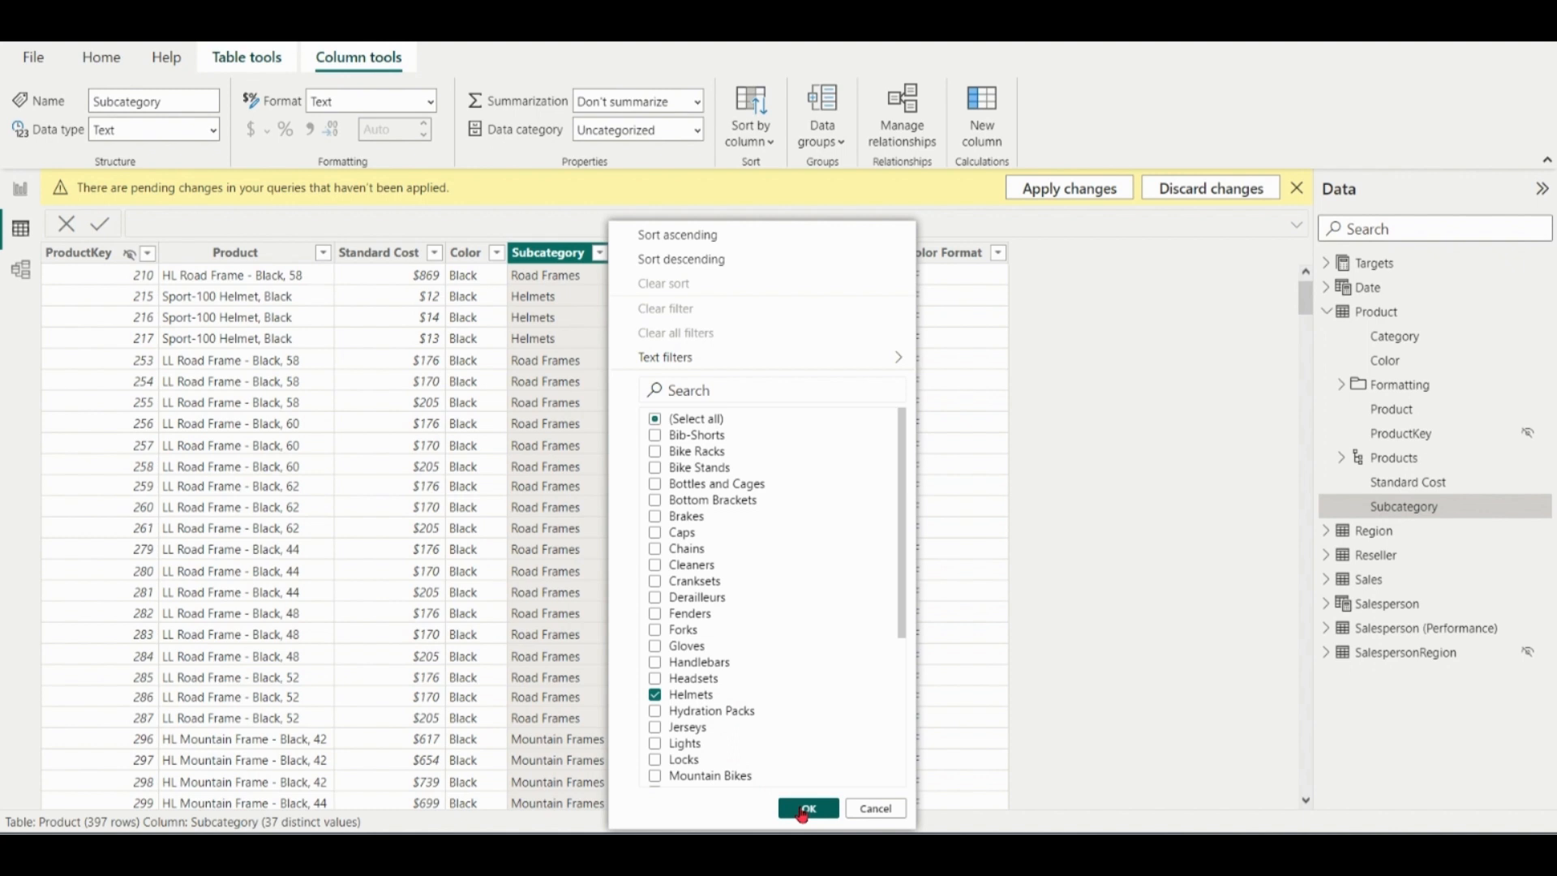
click(808, 808)
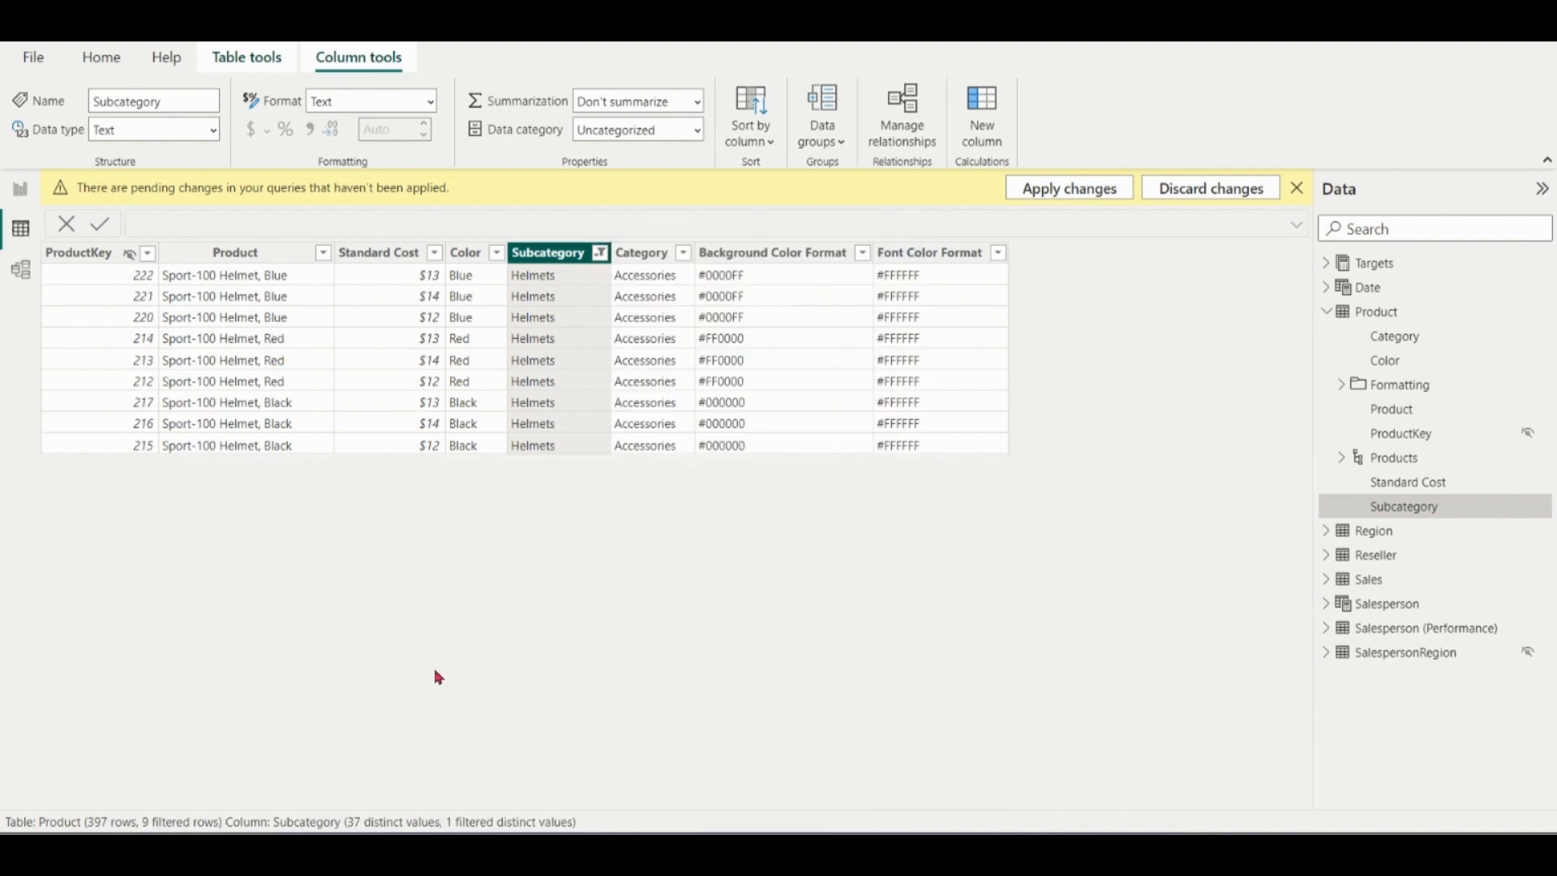
mouse_move(243, 295)
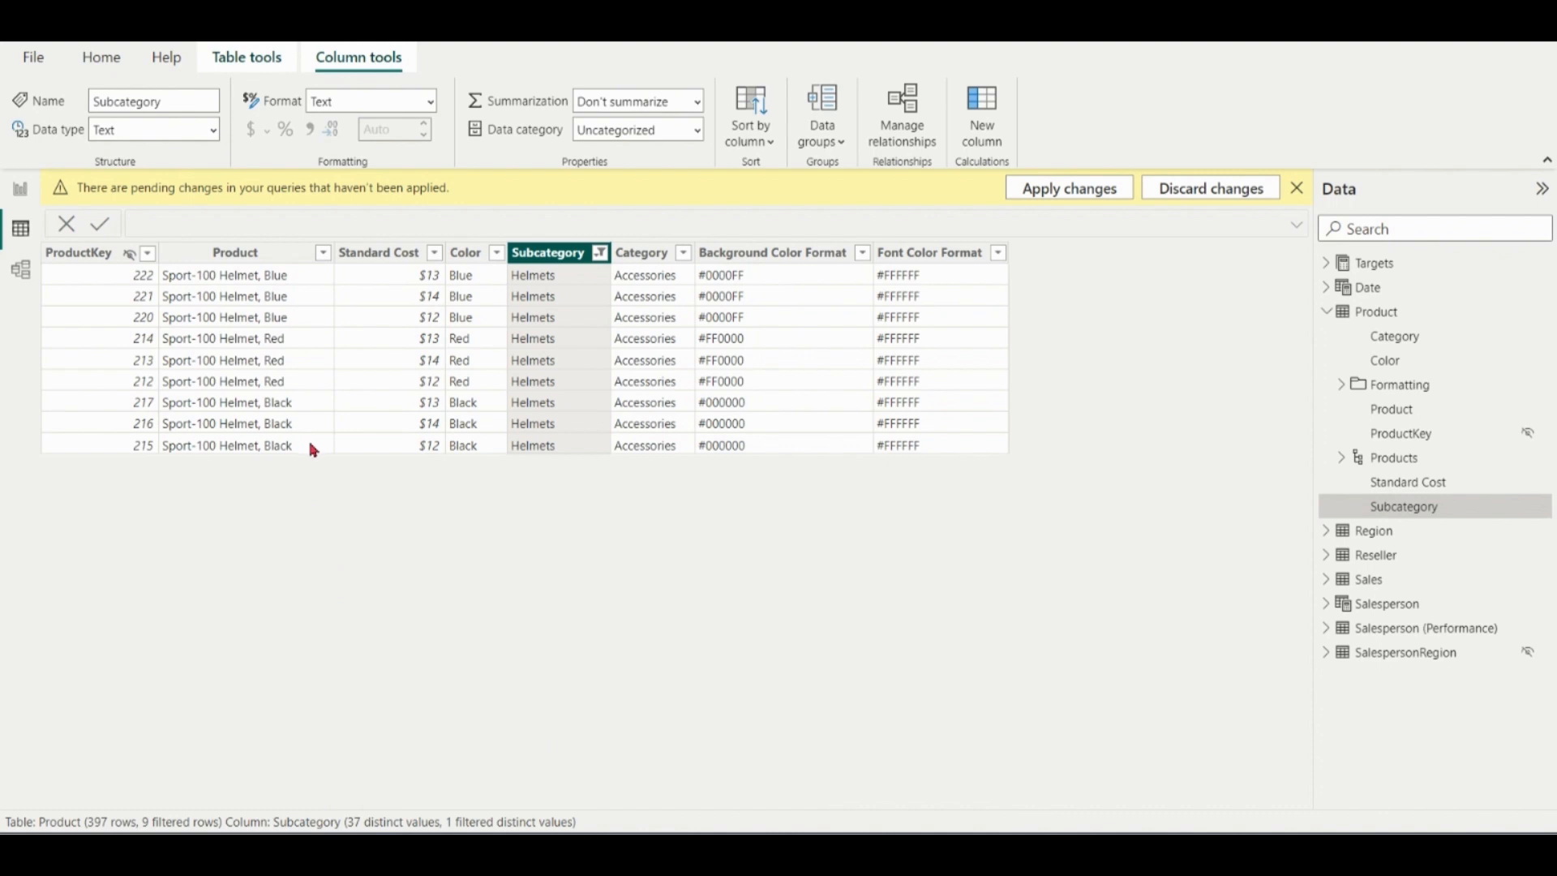
mouse_move(1447, 55)
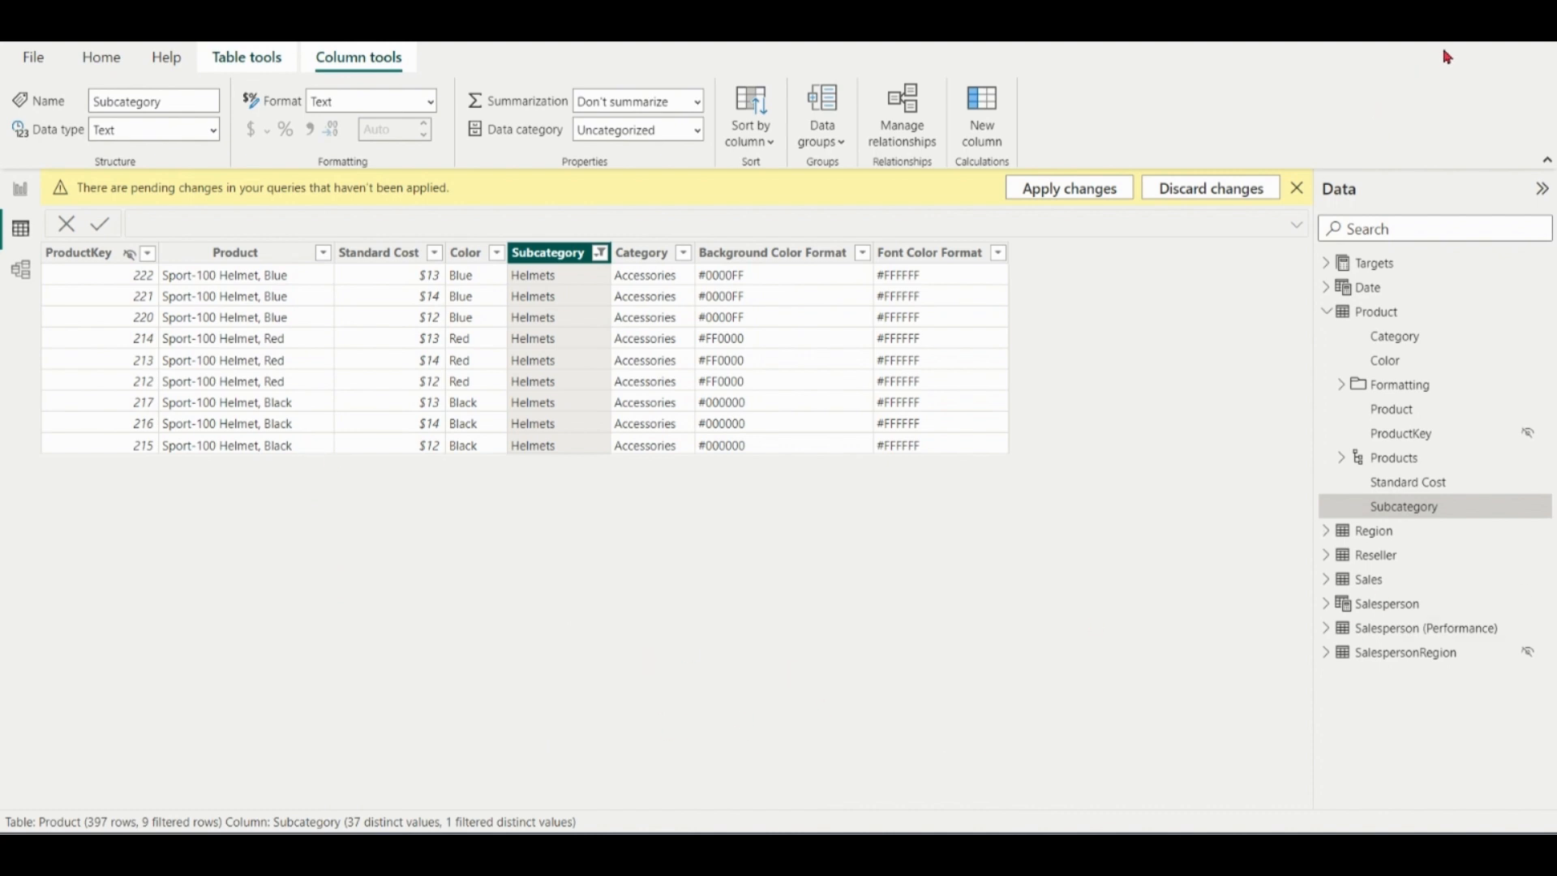
mouse_move(235, 288)
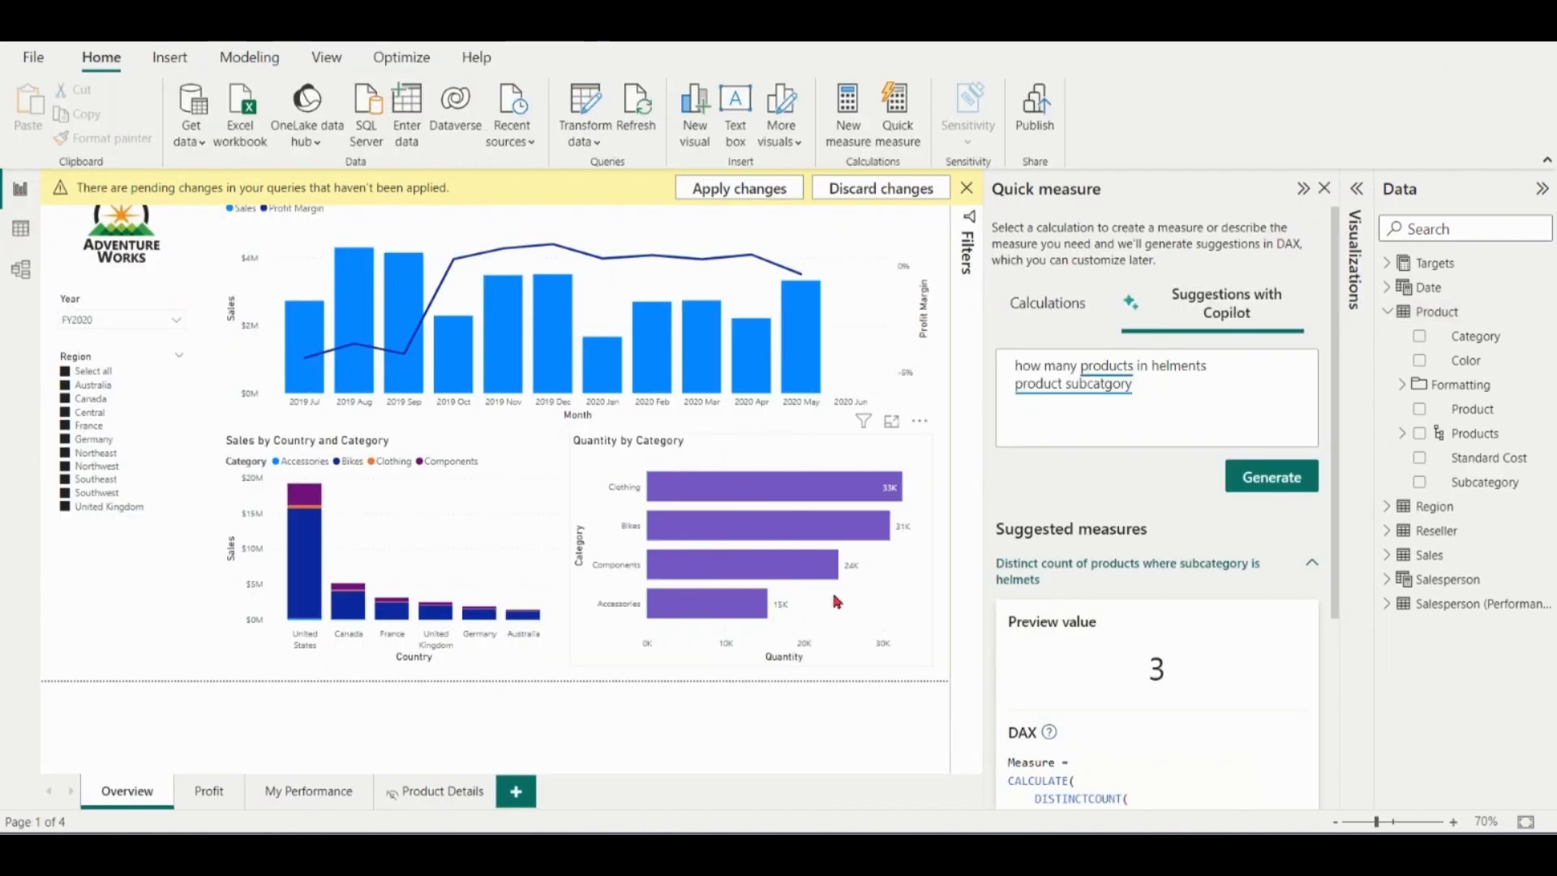
mouse_move(1169, 388)
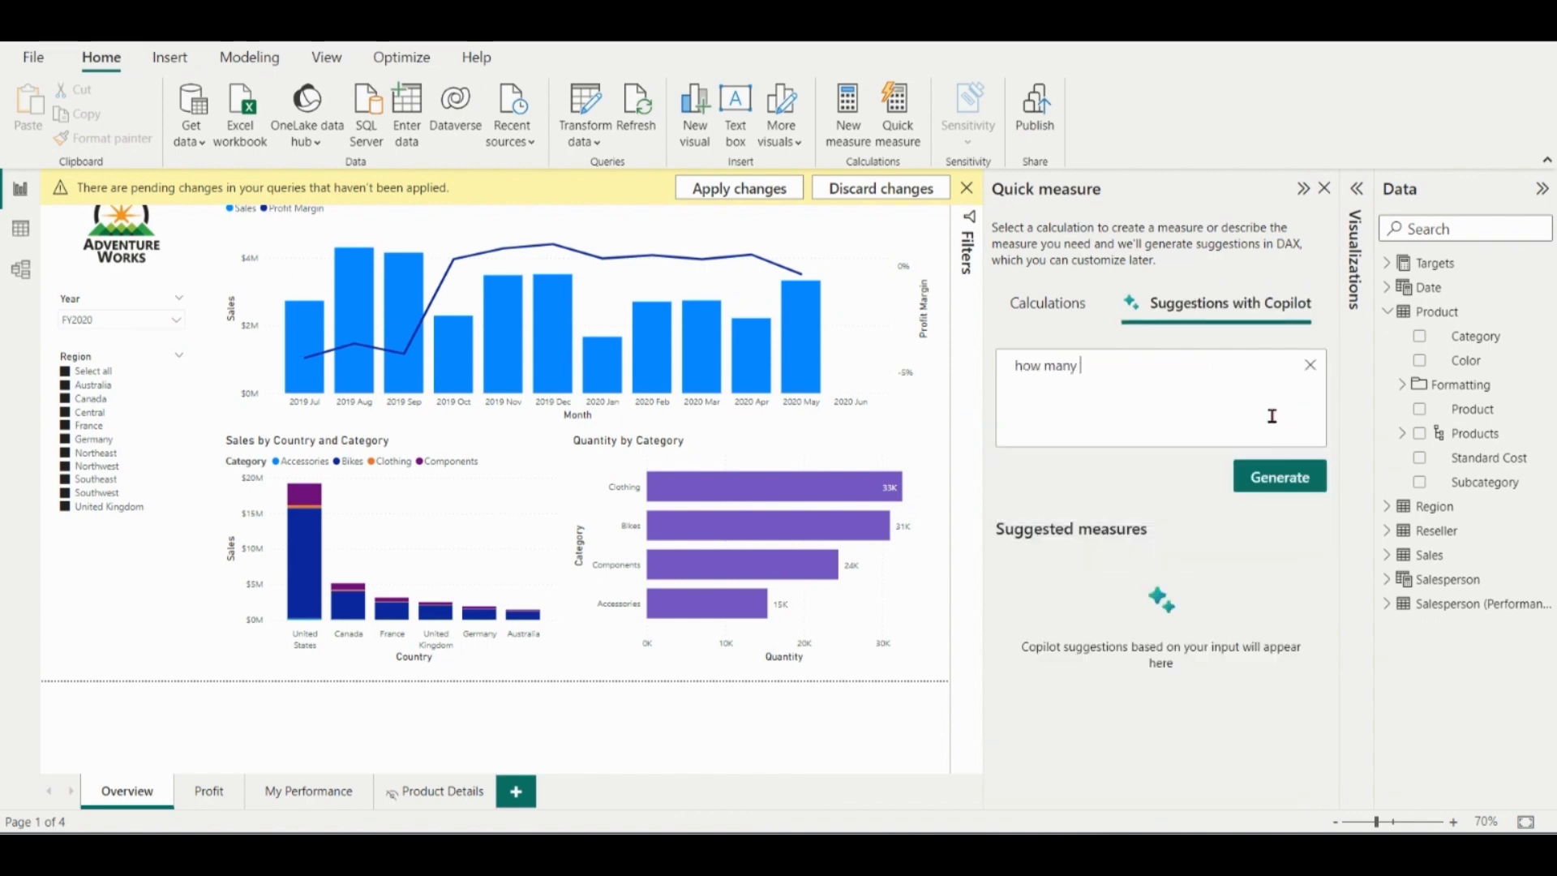
Step: Enter the Copilot request 'how many regions in north america'
text(region)
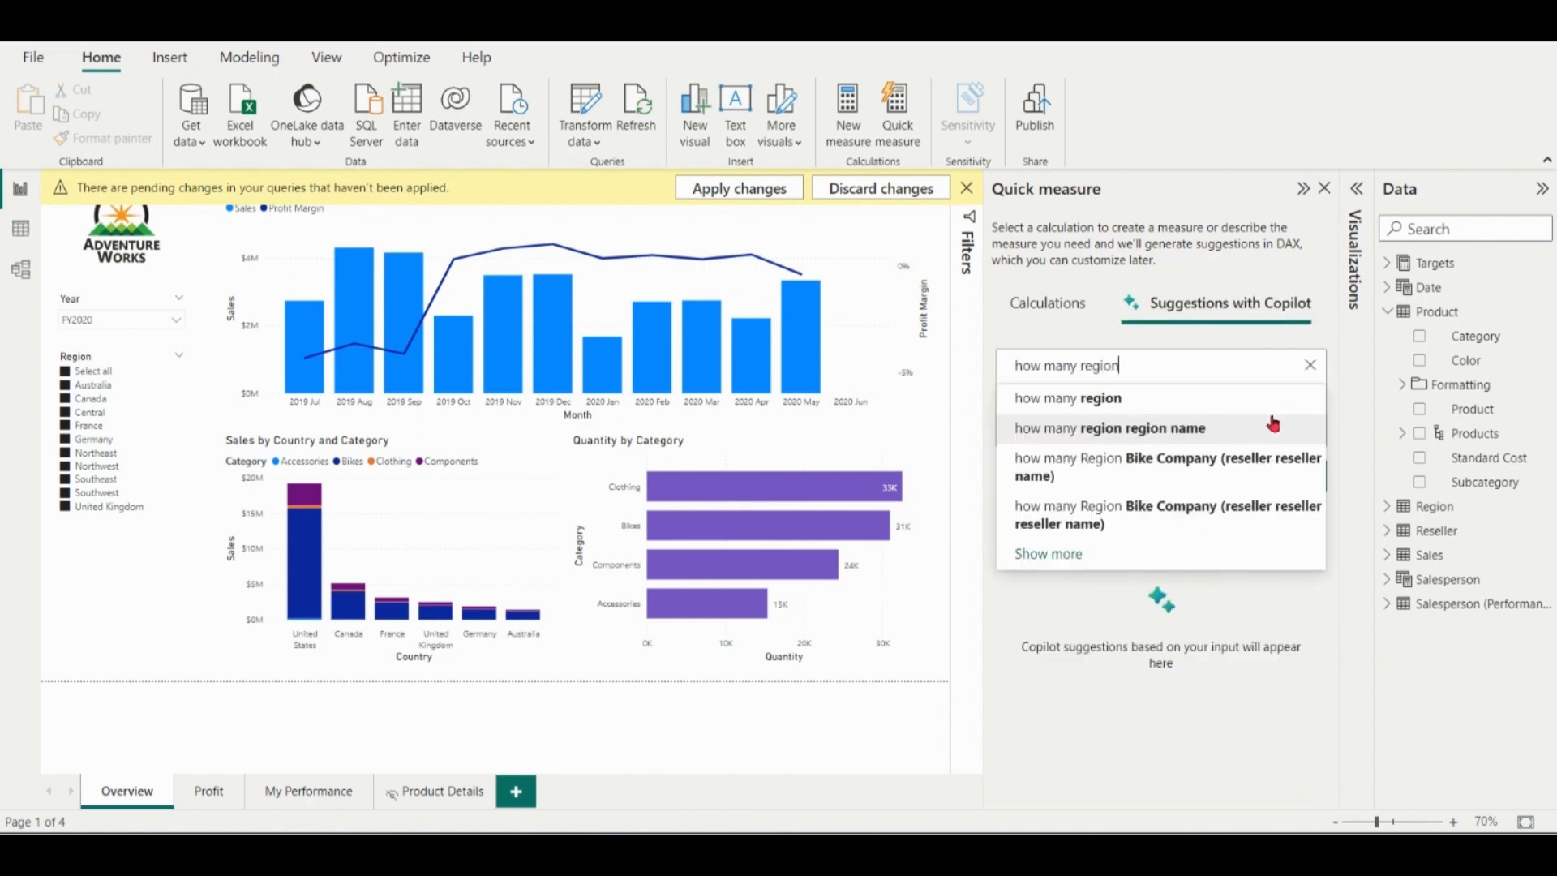
text(s)
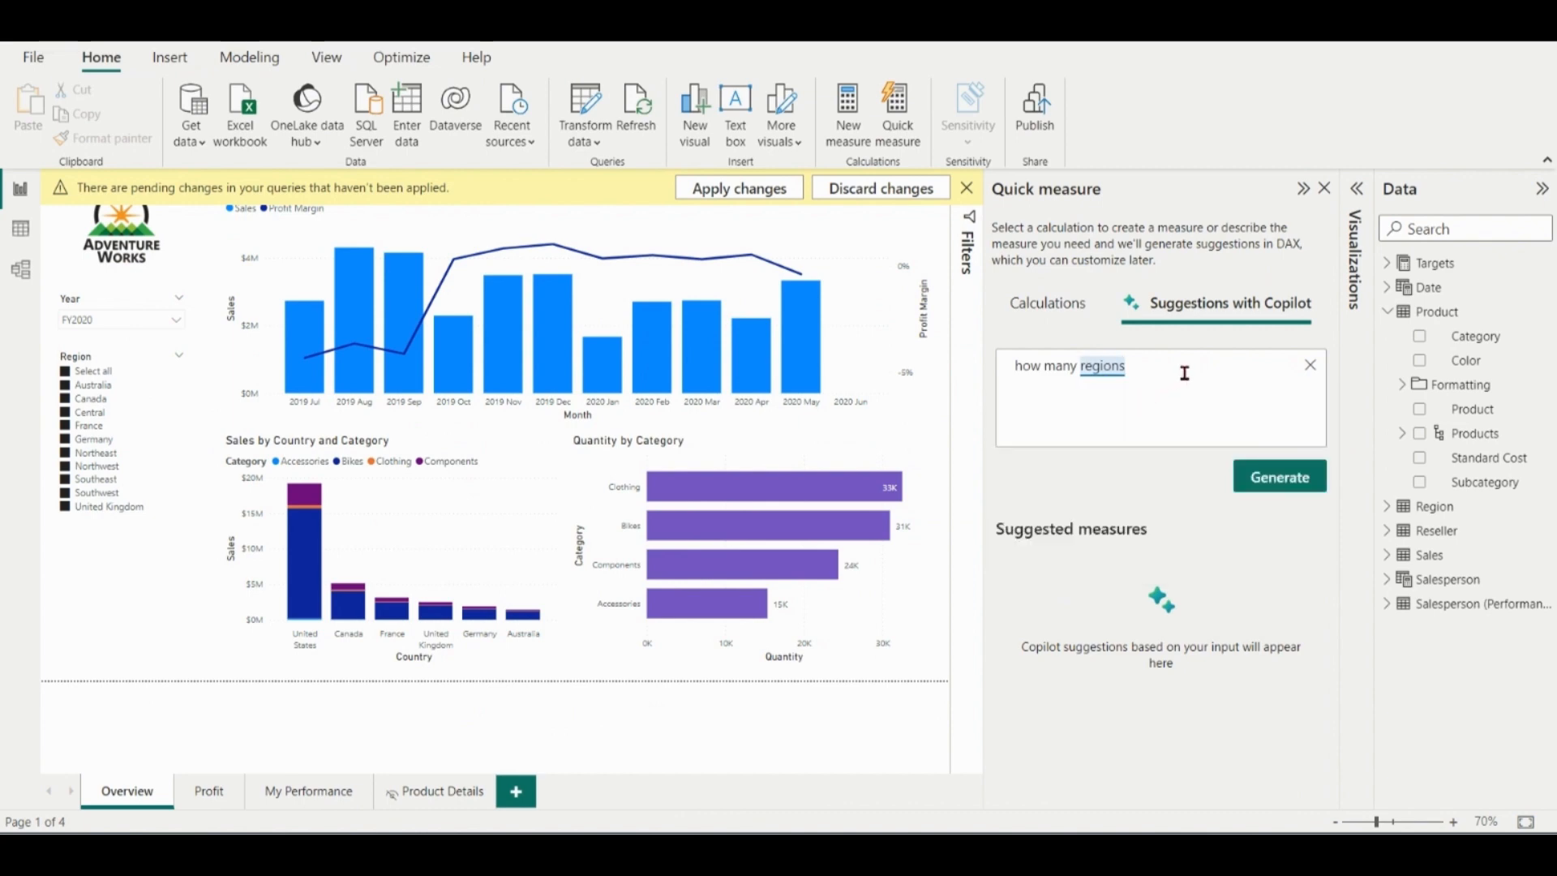
text(in n)
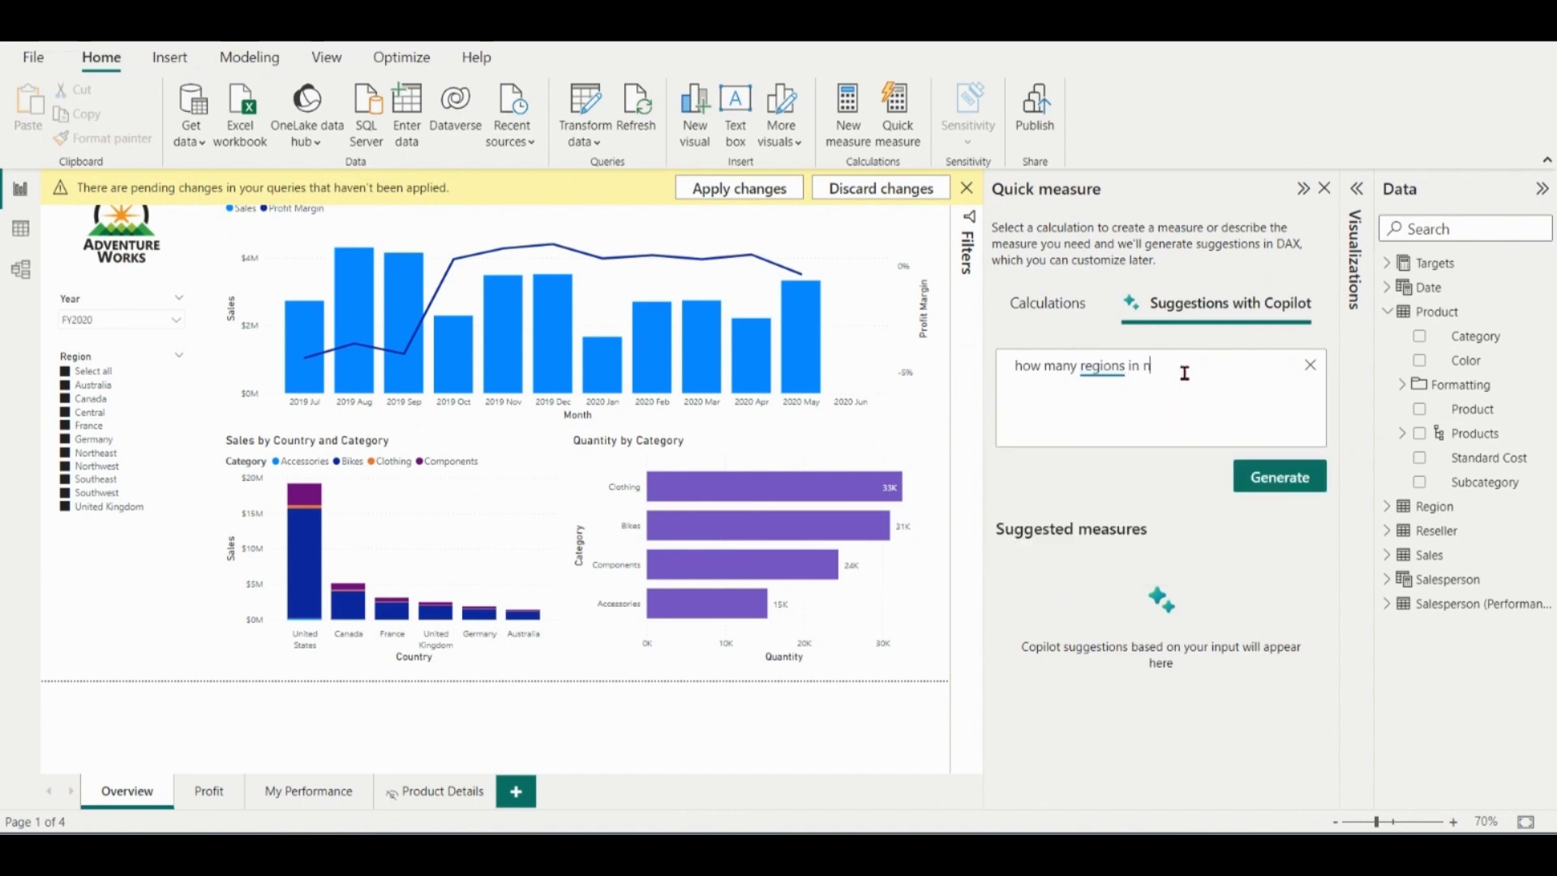
text(orth america)
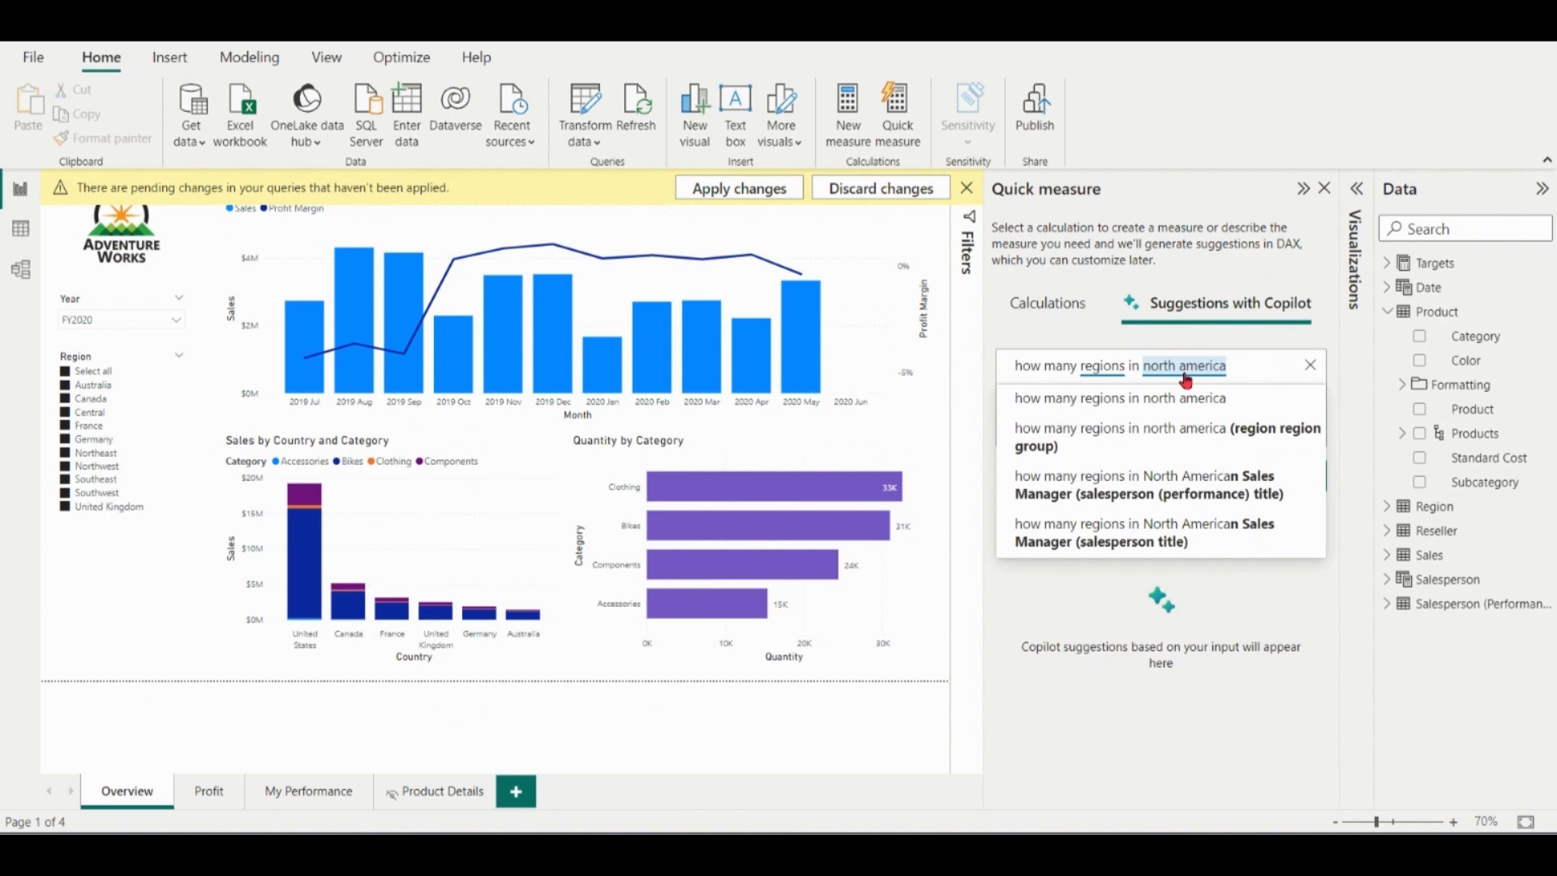
mouse_move(1277, 639)
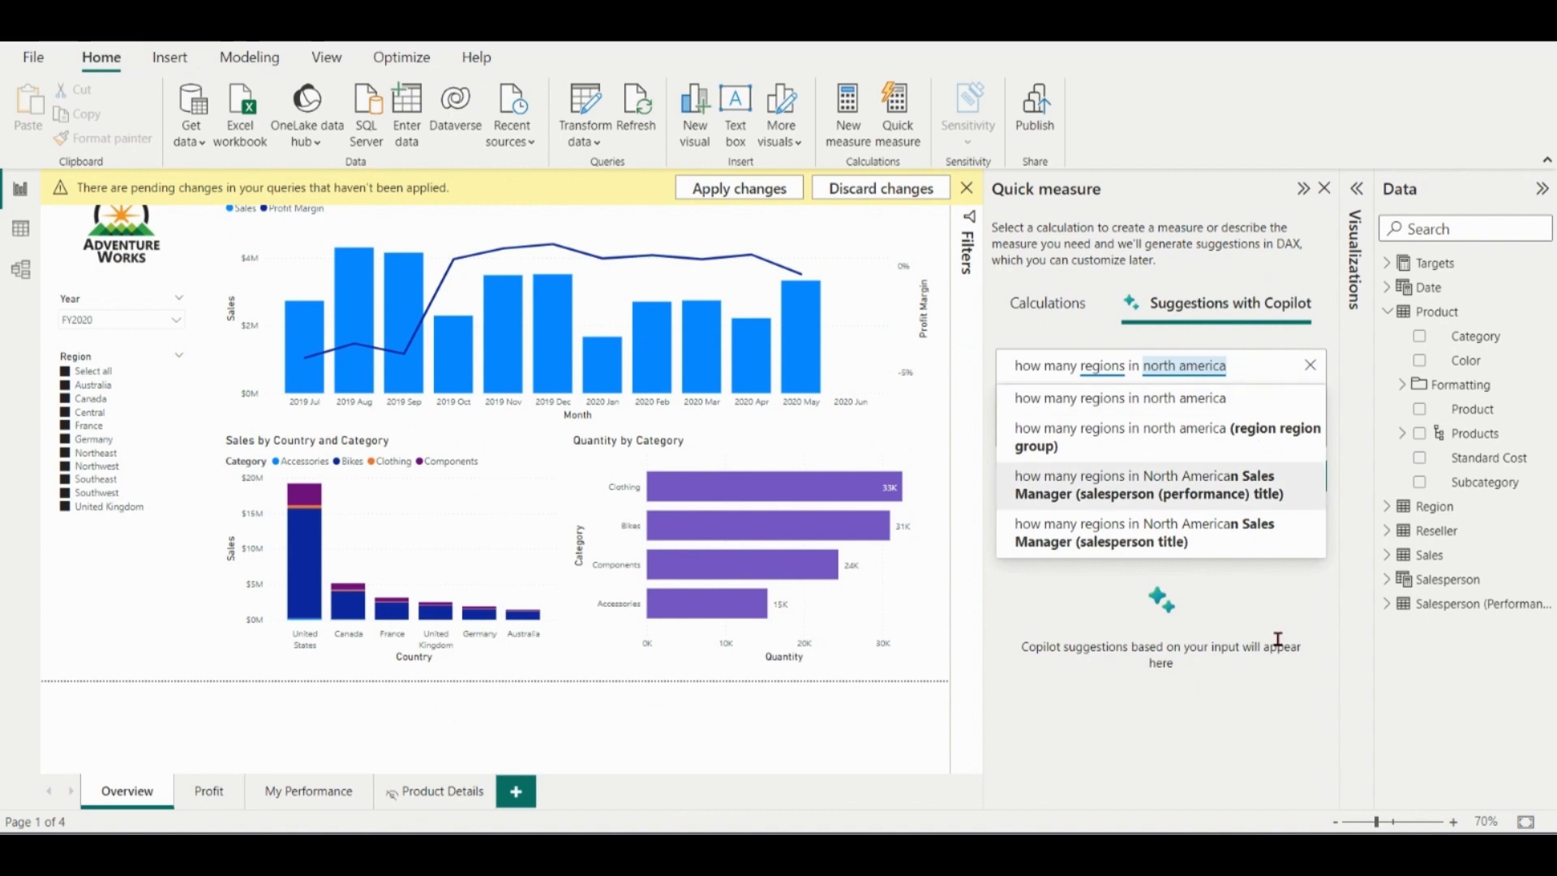
click(1160, 398)
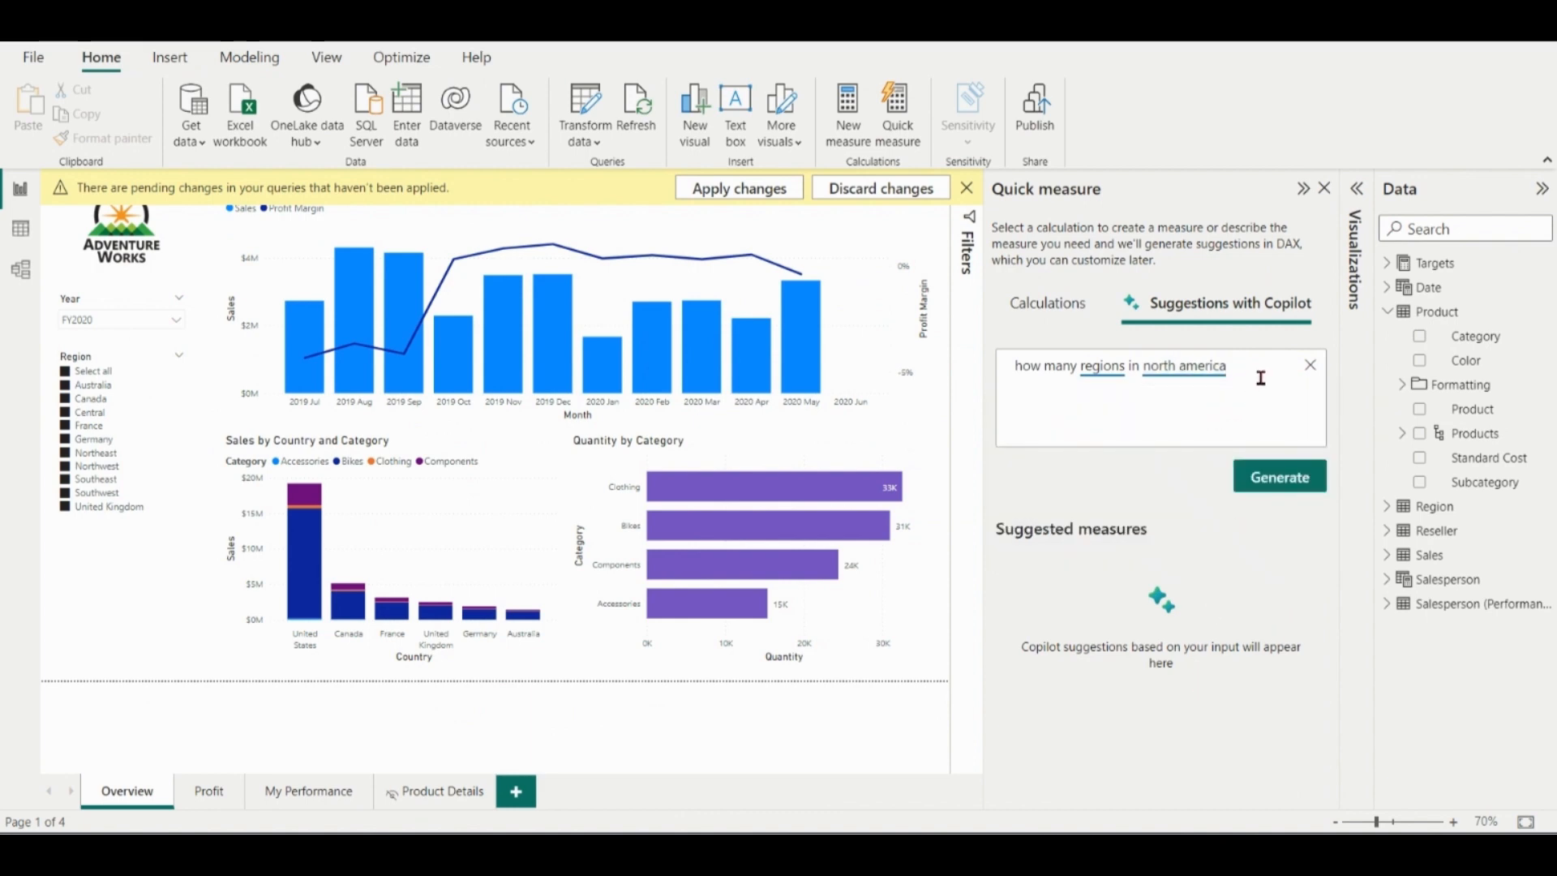
Step: Generate the suggested distinct count of North America regions, previewing 6, then return to Data view
click(1279, 477)
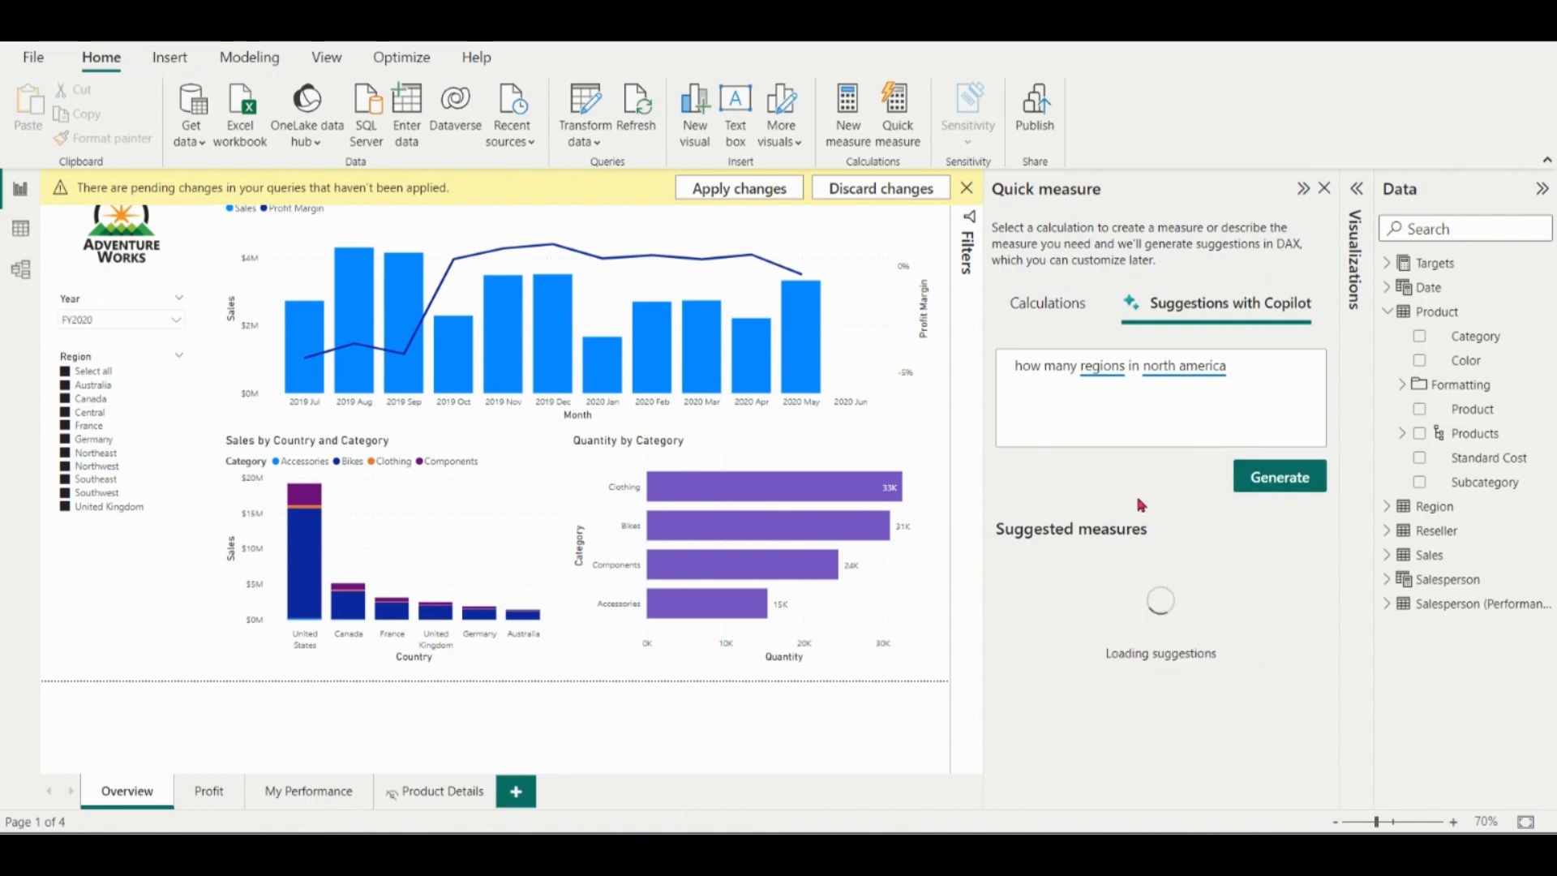
click(1272, 475)
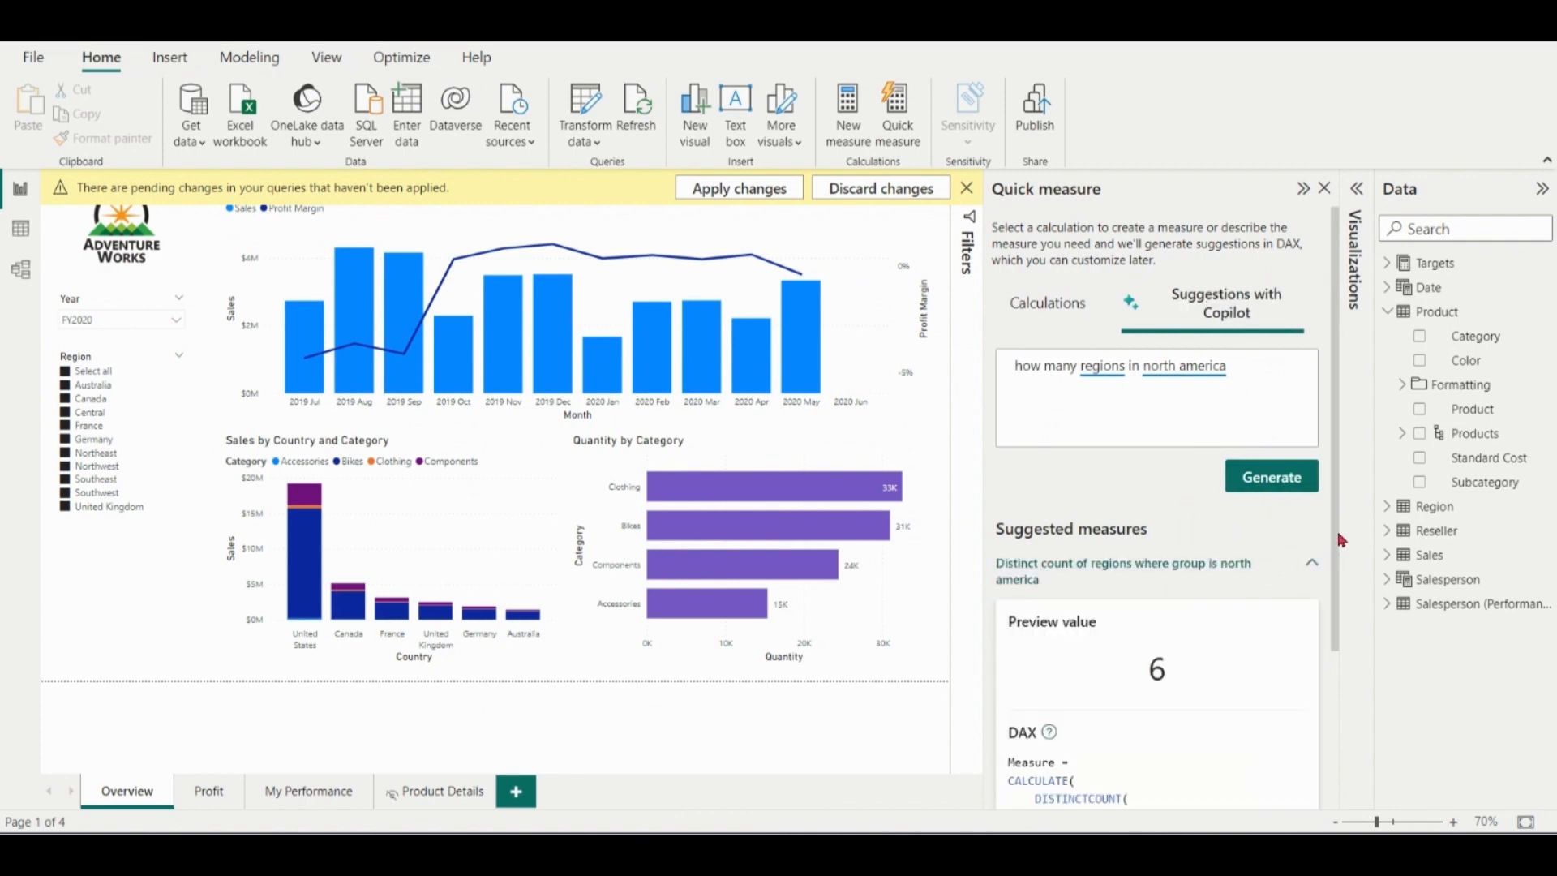
scroll(down, 3)
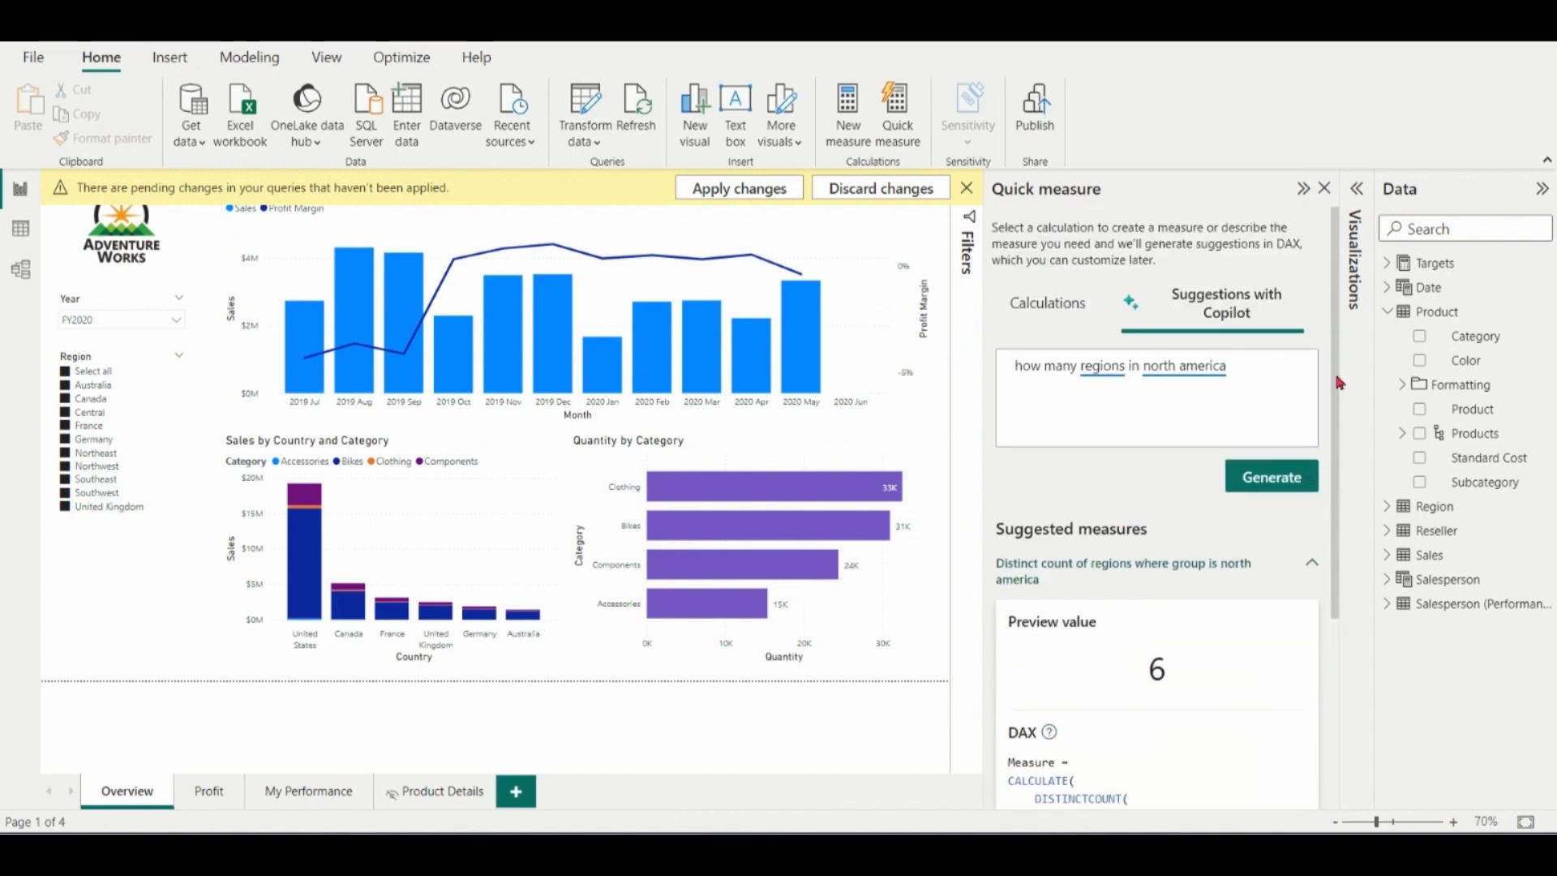
click(1432, 506)
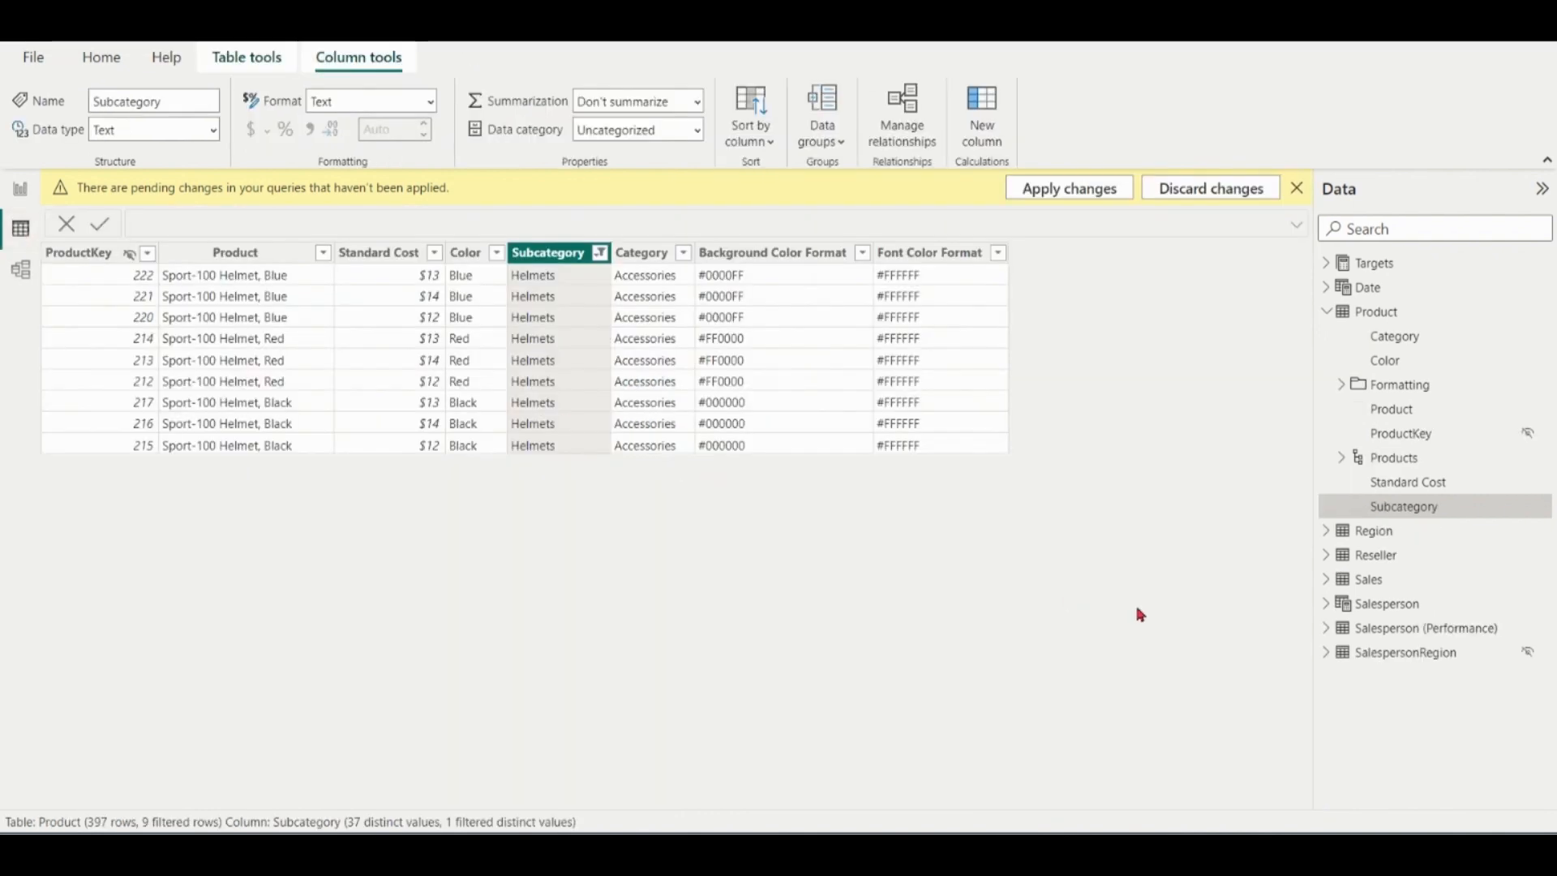
Step: Show the Region table's ten rows, six in the North America group
click(1374, 529)
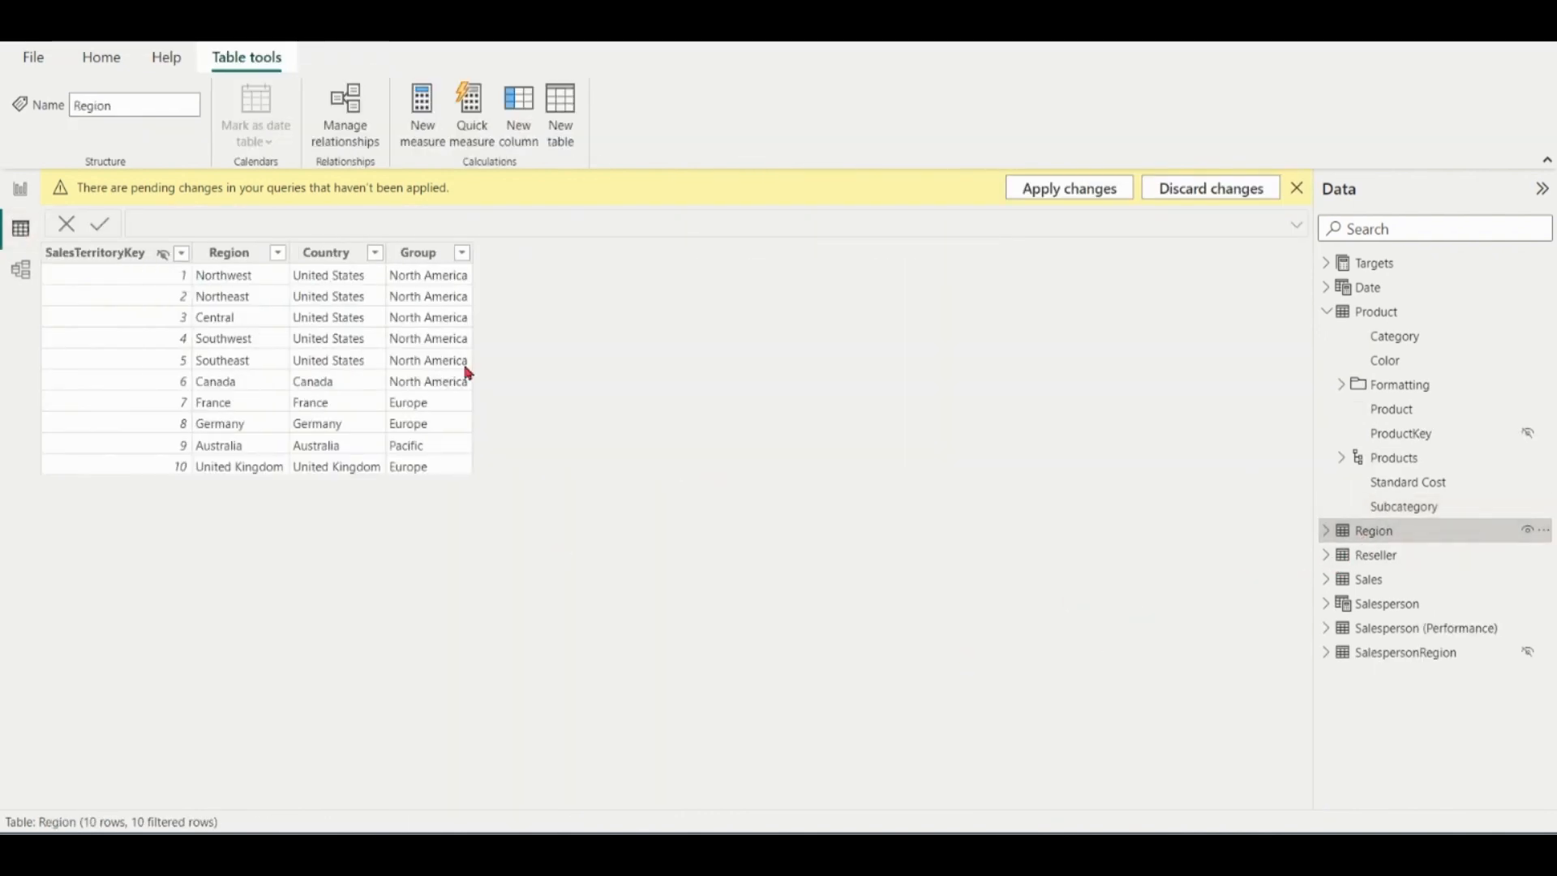
mouse_move(653, 436)
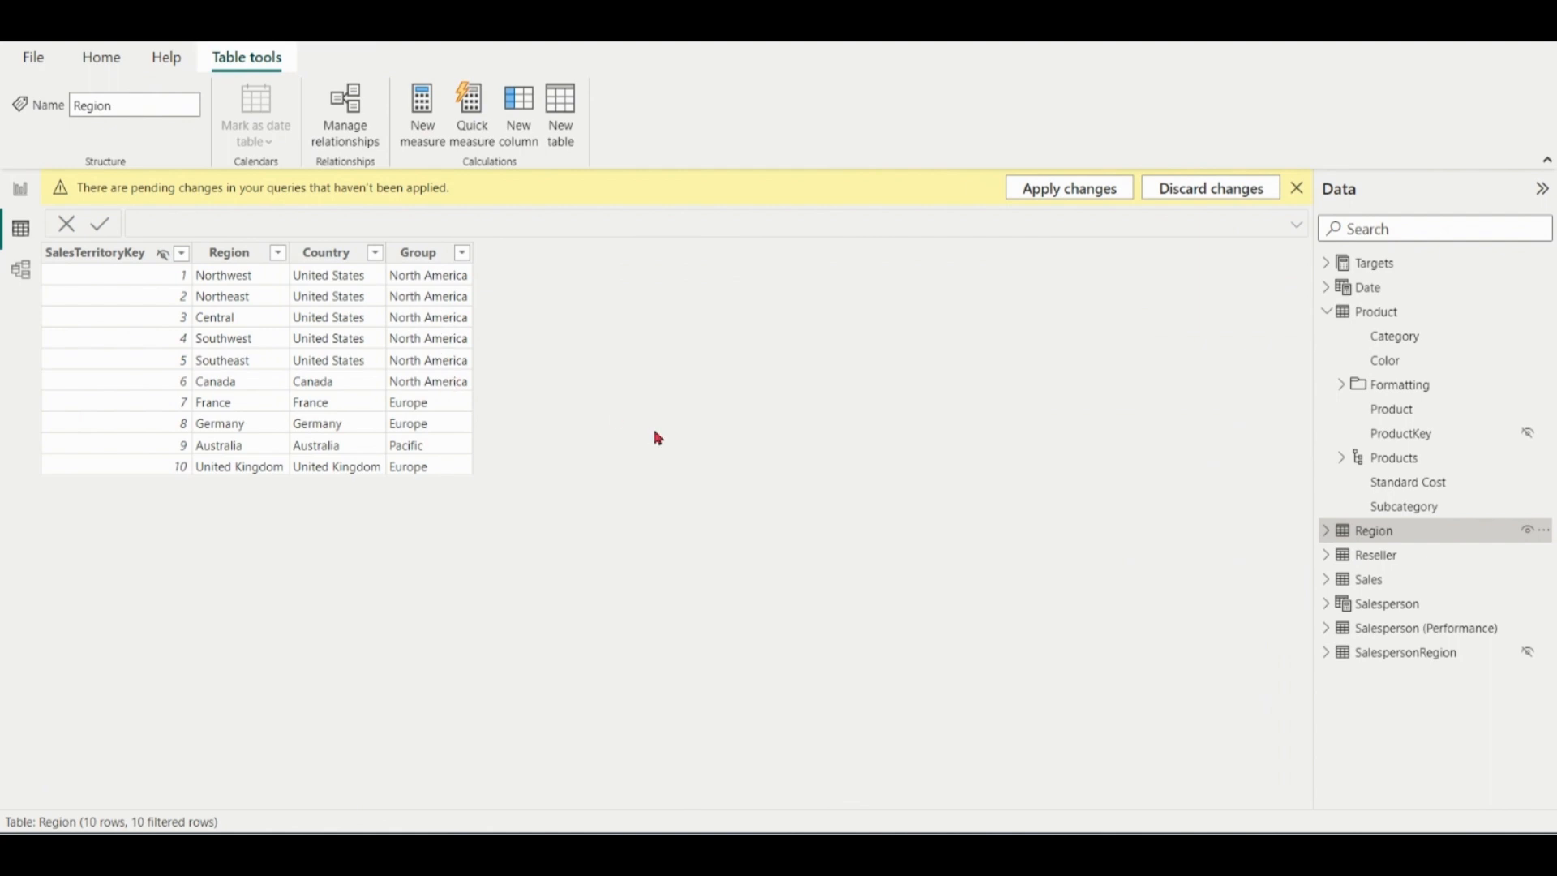
mouse_move(611, 502)
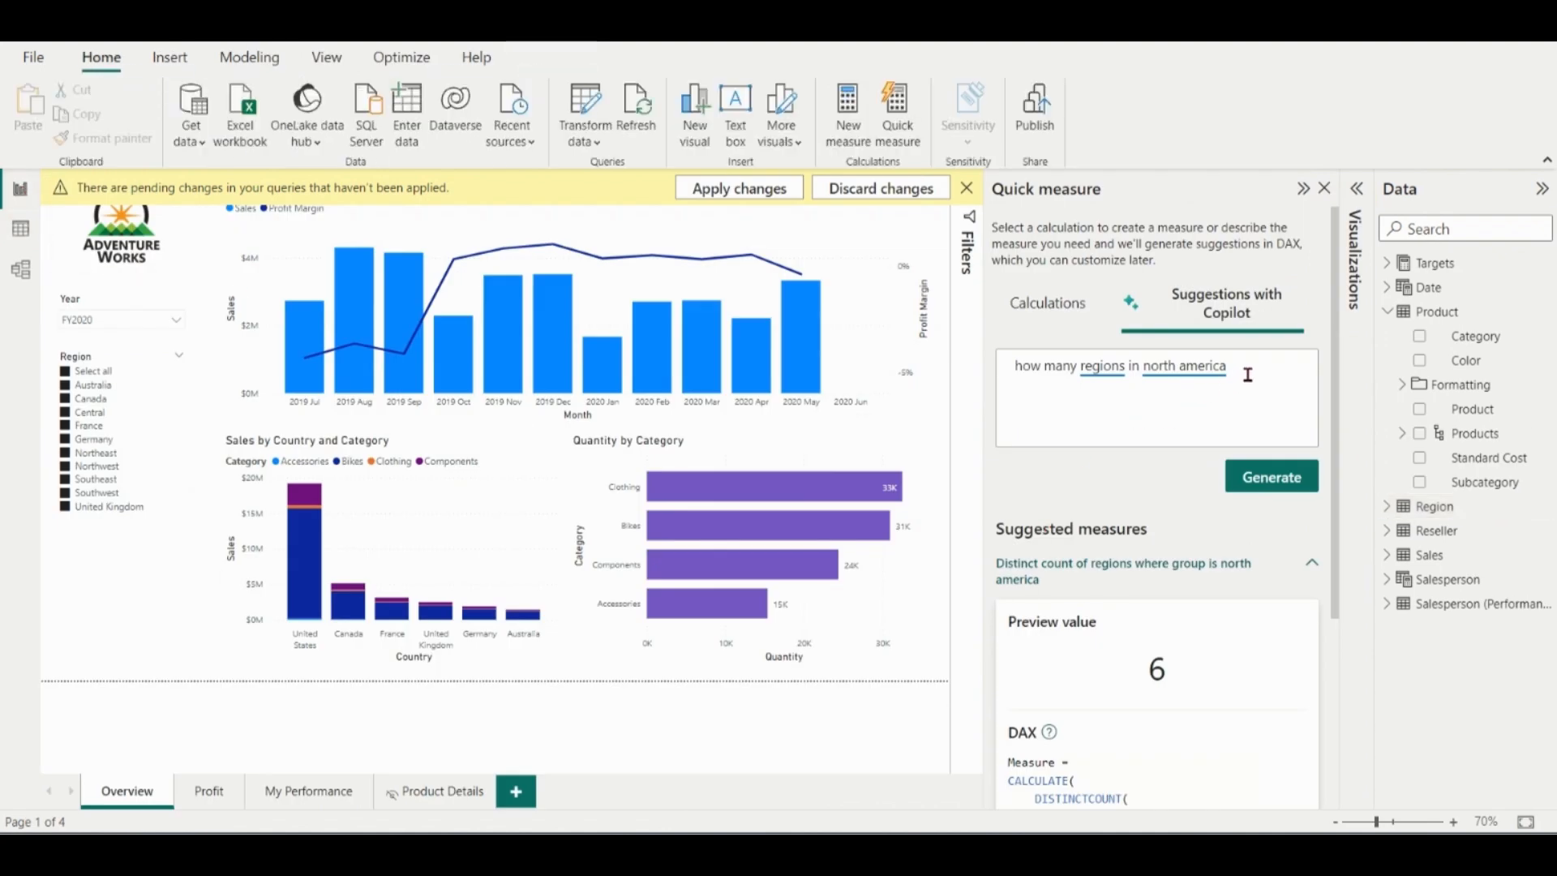
Step: Replace the prompt with 'total sales on 18 feb 2018' and reveal the suggested measure's full DAX, previewing $1,90,429
triple_click(1121, 365)
text(total sales on 18 feb 2018)
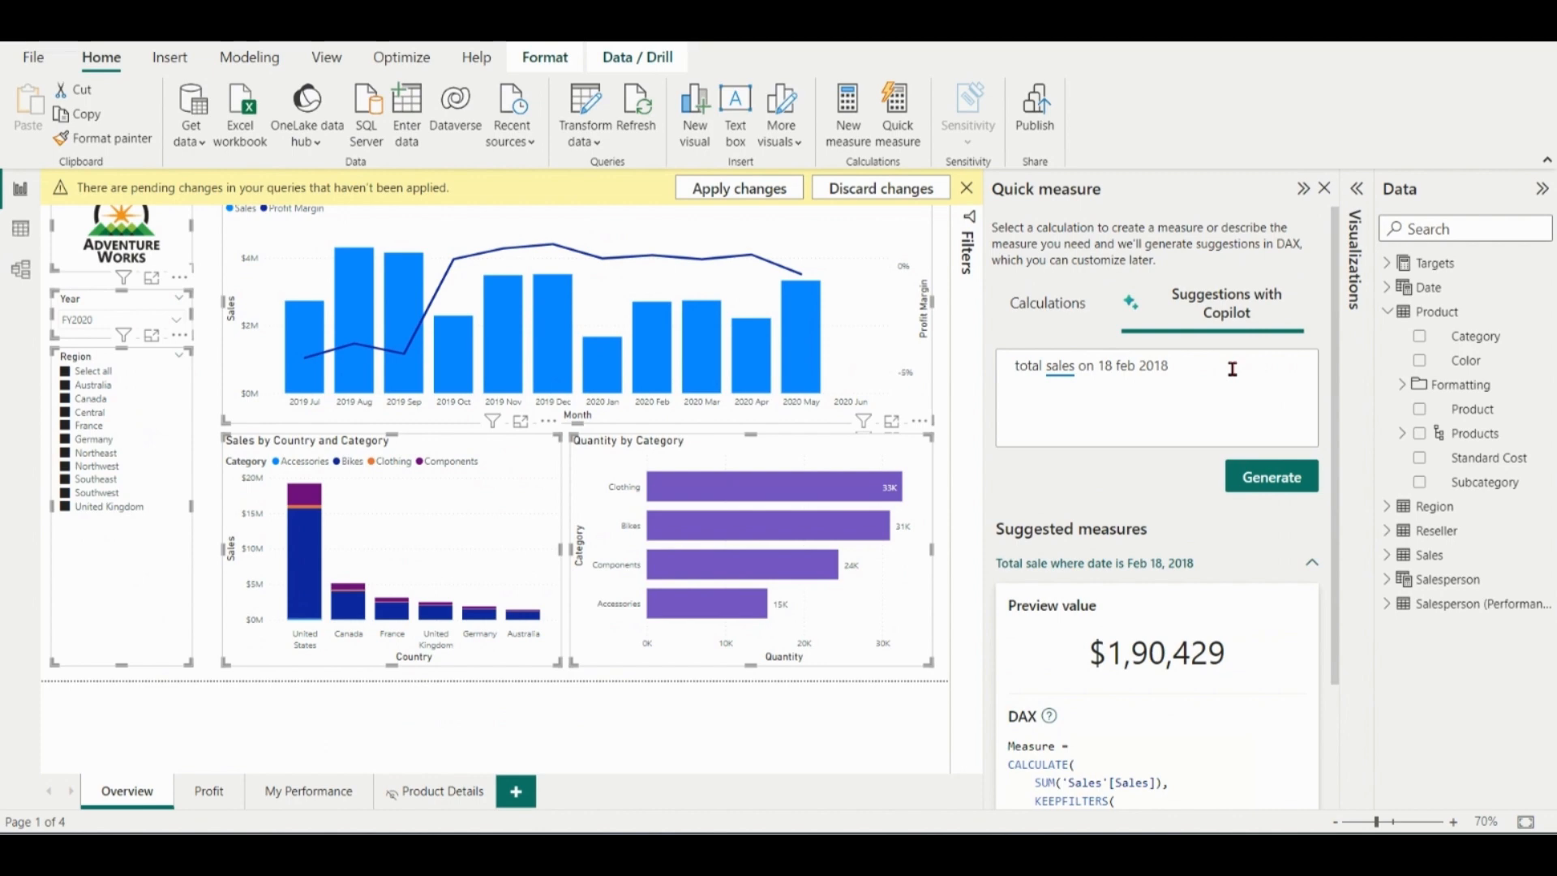
mouse_move(1343, 439)
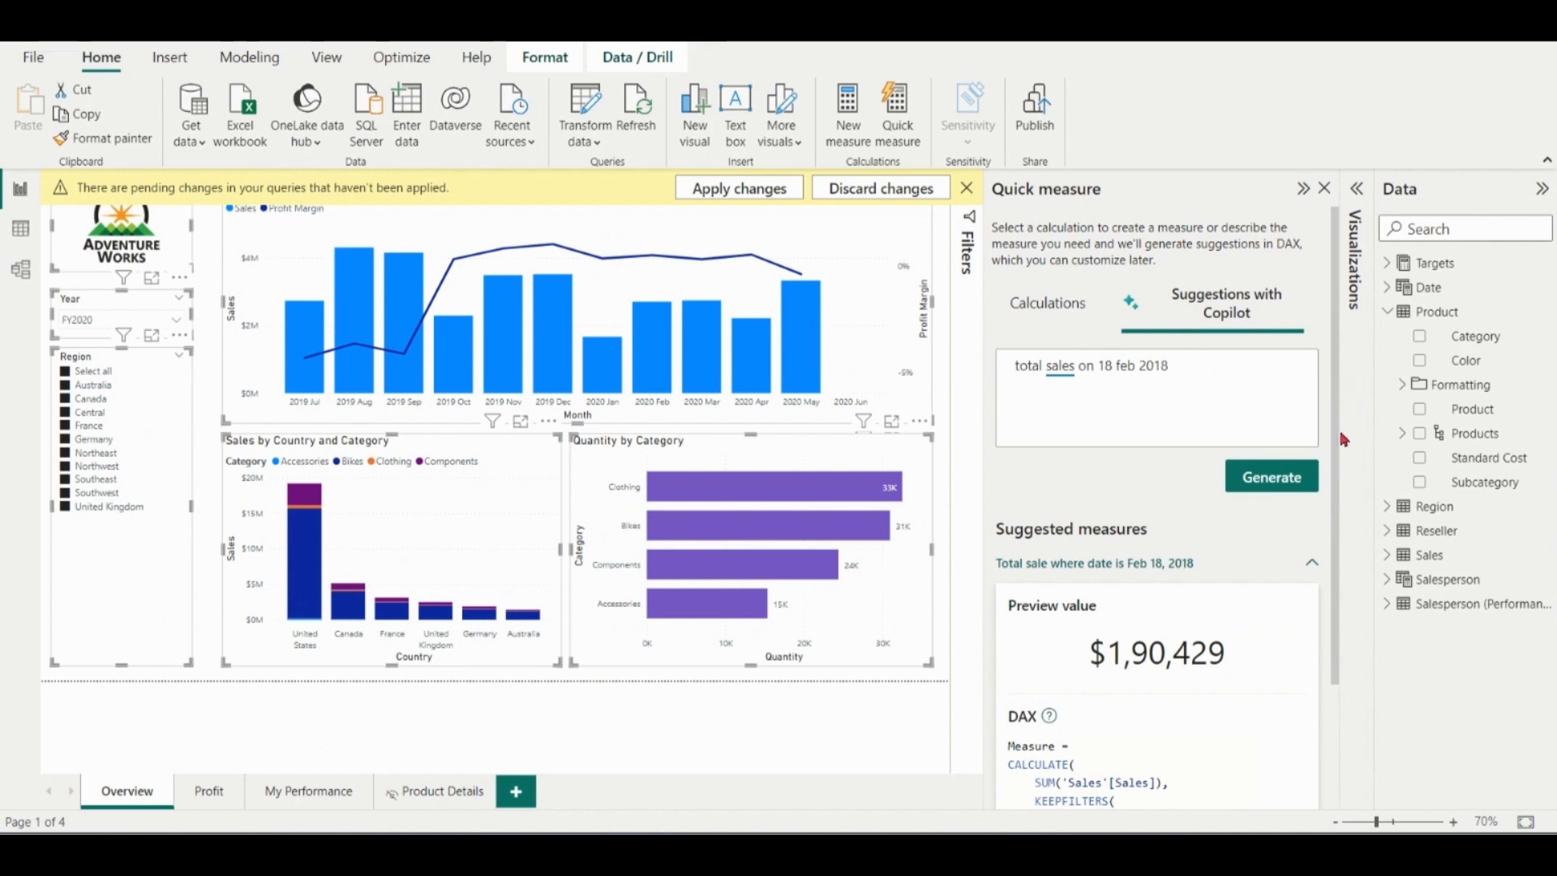
mouse_move(1330, 439)
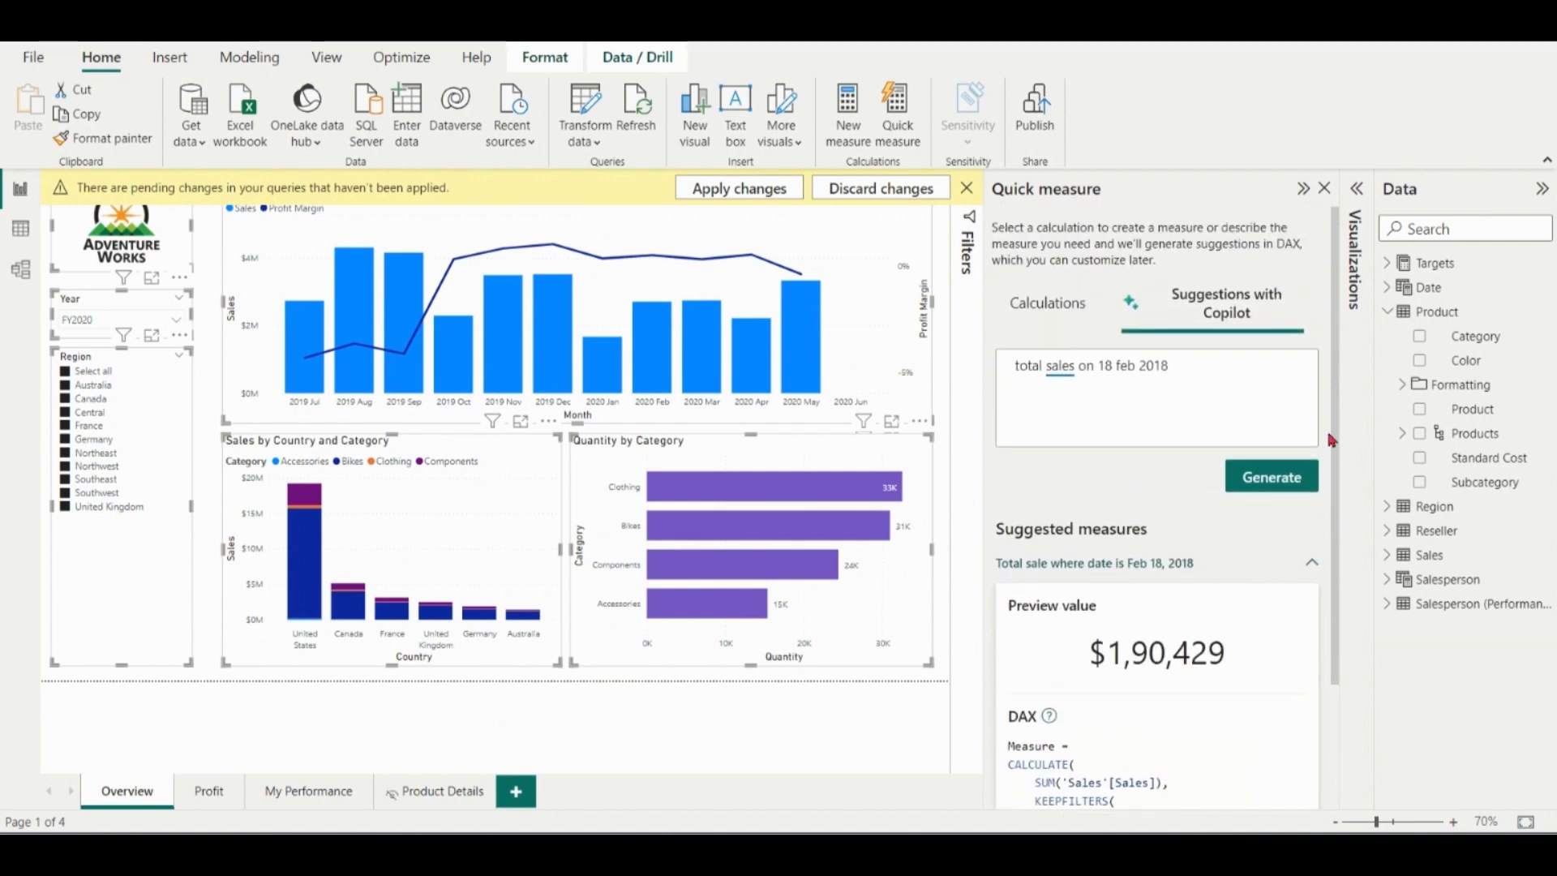
triple_click(1092, 365)
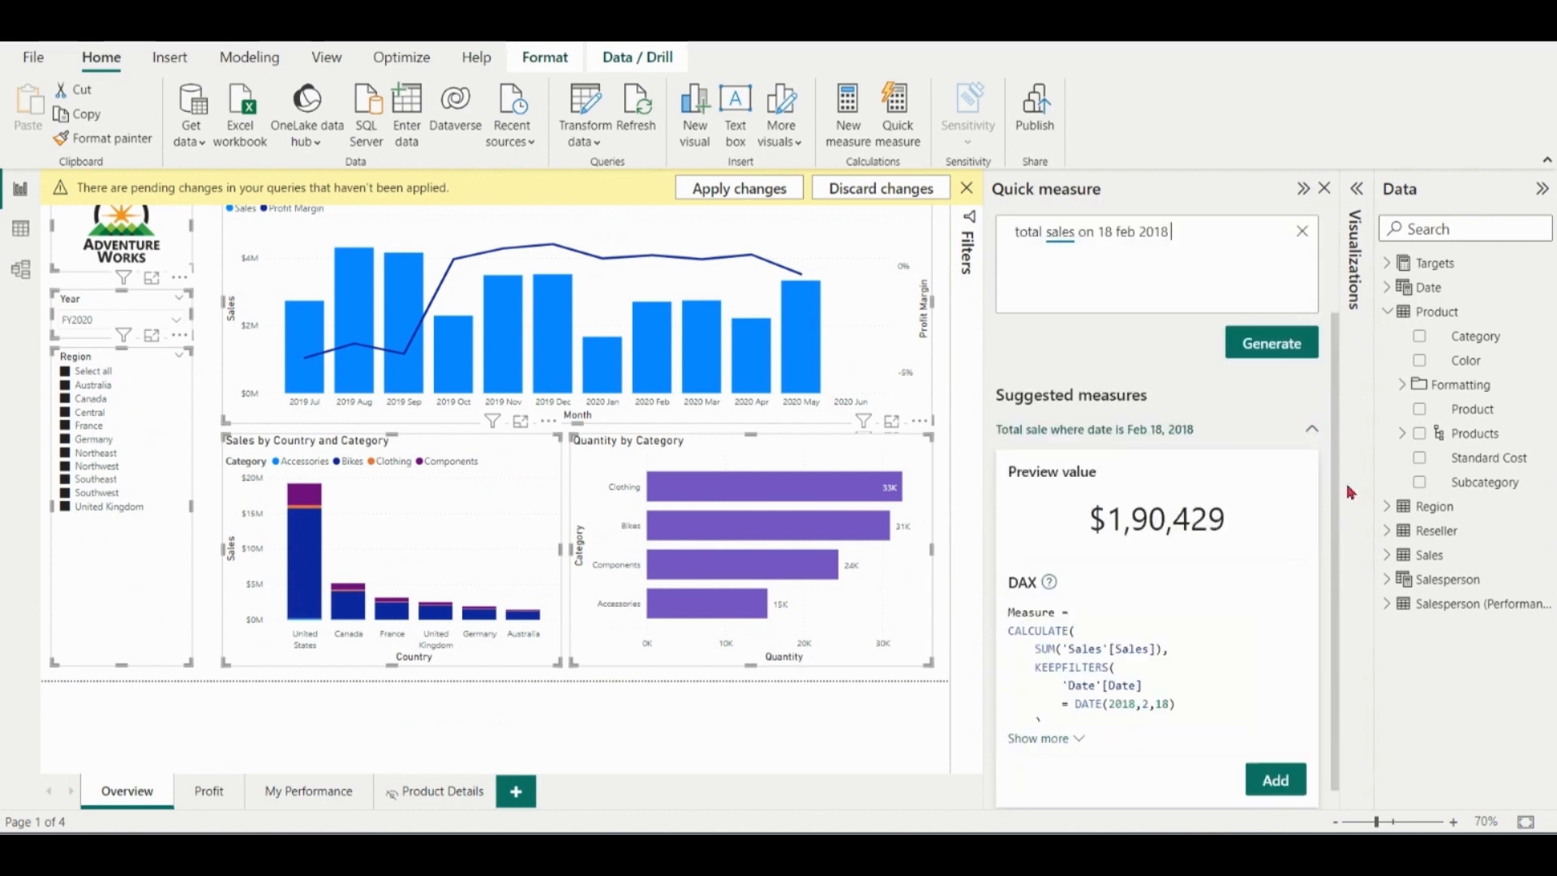
click(1038, 738)
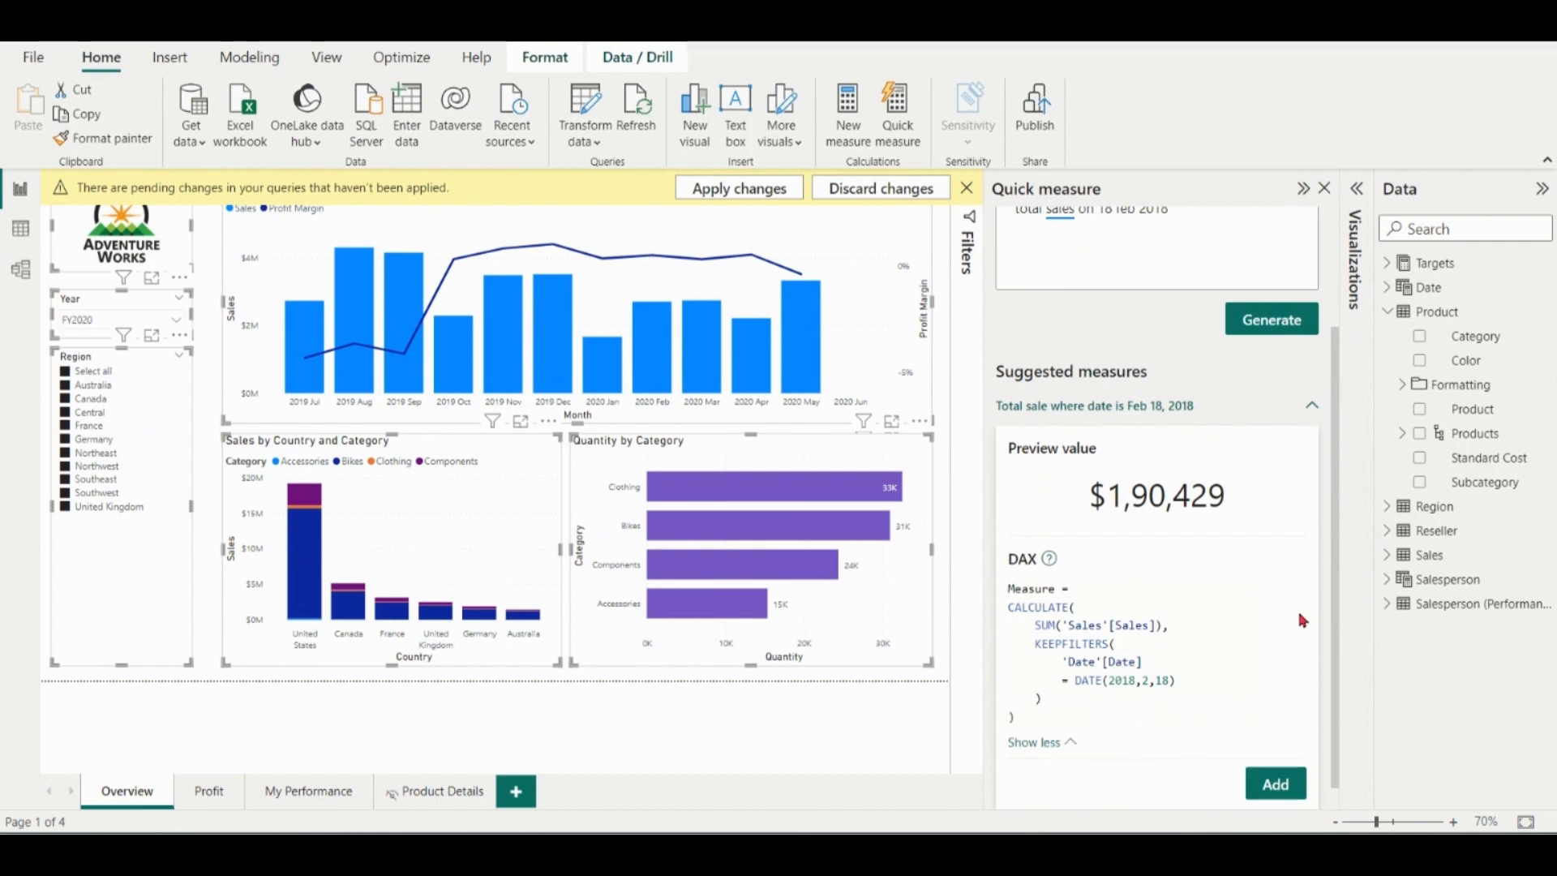
scroll(up, 3)
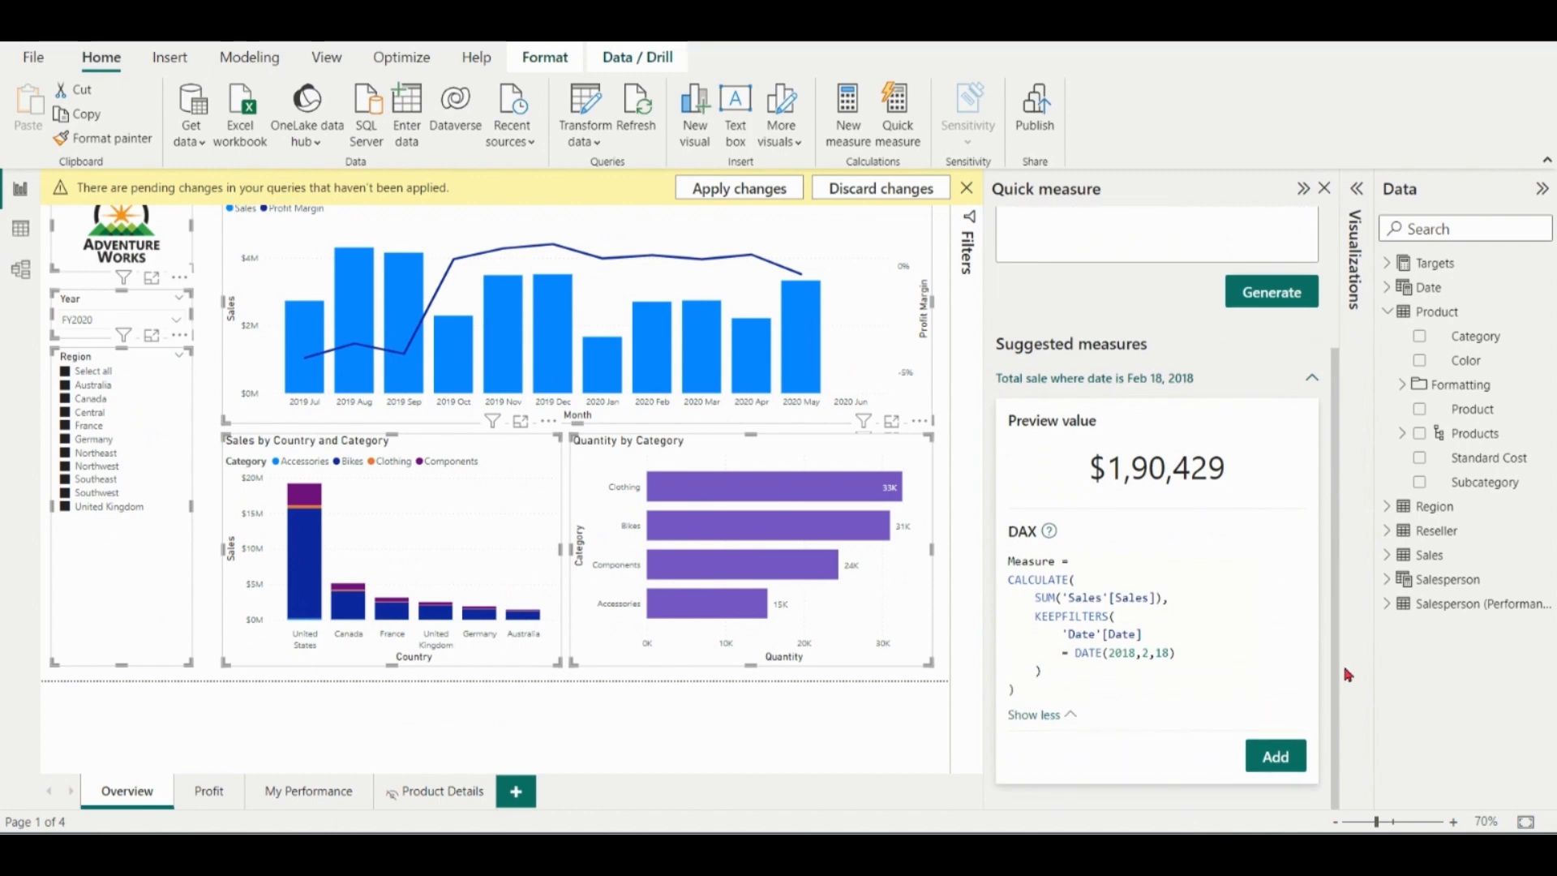